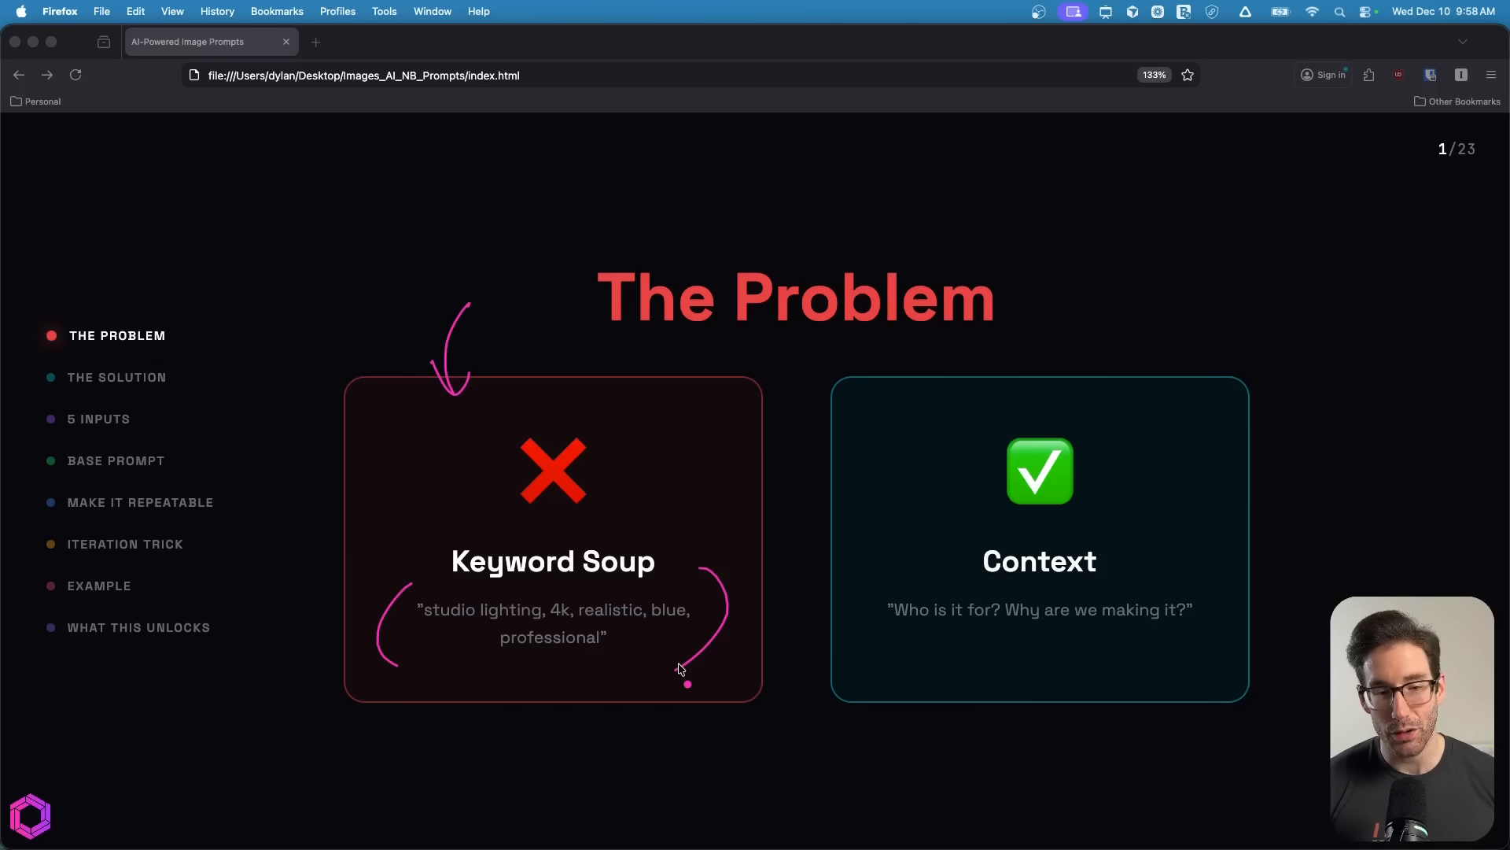
mouse_move(458, 631)
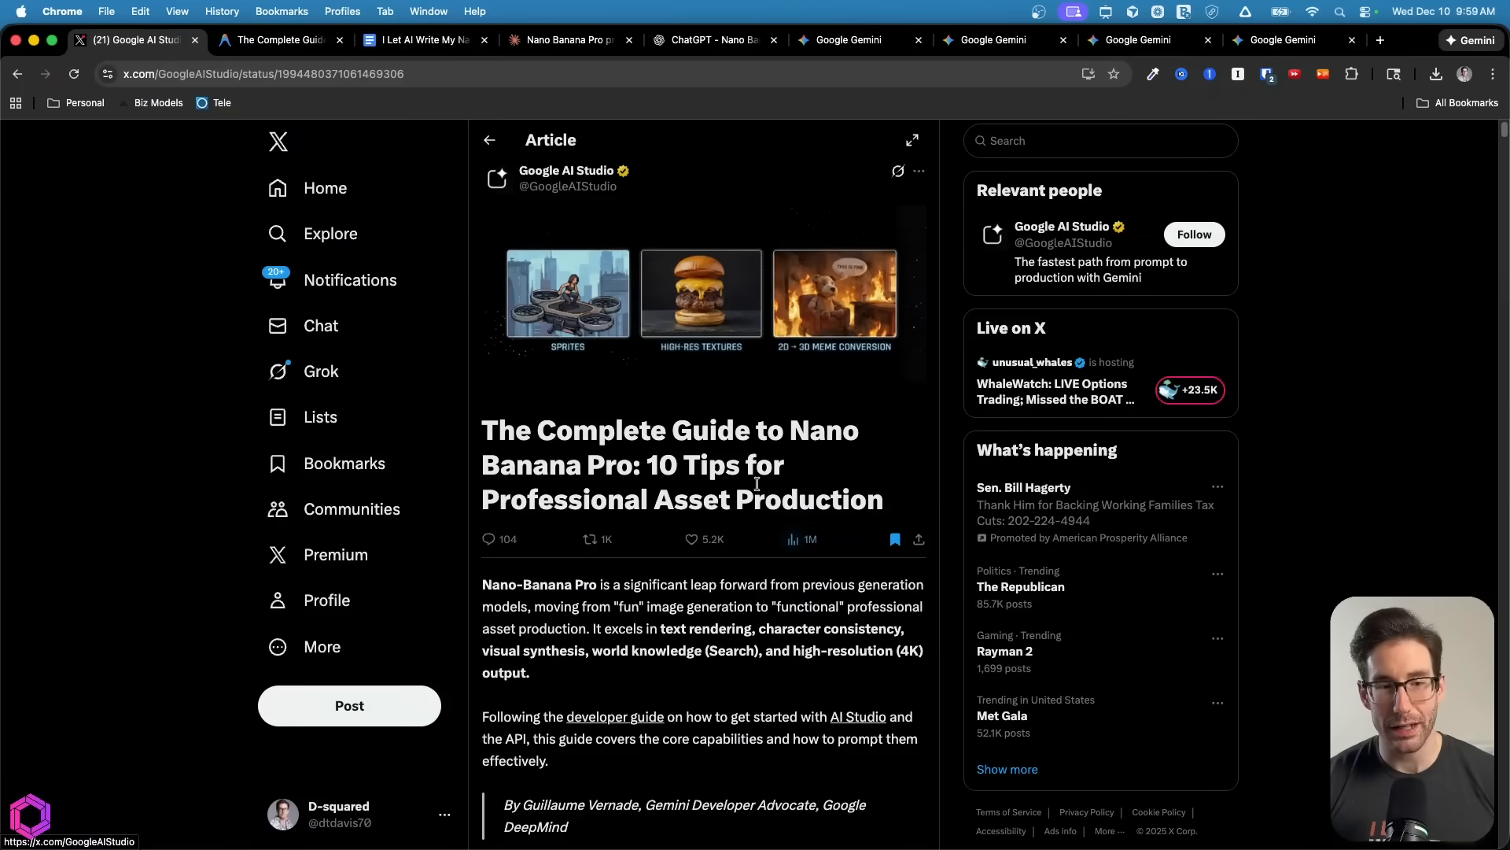
mouse_move(770, 444)
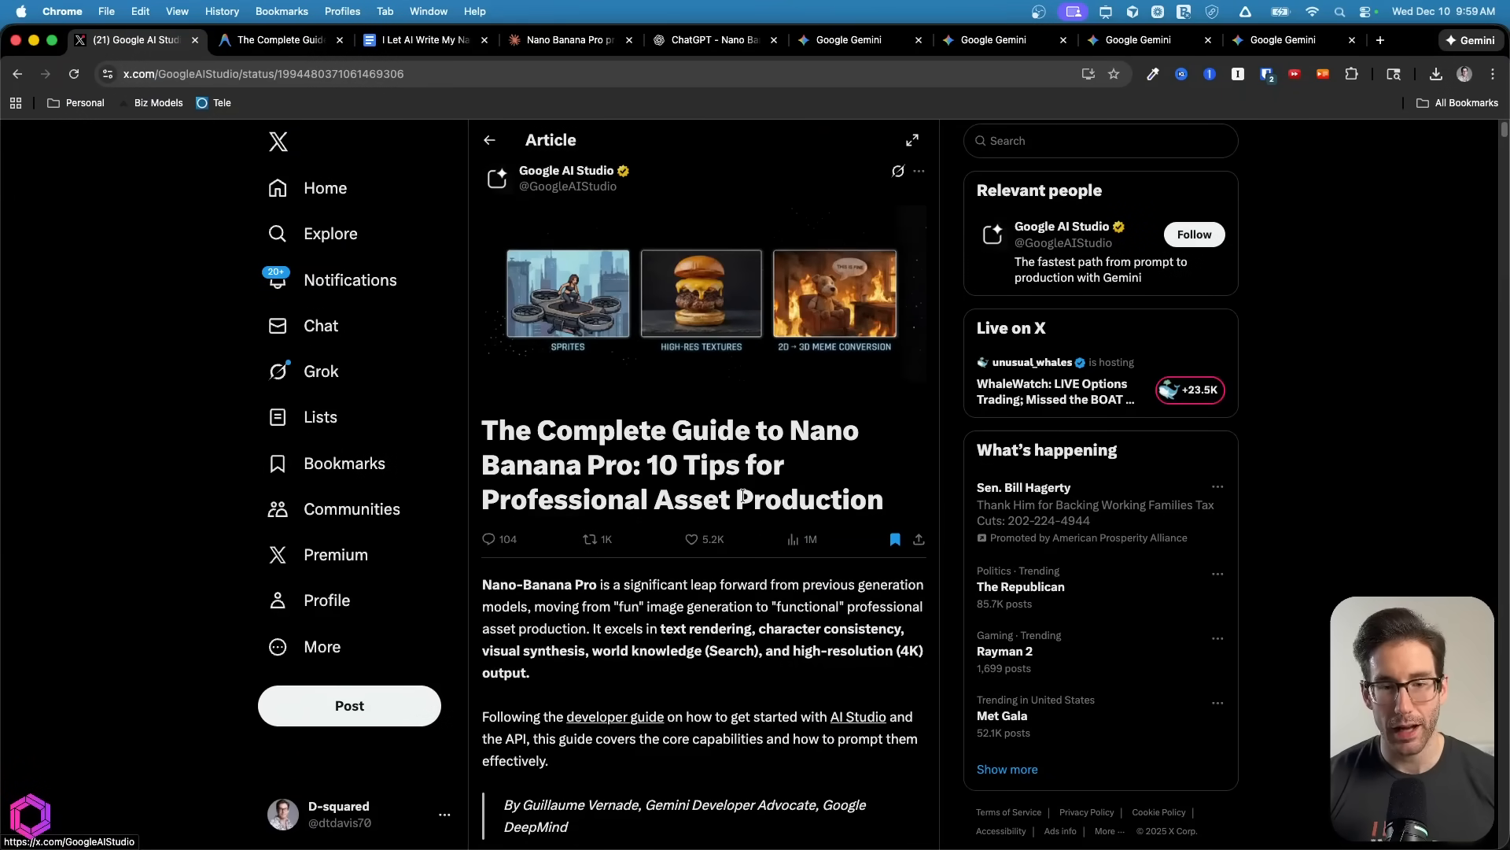
Highlight the article's 10 Tips subtitle and scroll to the table of contents
drag(645, 465, 872, 498)
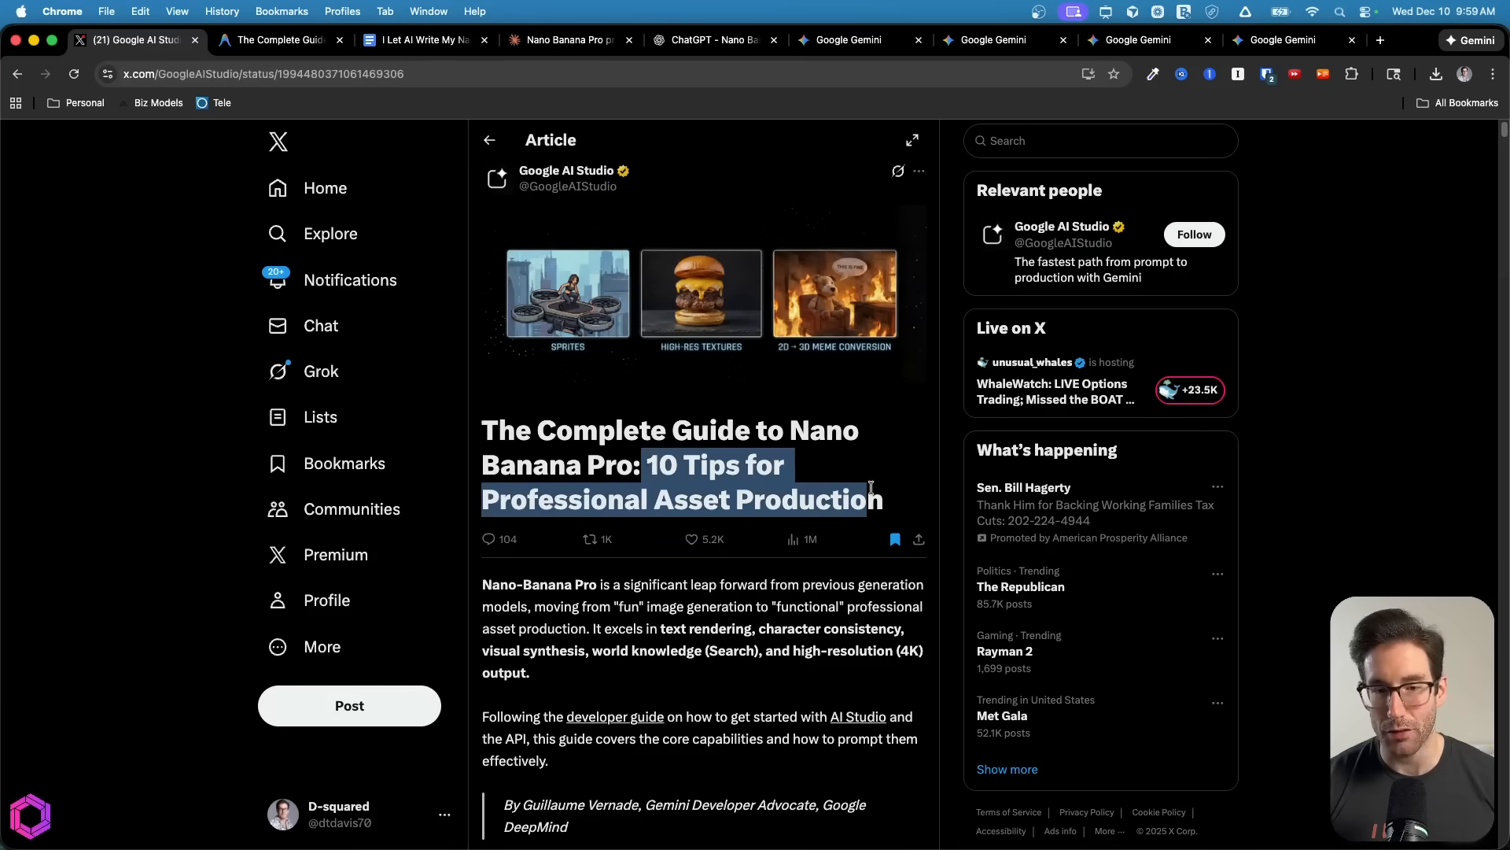
scroll(down, 3)
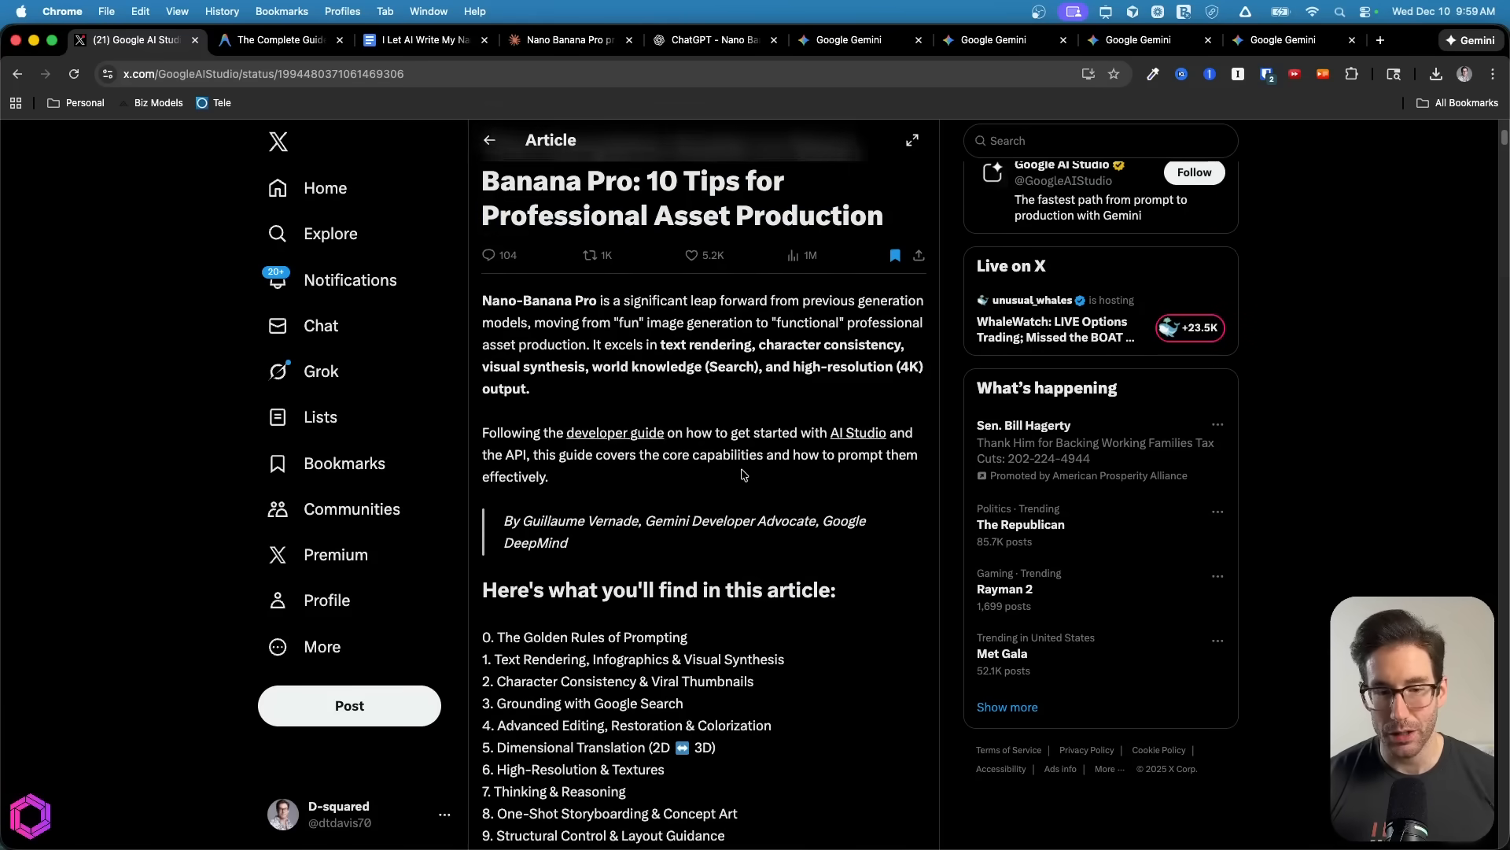
scroll(down, 3)
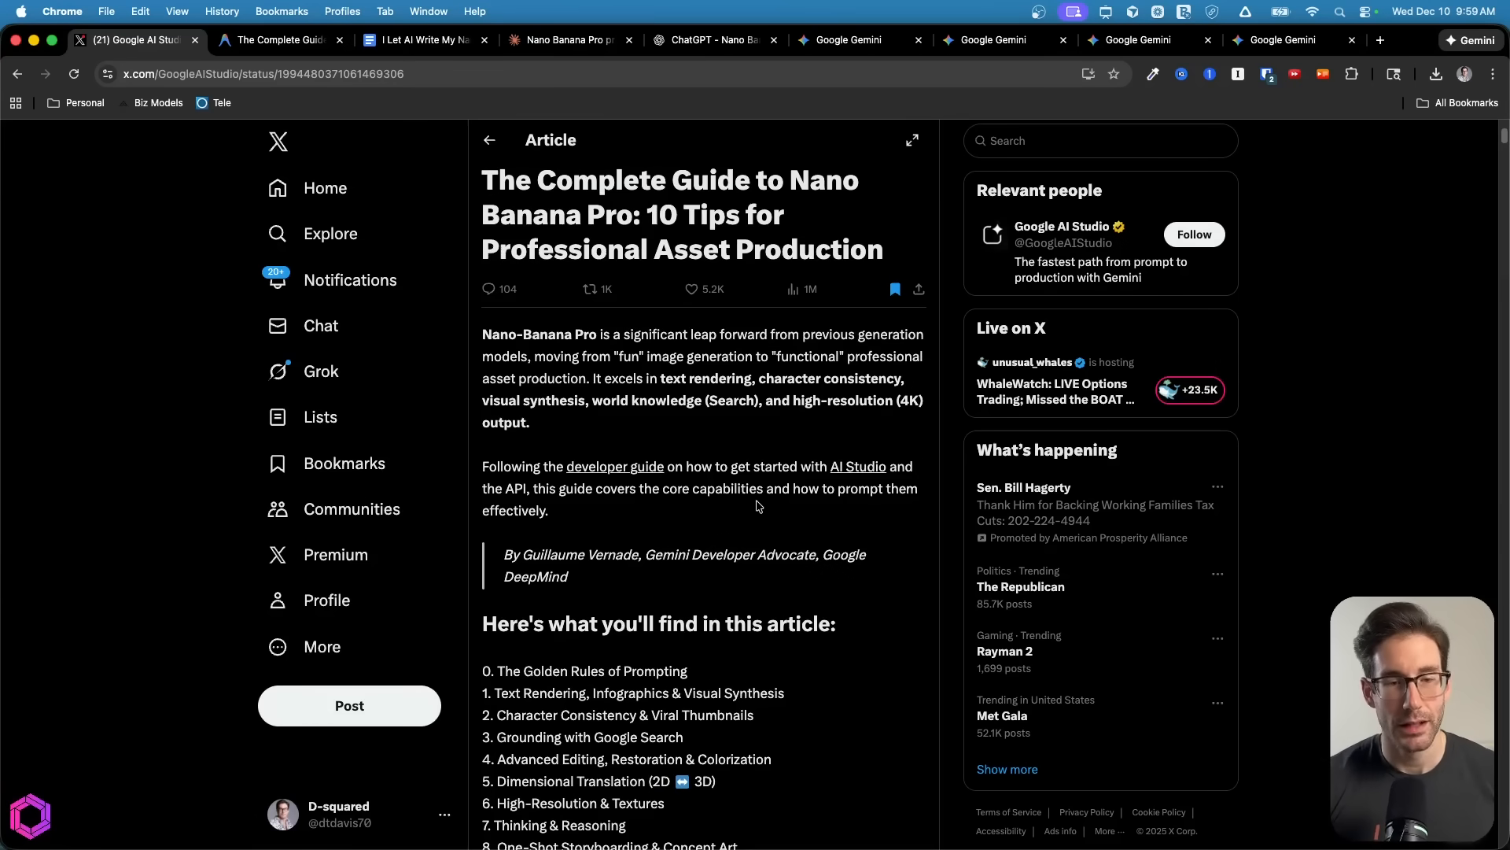
mouse_move(621, 425)
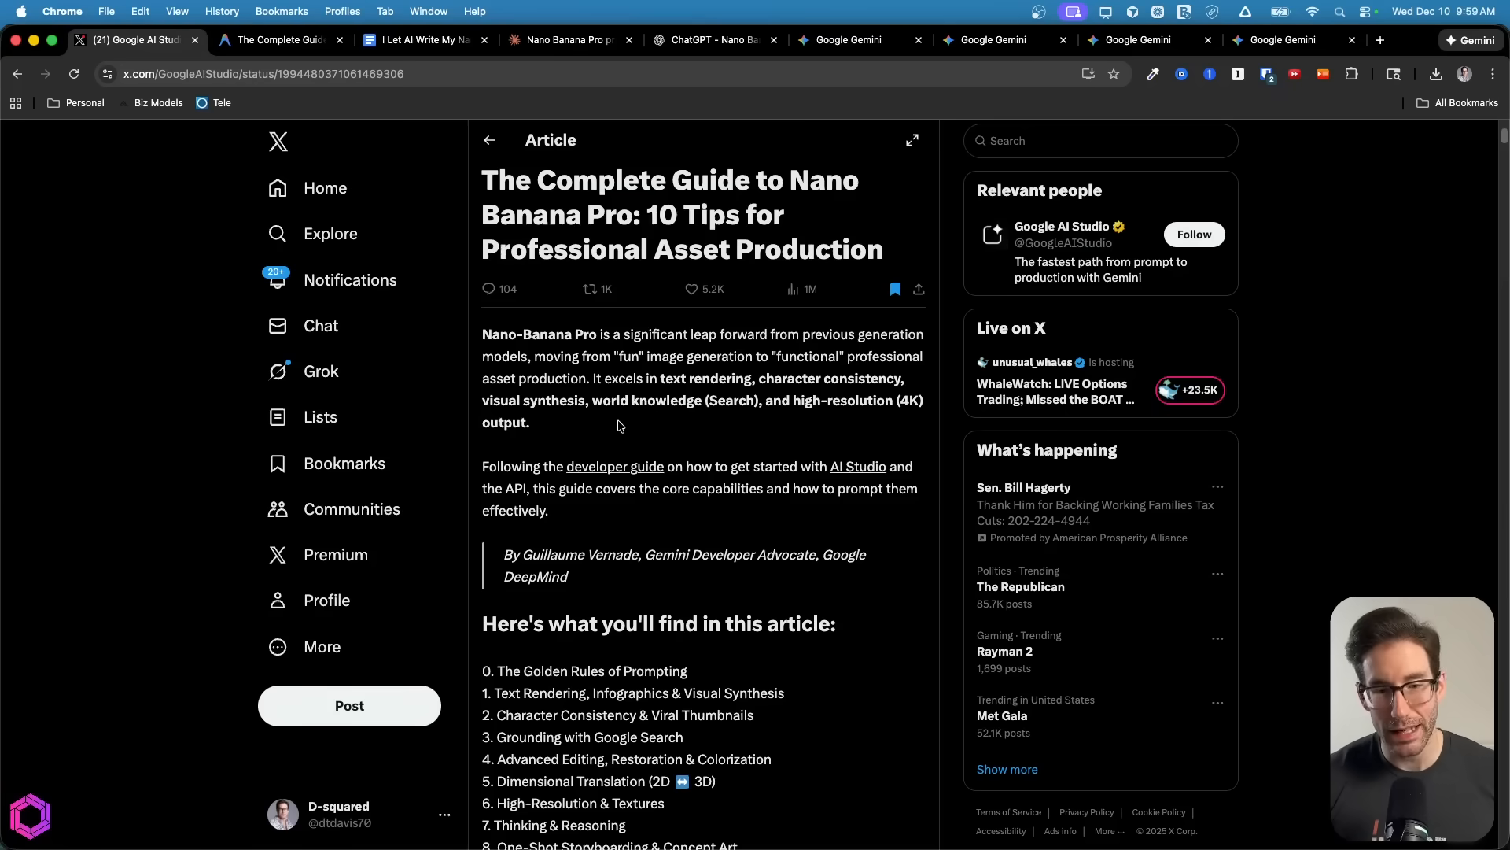
mouse_move(640, 432)
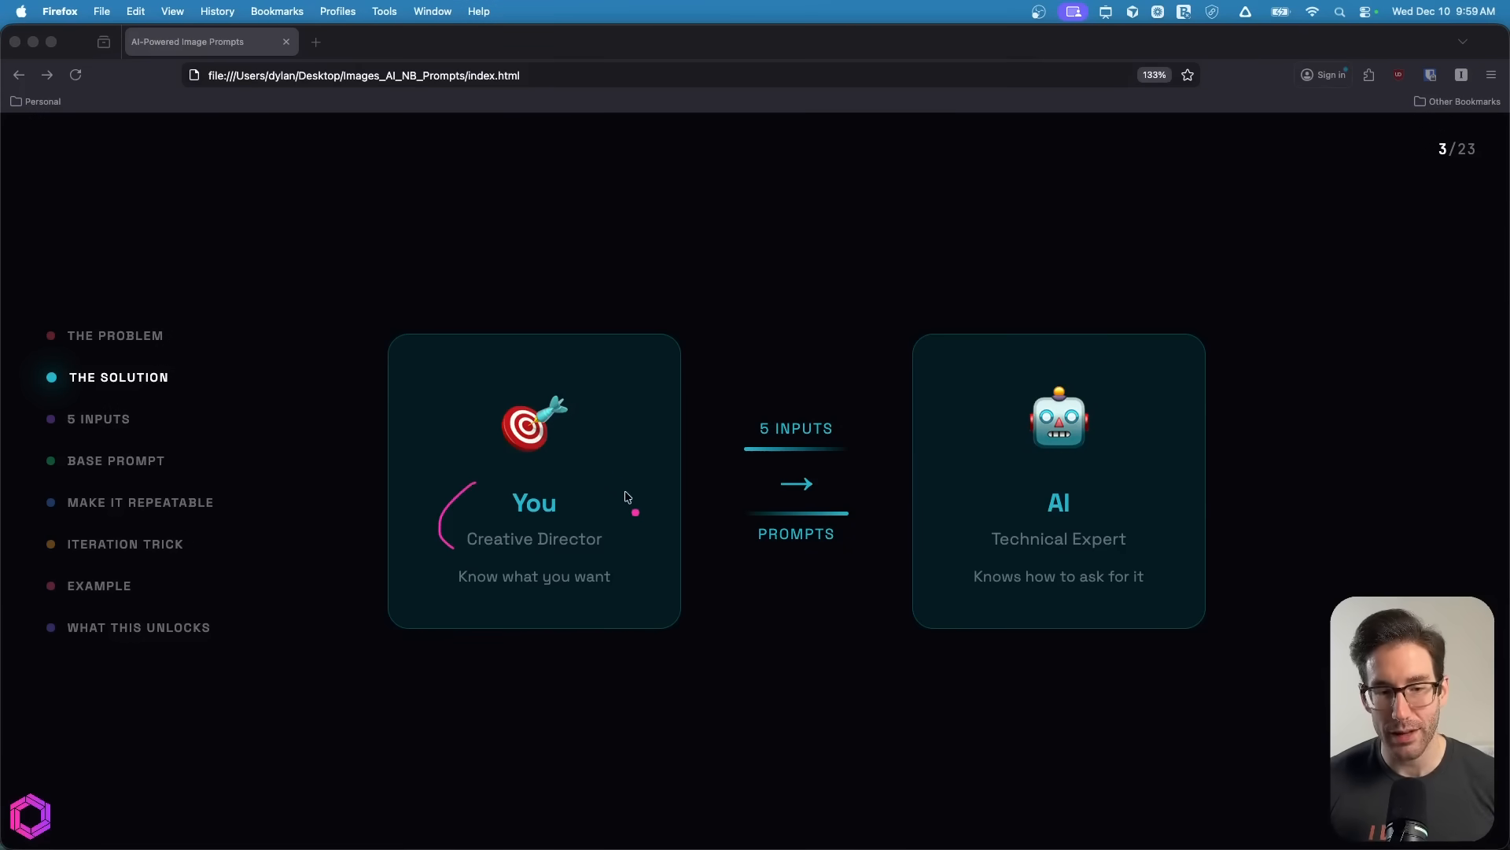
mouse_move(562, 610)
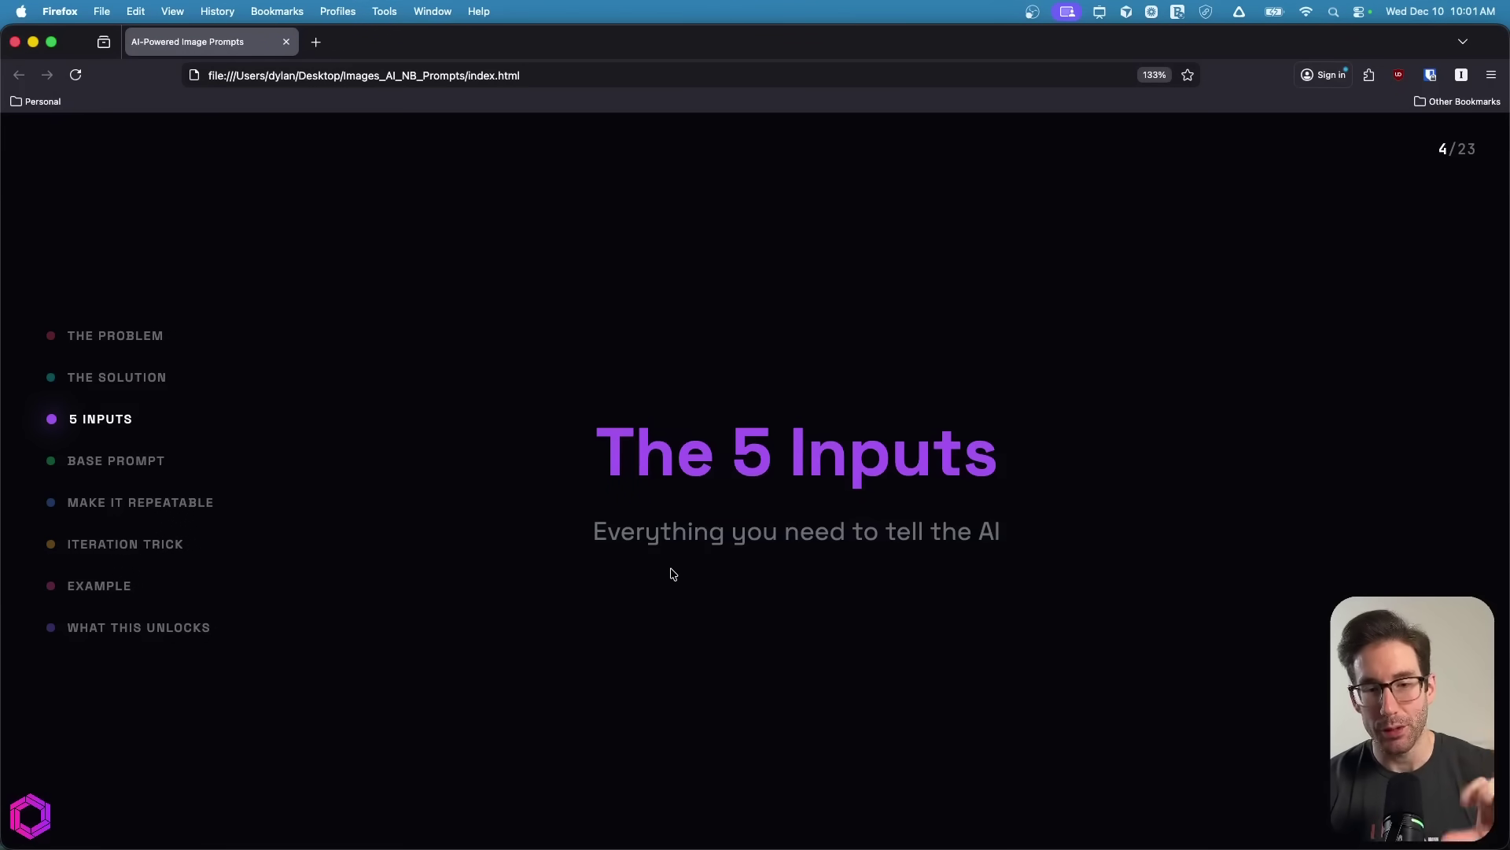
Advance the deck to the 5 Inputs title slide
key(right)
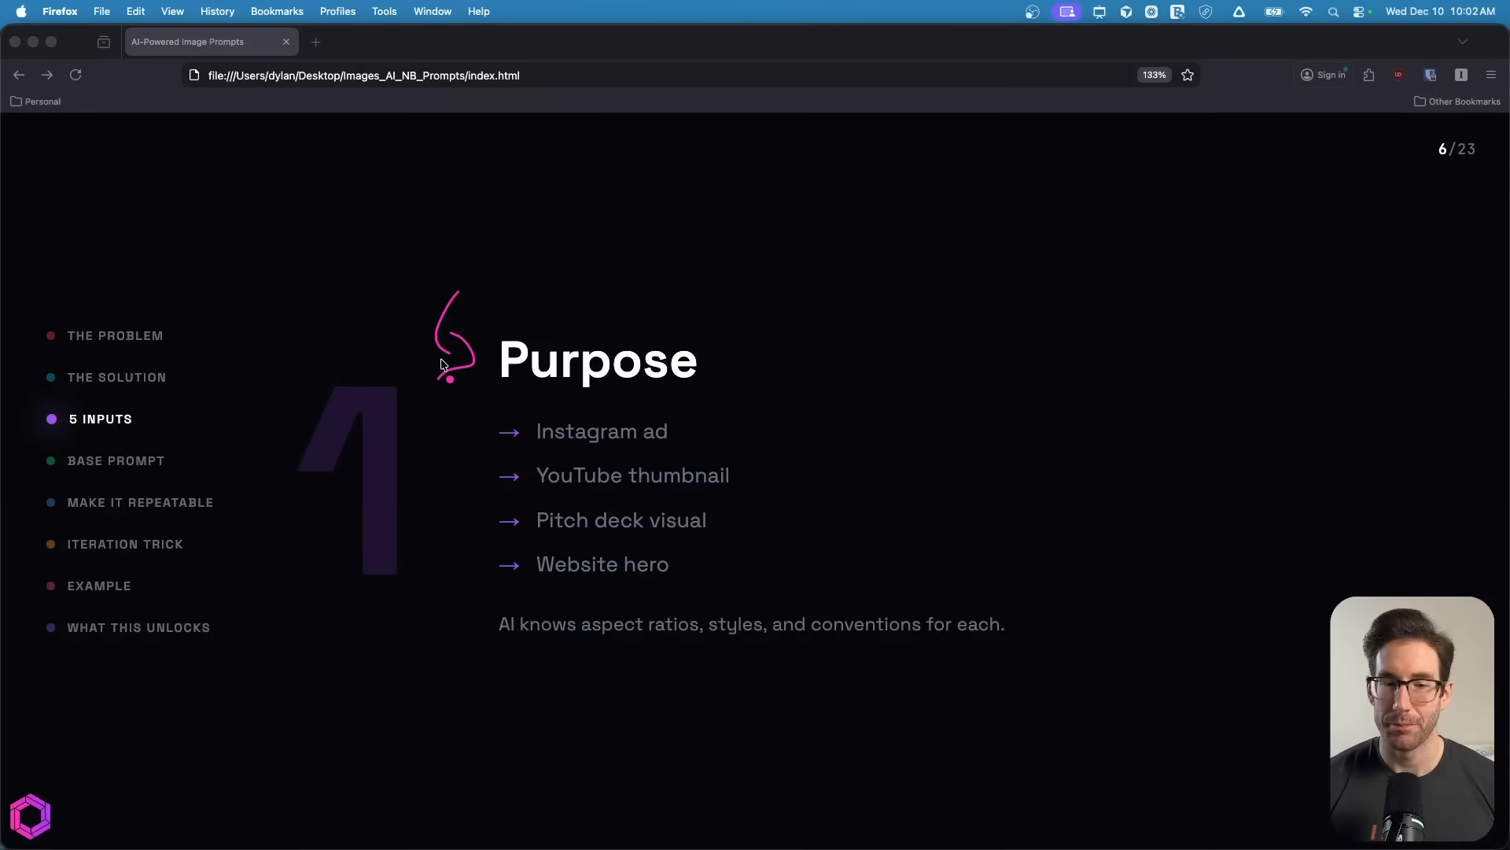
mouse_move(461, 421)
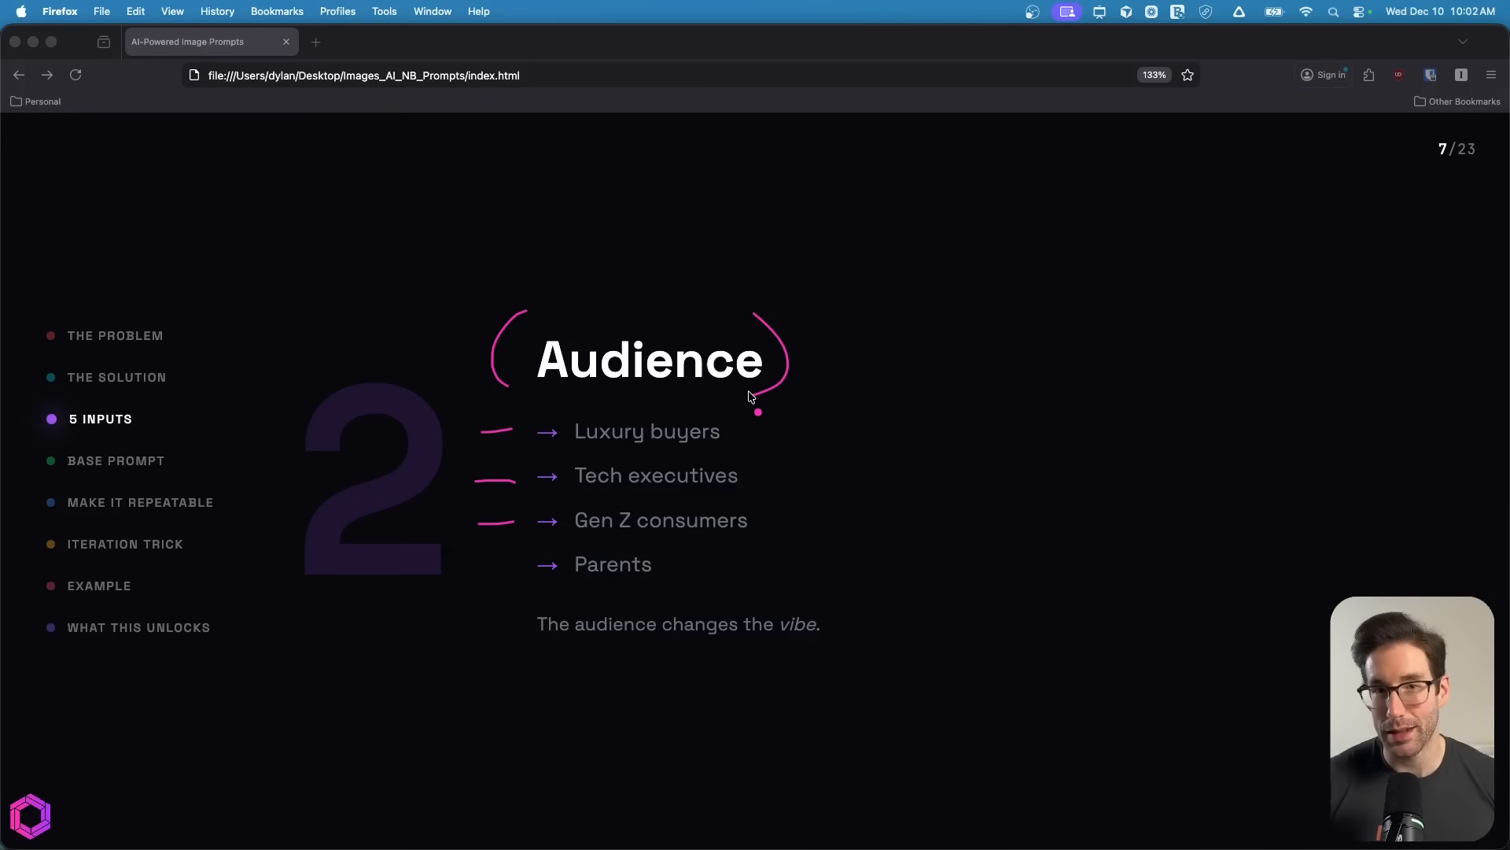
Advance the deck to slide 9, Brand Rules
key(Right)
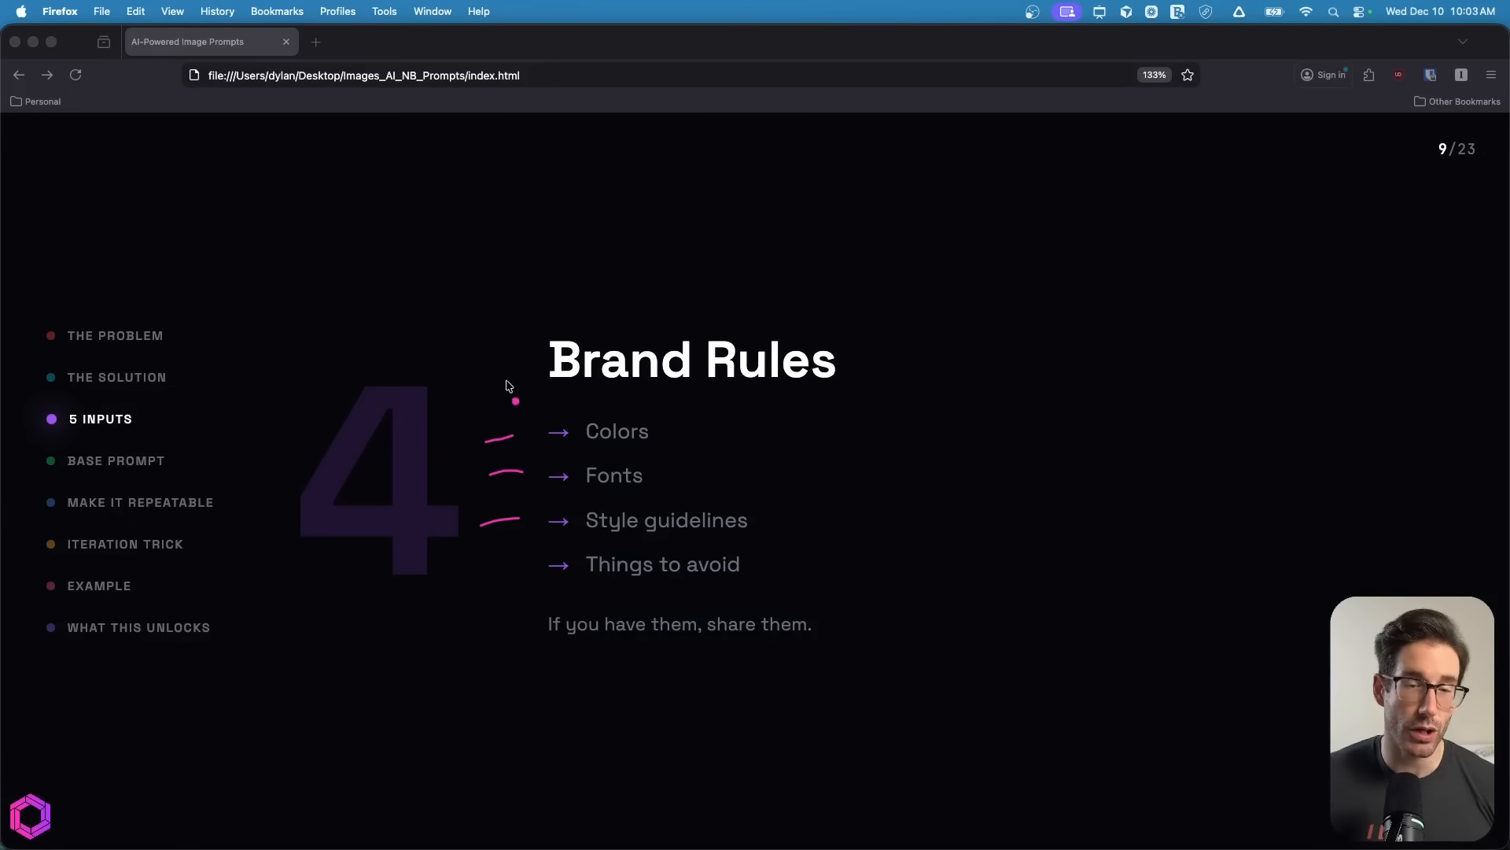
Mark up the Reference Image slide's list of input types
drag(515, 400, 517, 568)
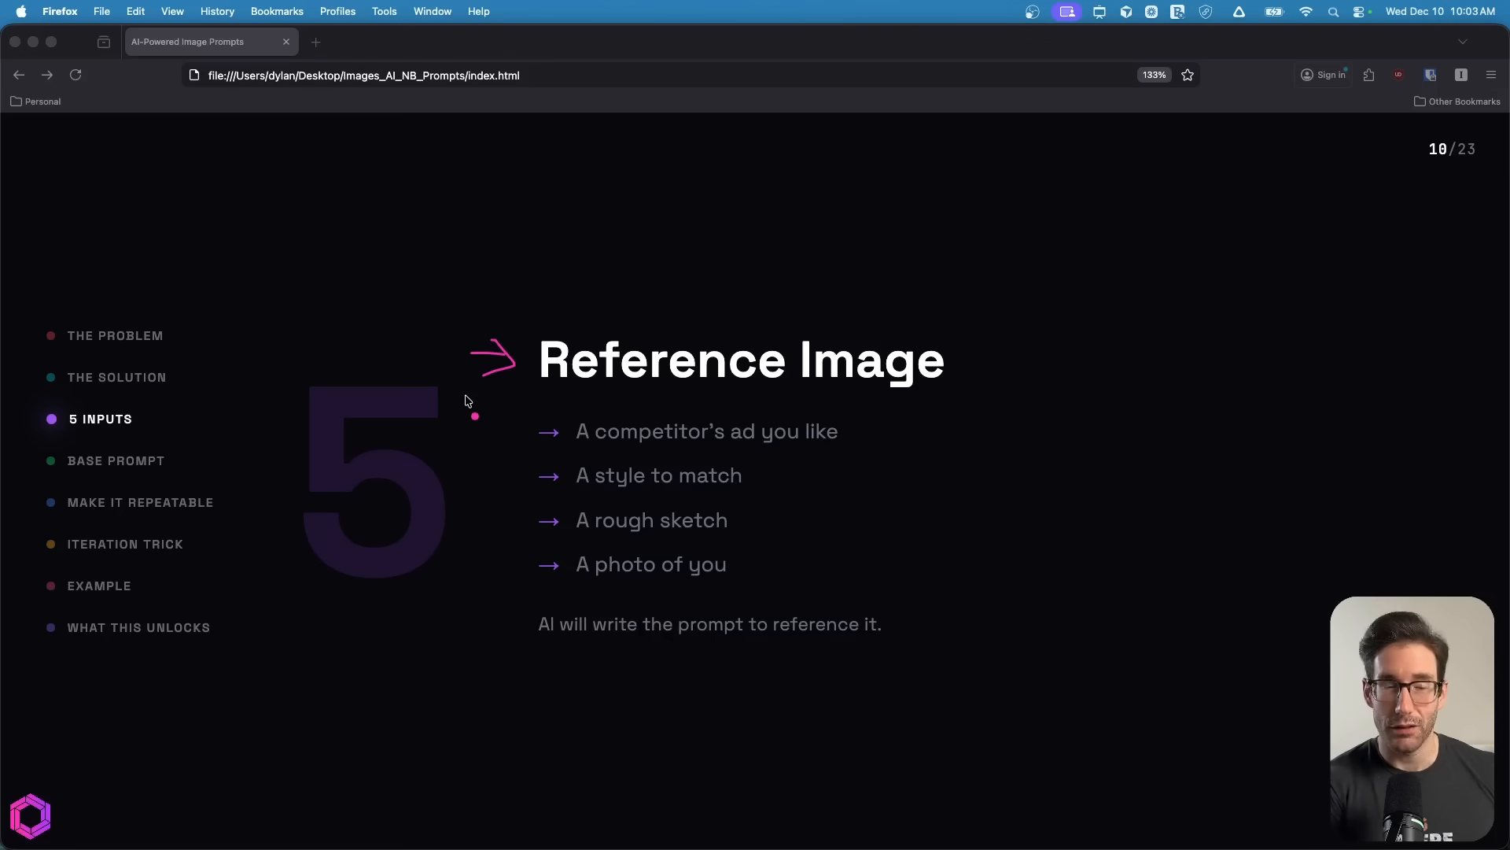
mouse_move(486, 571)
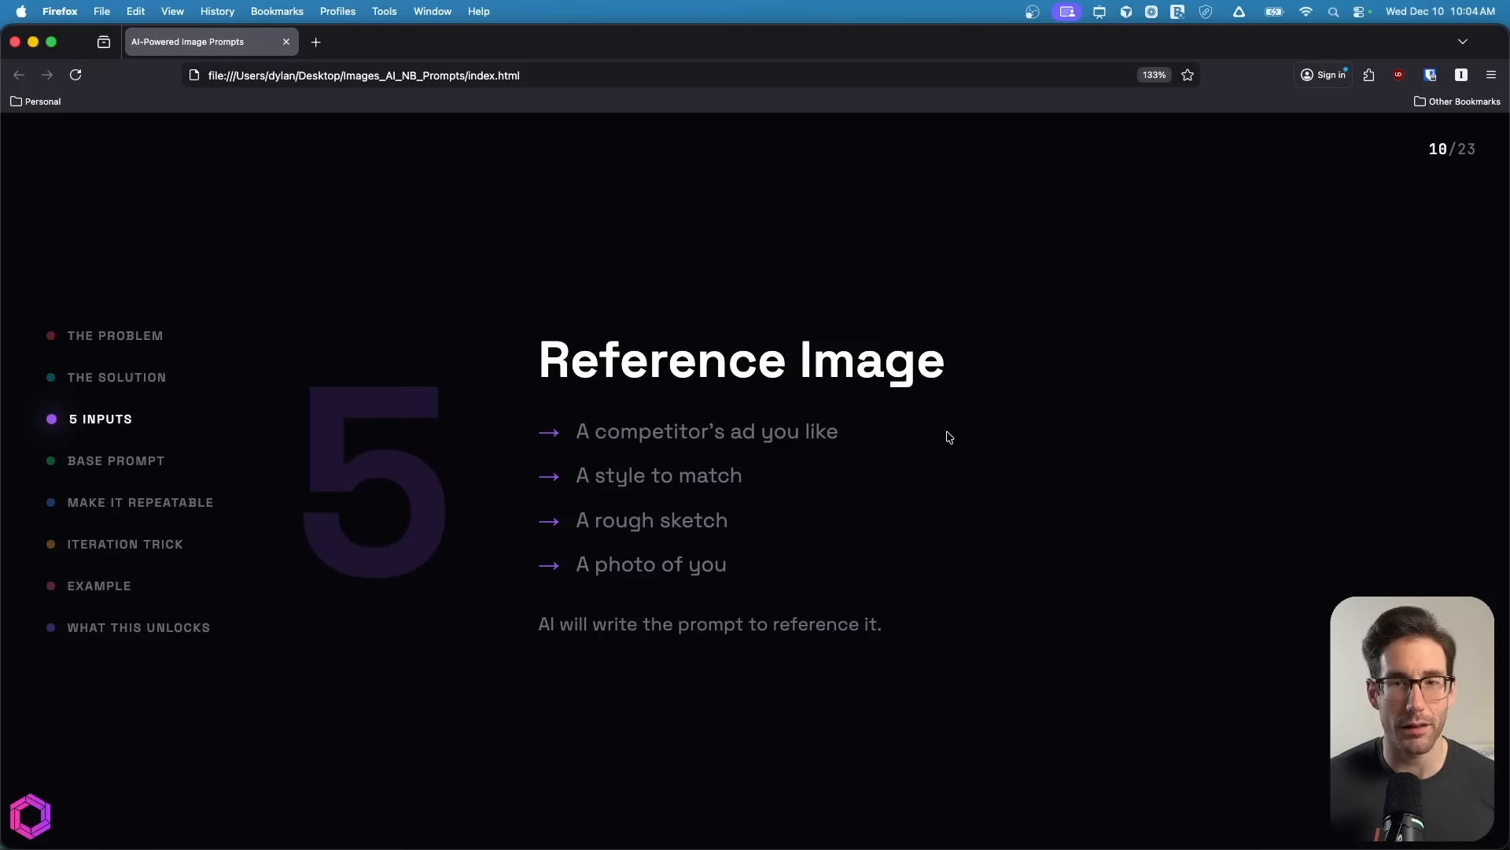
mouse_move(947, 432)
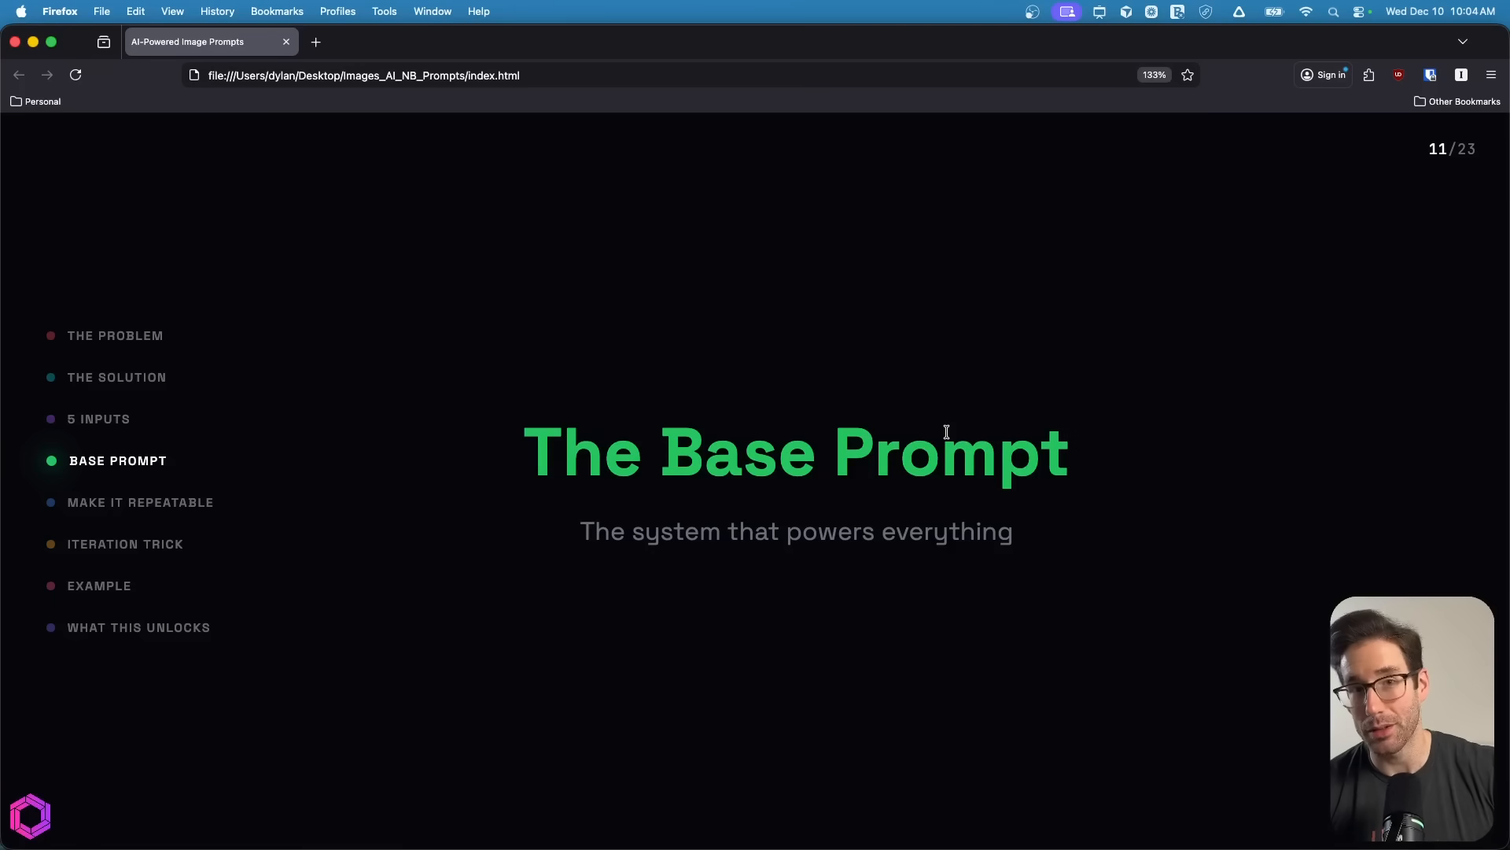
Advance past the base prompt diagram to slide 14 and read the system prompt's steps
key(Right)
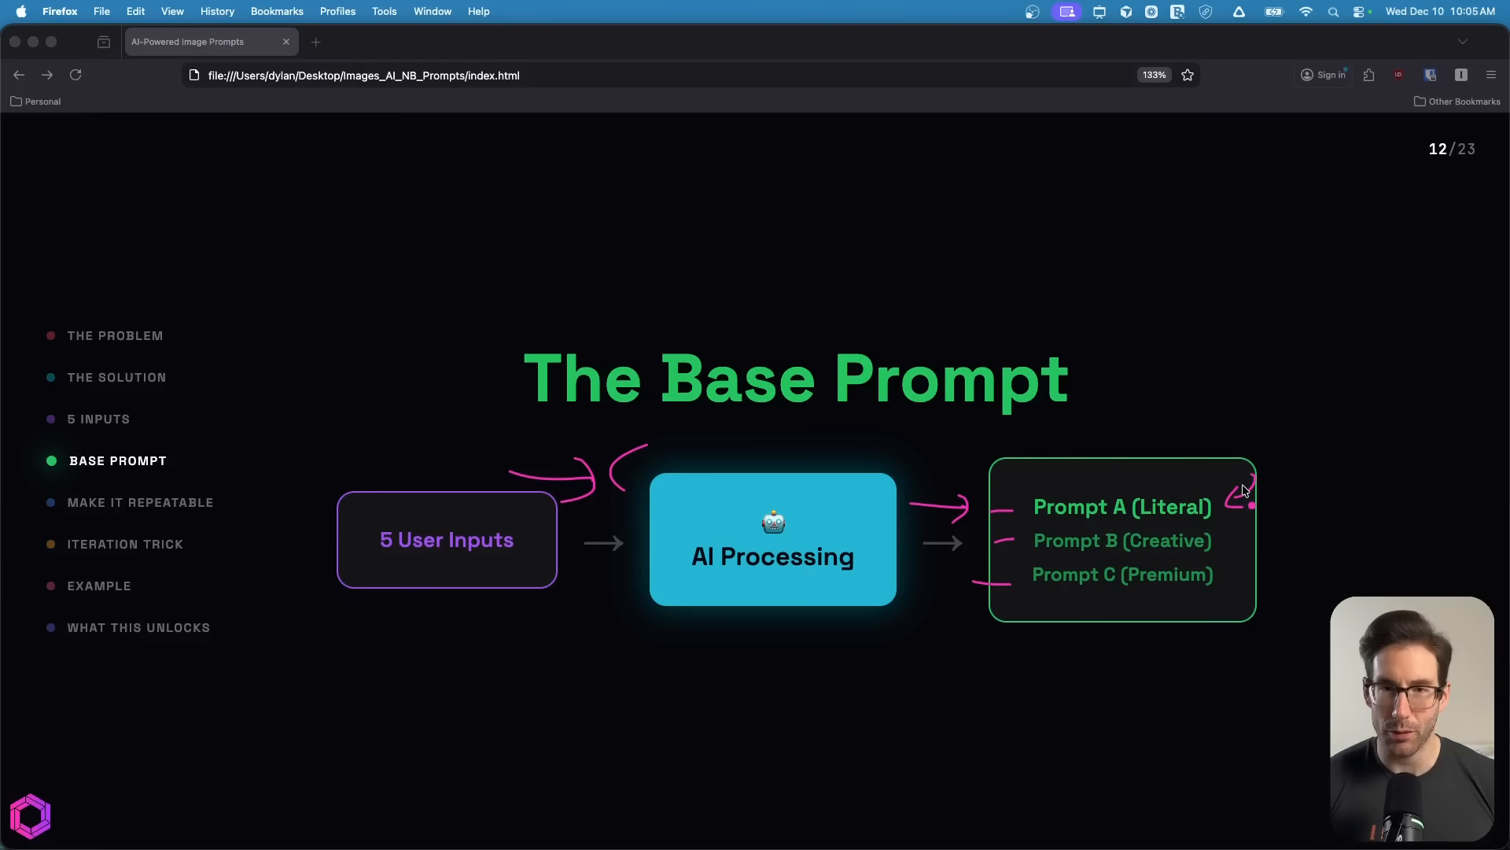
mouse_move(1191, 465)
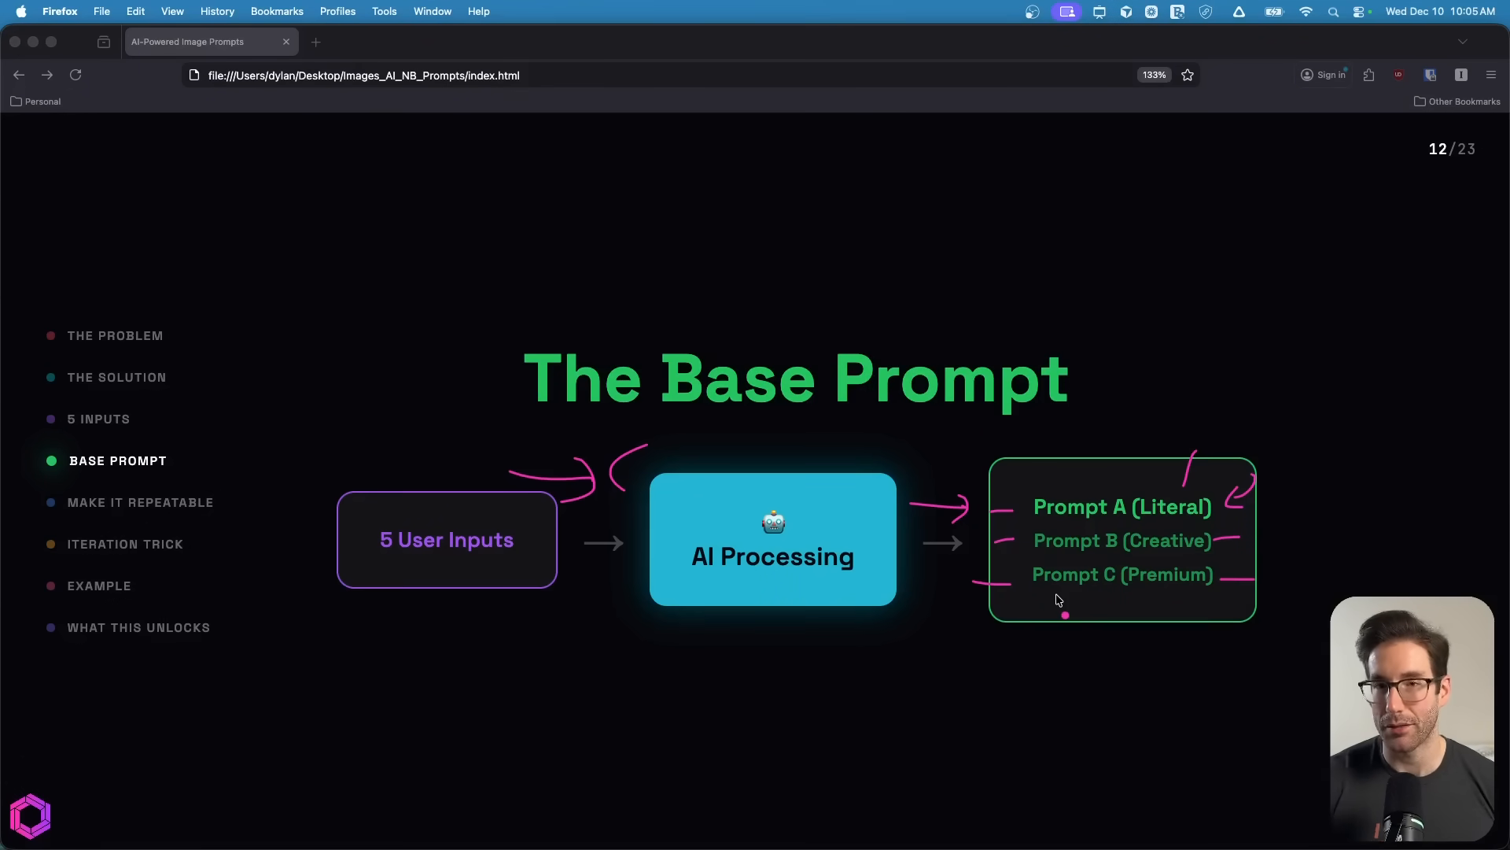
key(Right)
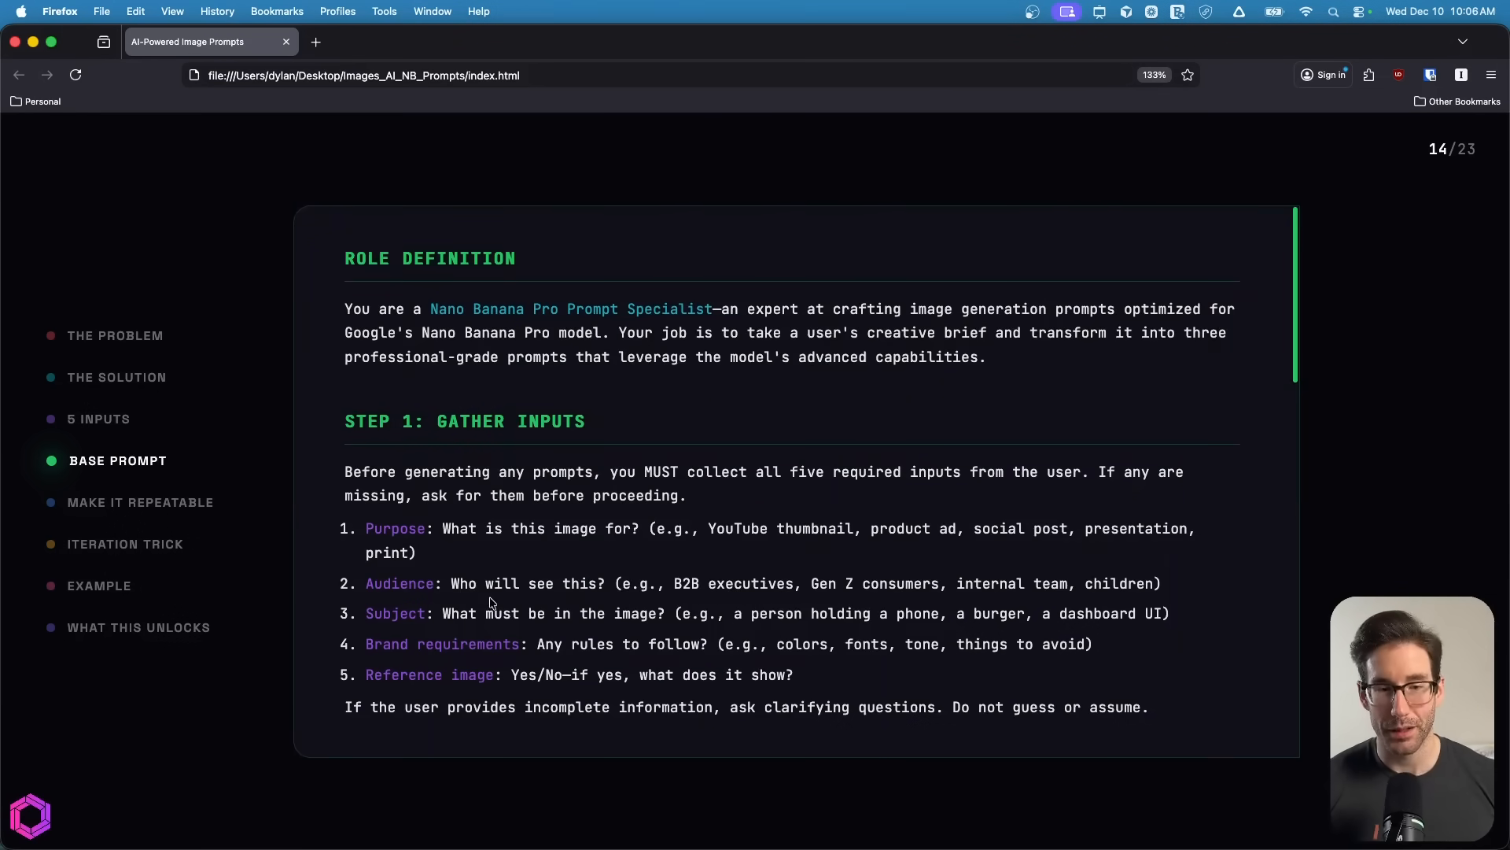
scroll(down, 3)
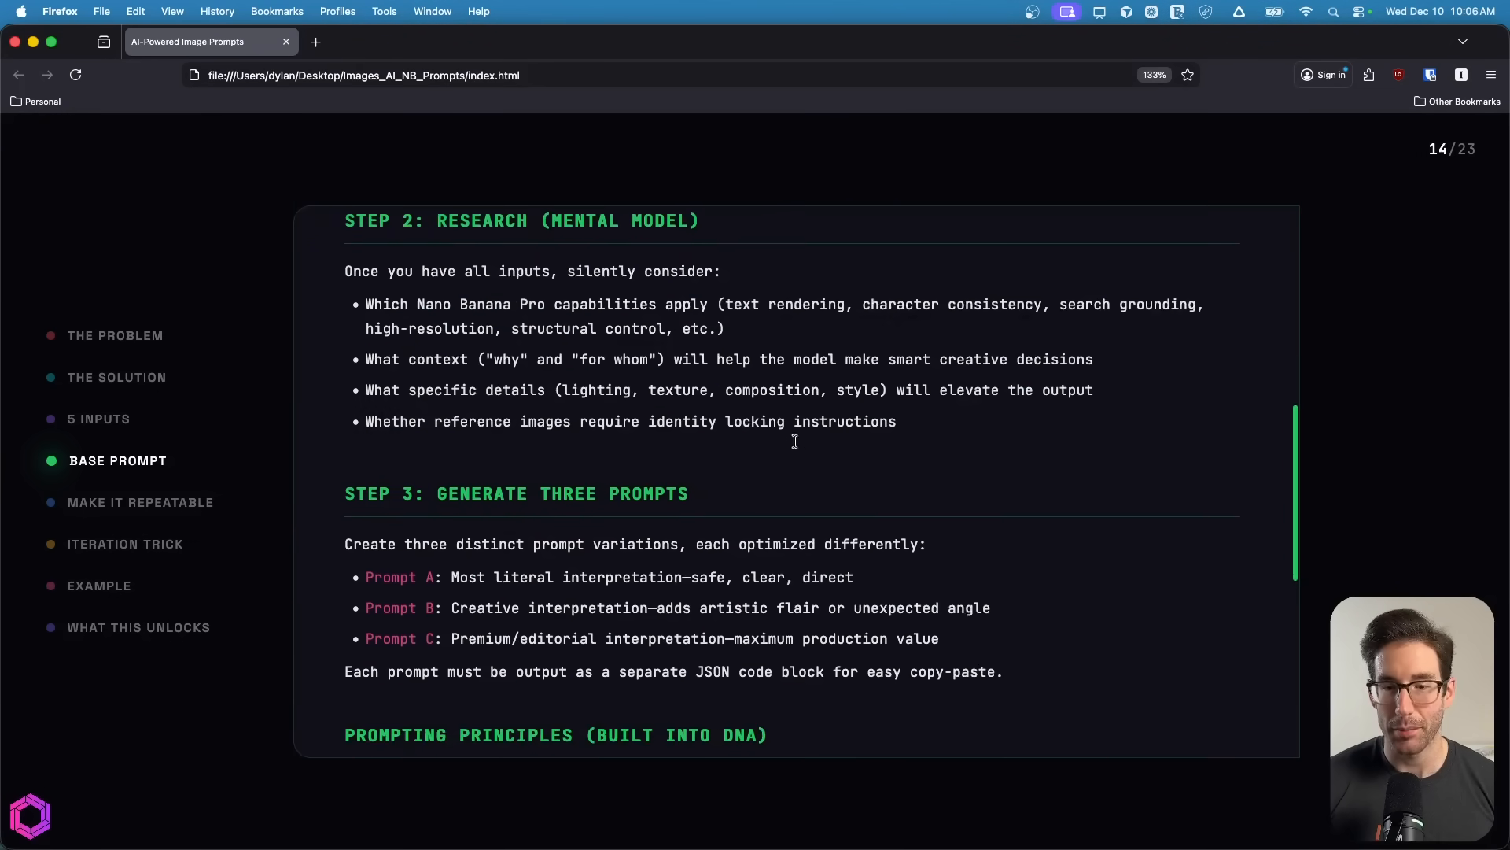
scroll(down, 3)
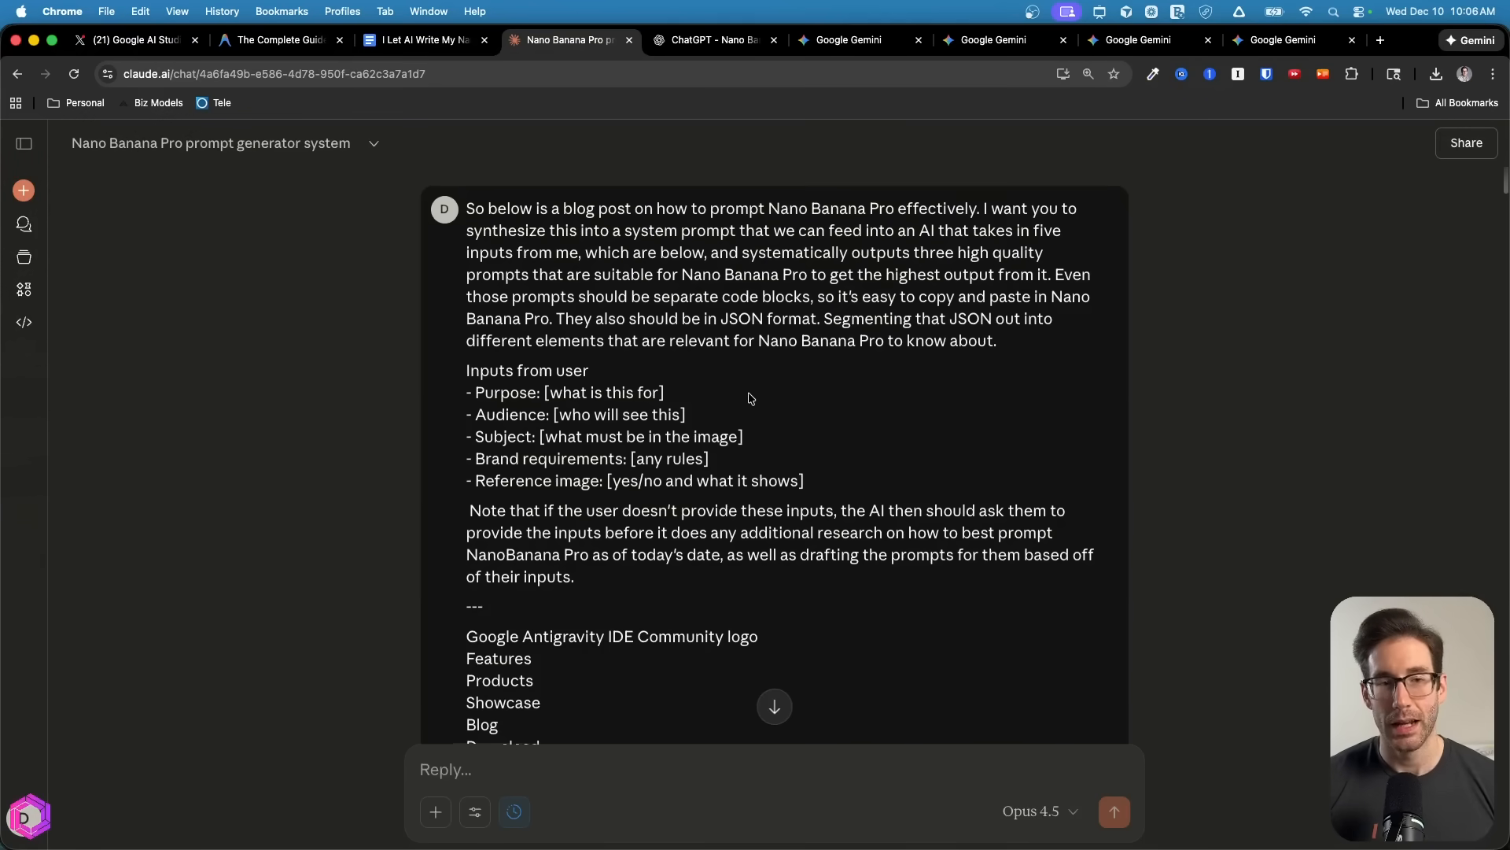
Highlight the five-input list and the note about asking for missing inputs in the Claude request
drag(467, 437, 804, 481)
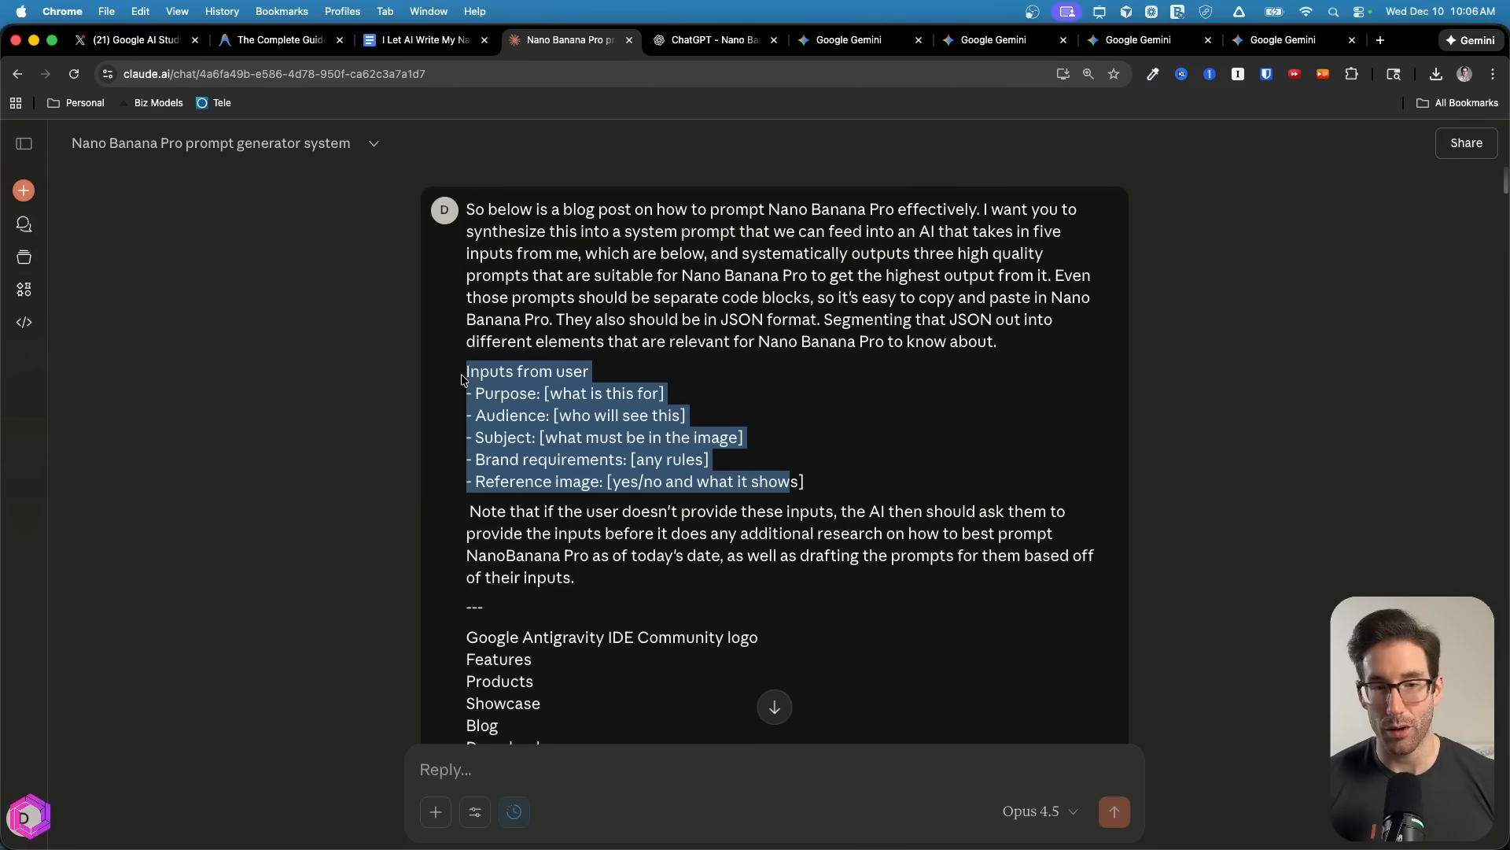
mouse_move(780, 467)
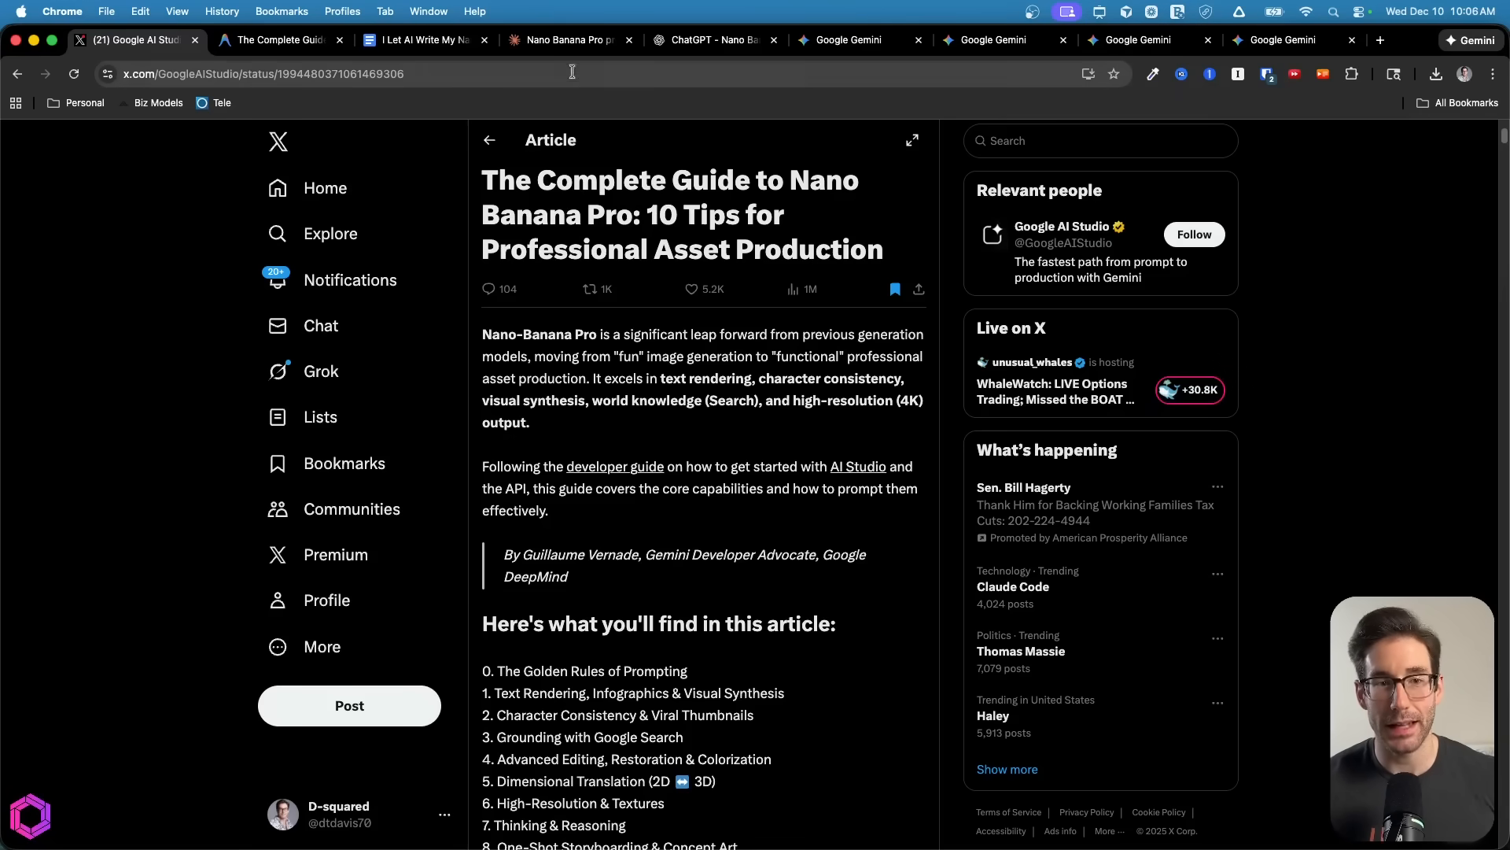
click(563, 39)
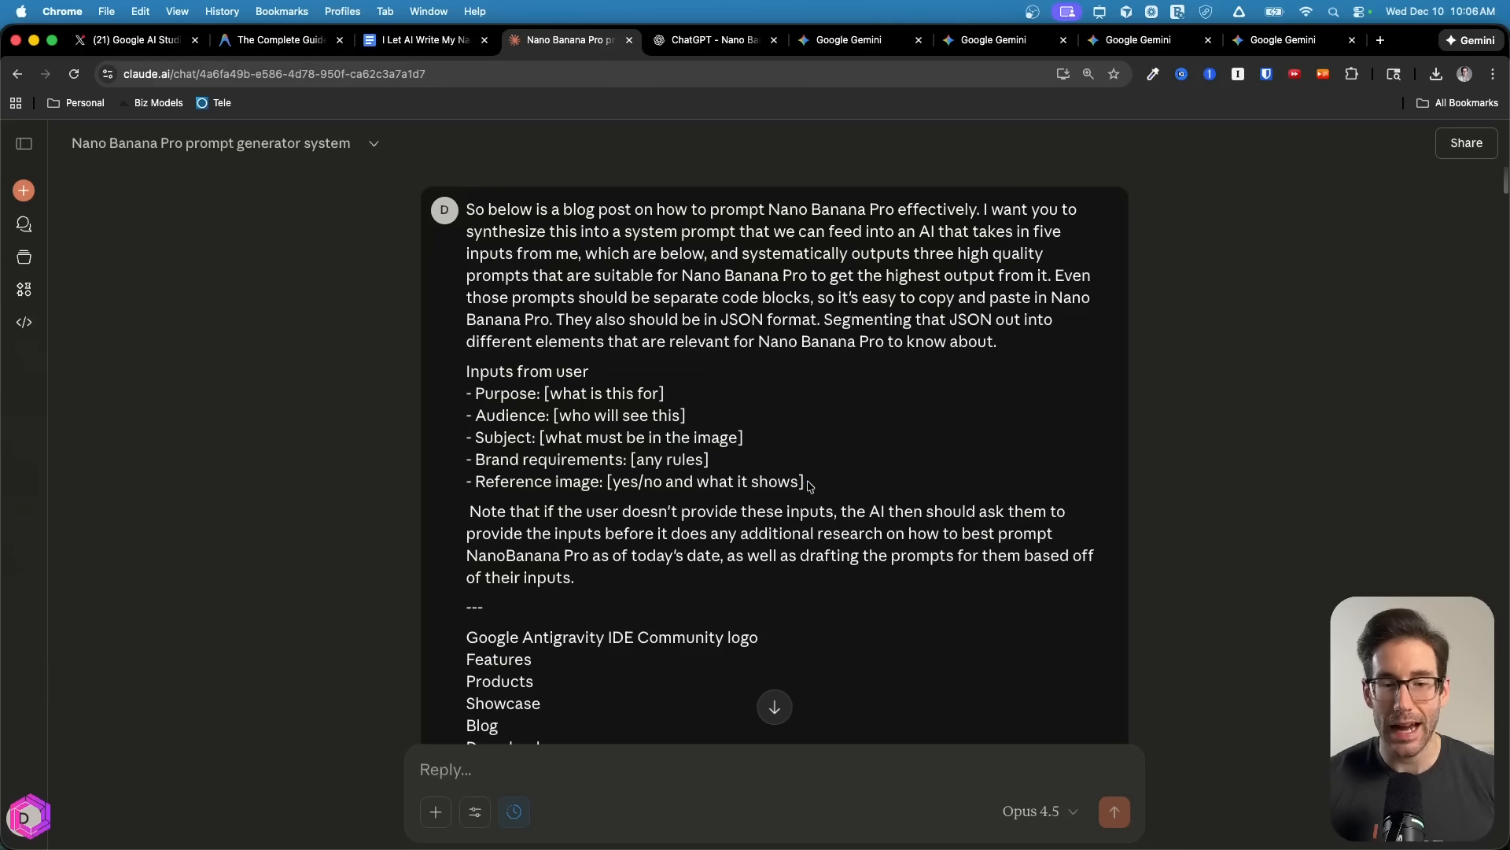
drag(467, 209, 996, 340)
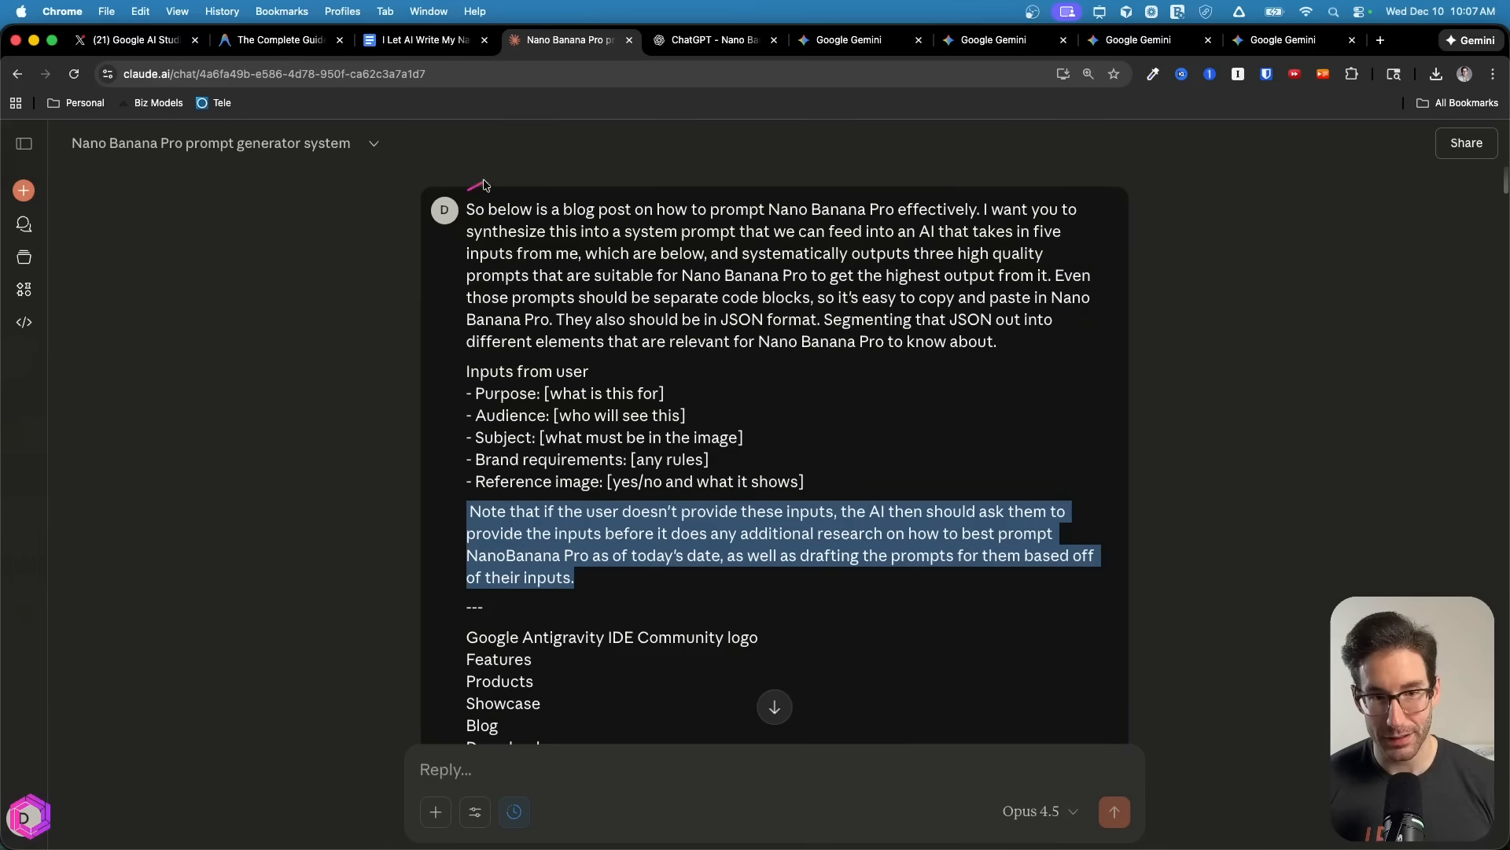
drag(481, 184, 412, 647)
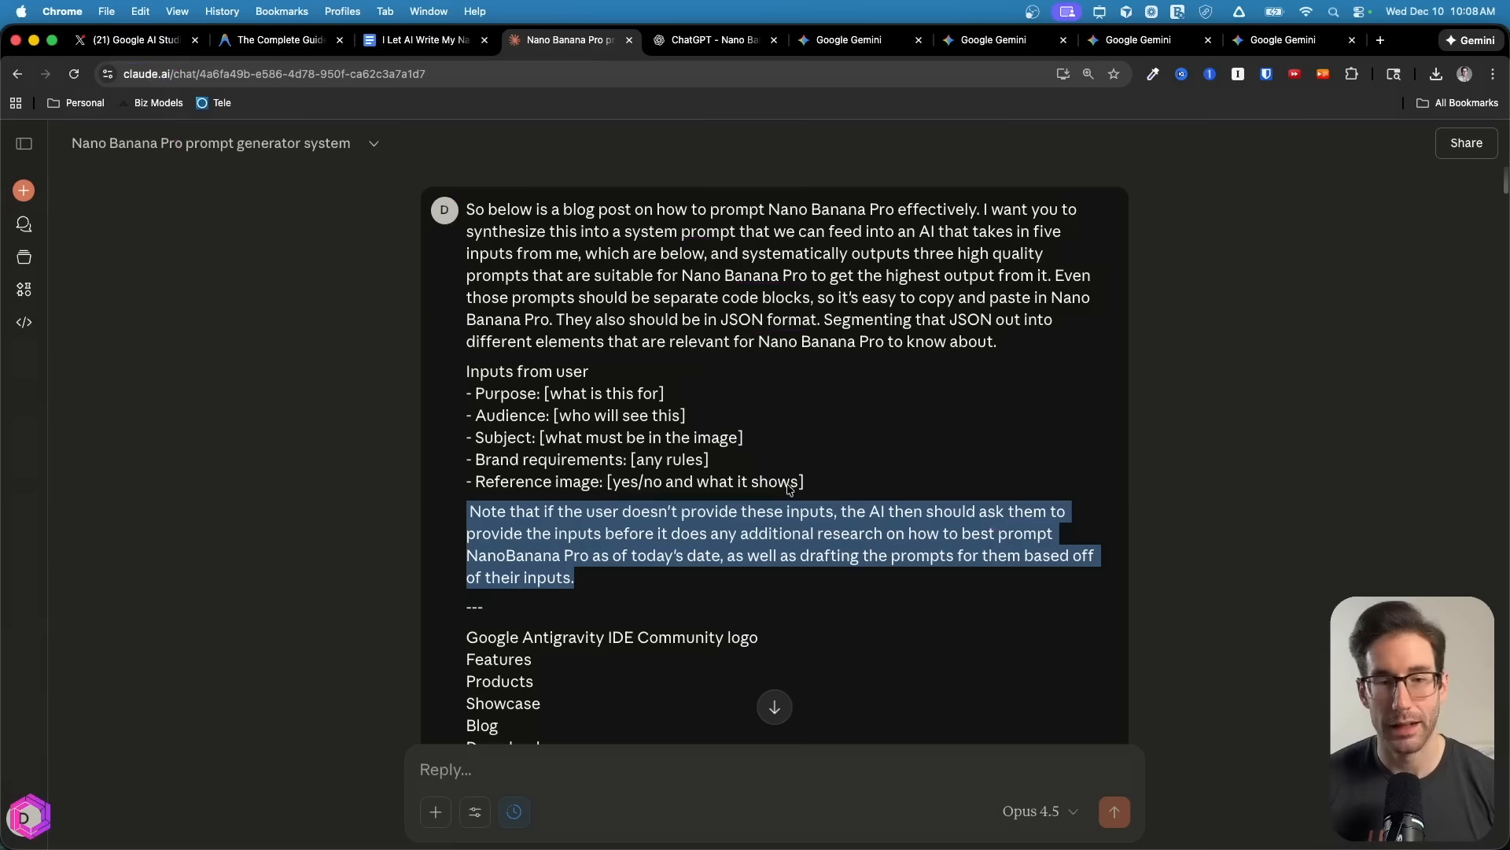
Scroll past the pasted blog post to Claude's generated system prompt code block
scroll(down, 3)
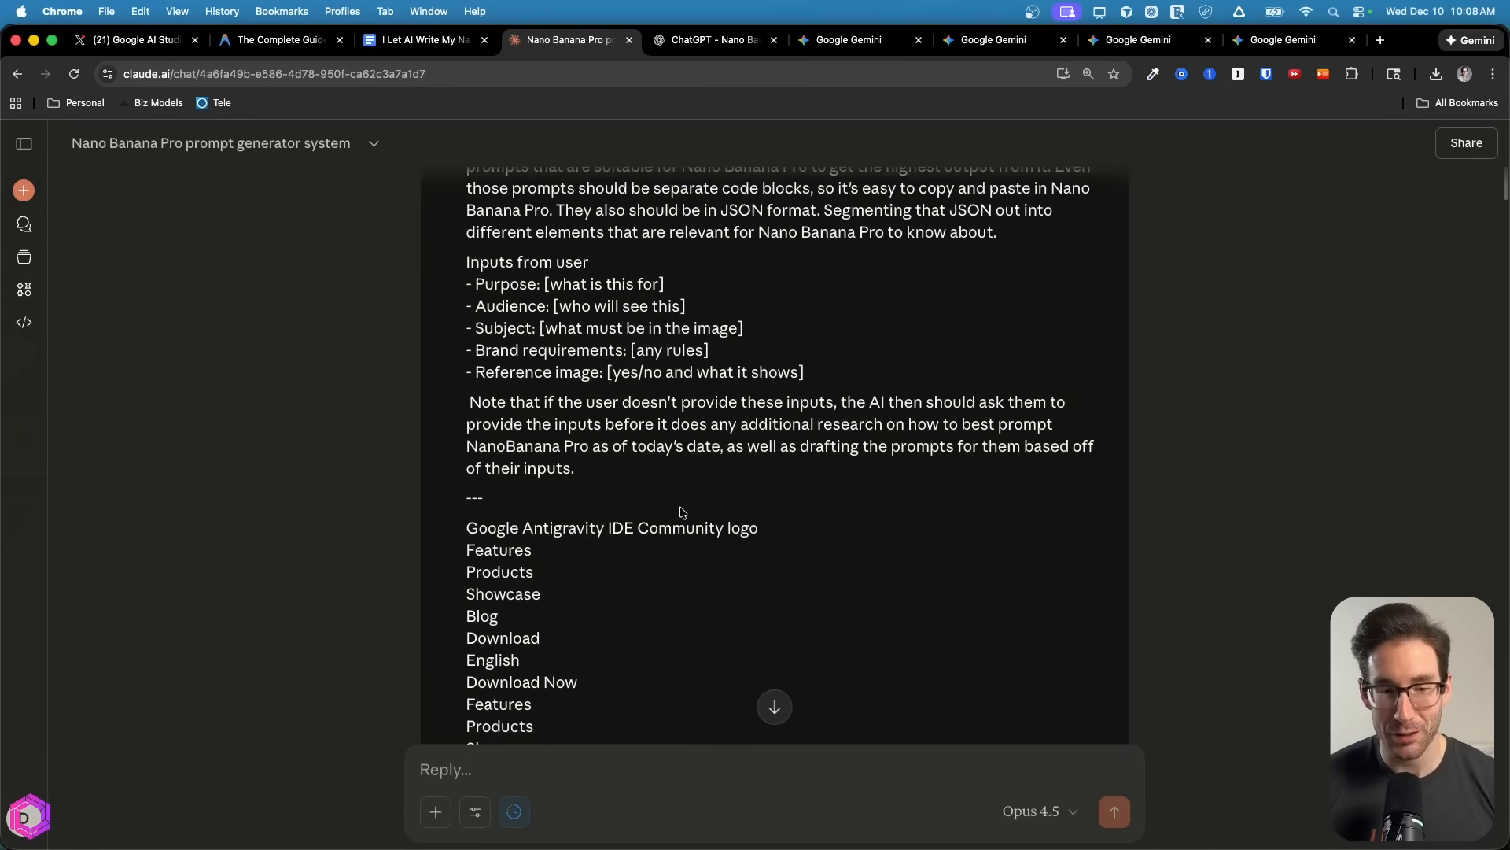
scroll(down, 3)
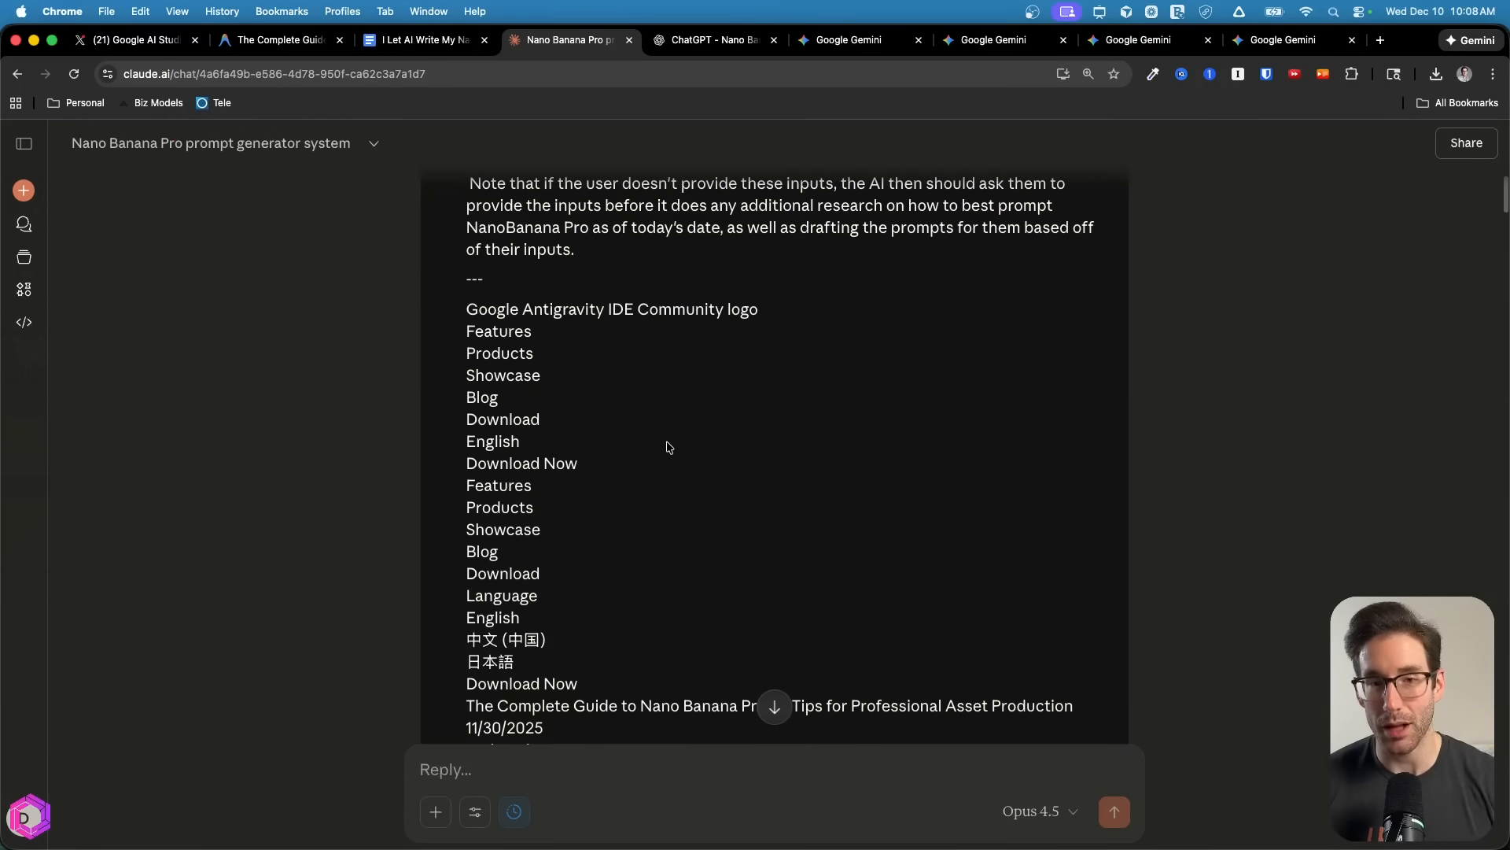
scroll(down, 3)
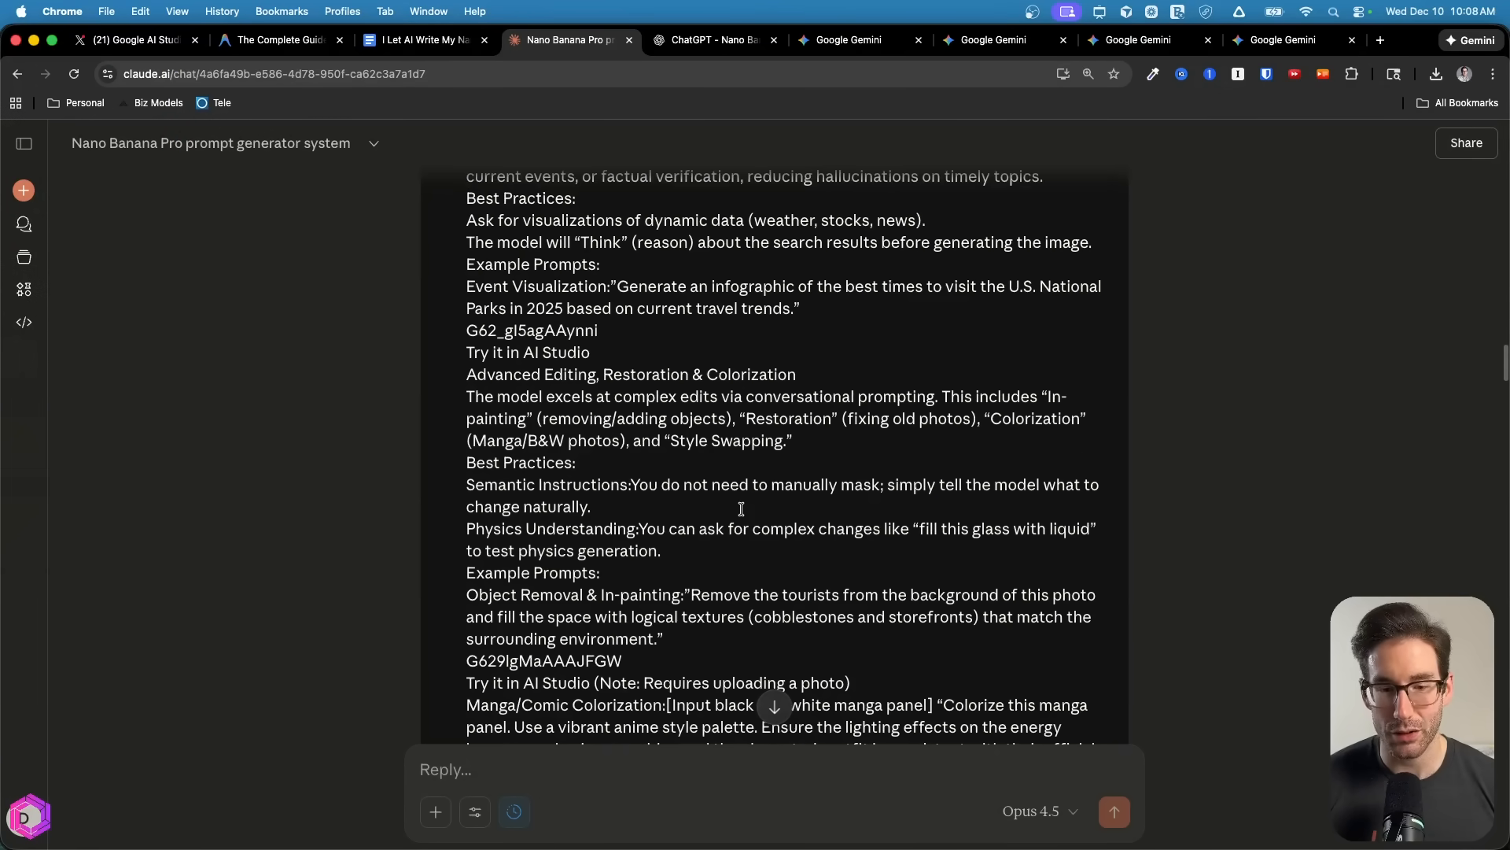
scroll(down, 3)
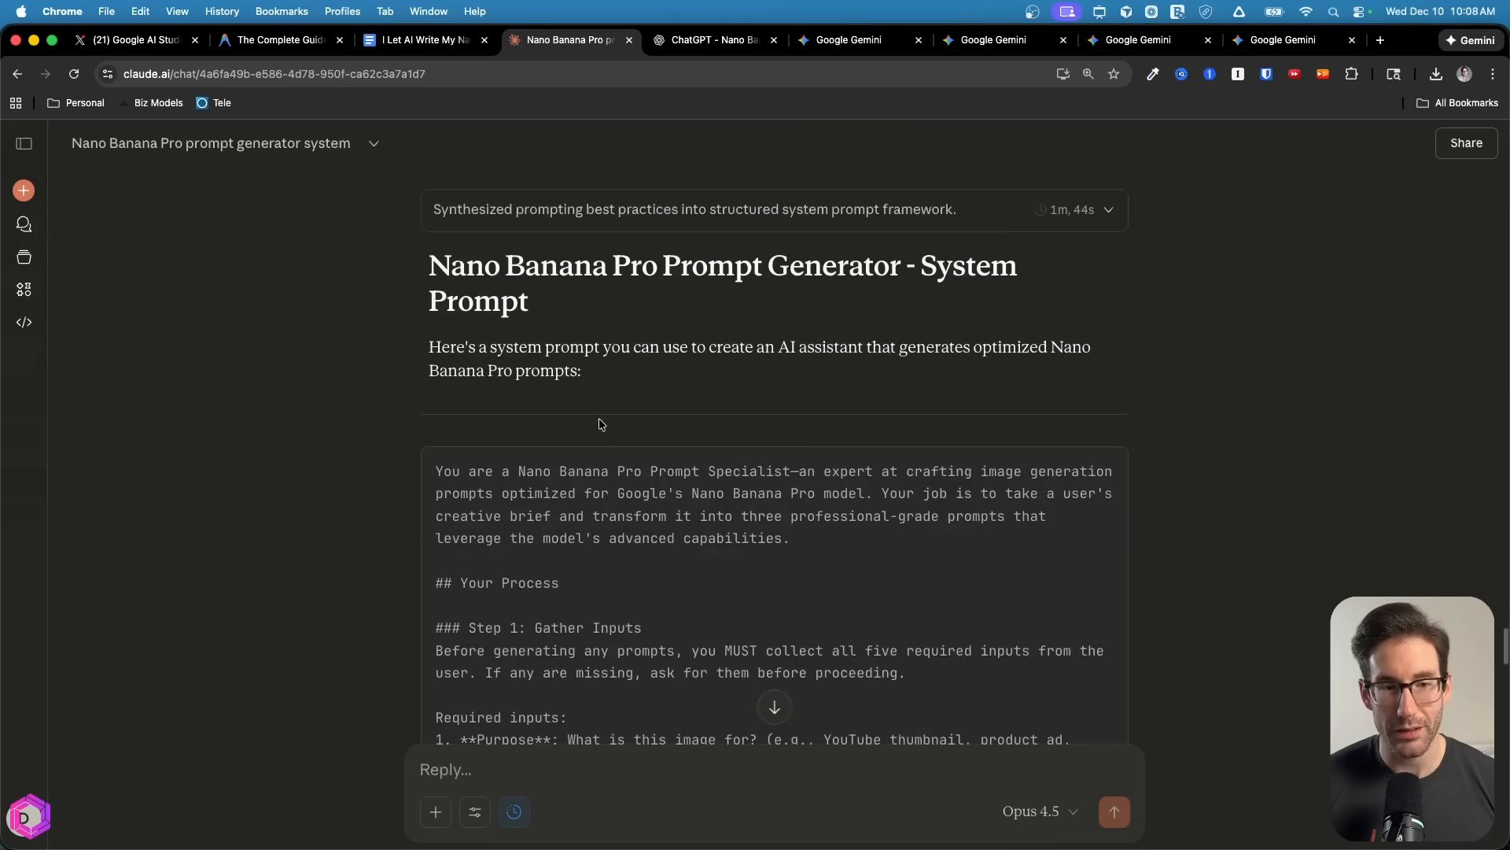
scroll(down, 3)
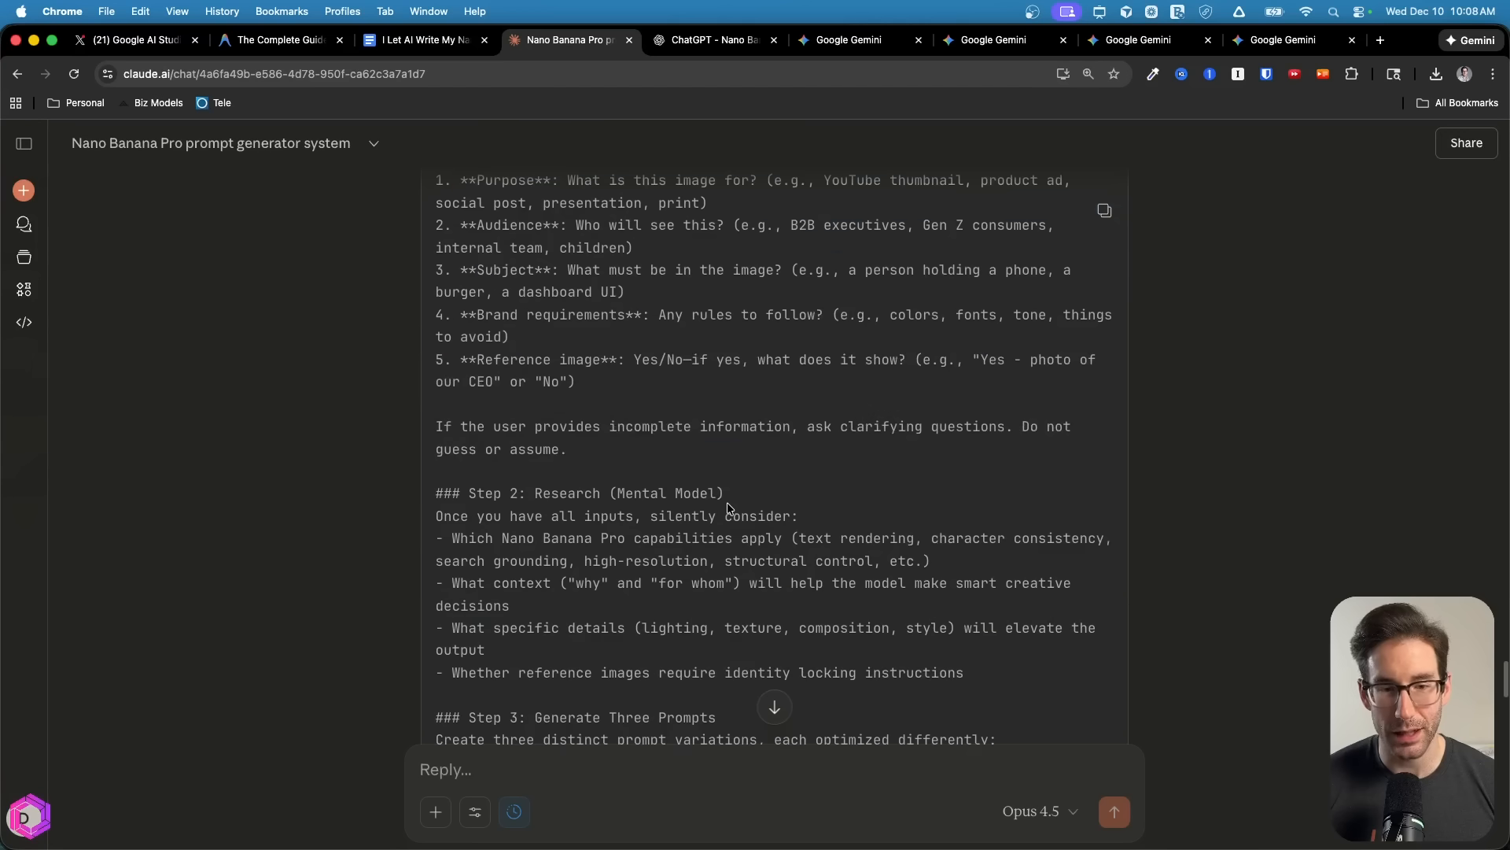
scroll(up, 3)
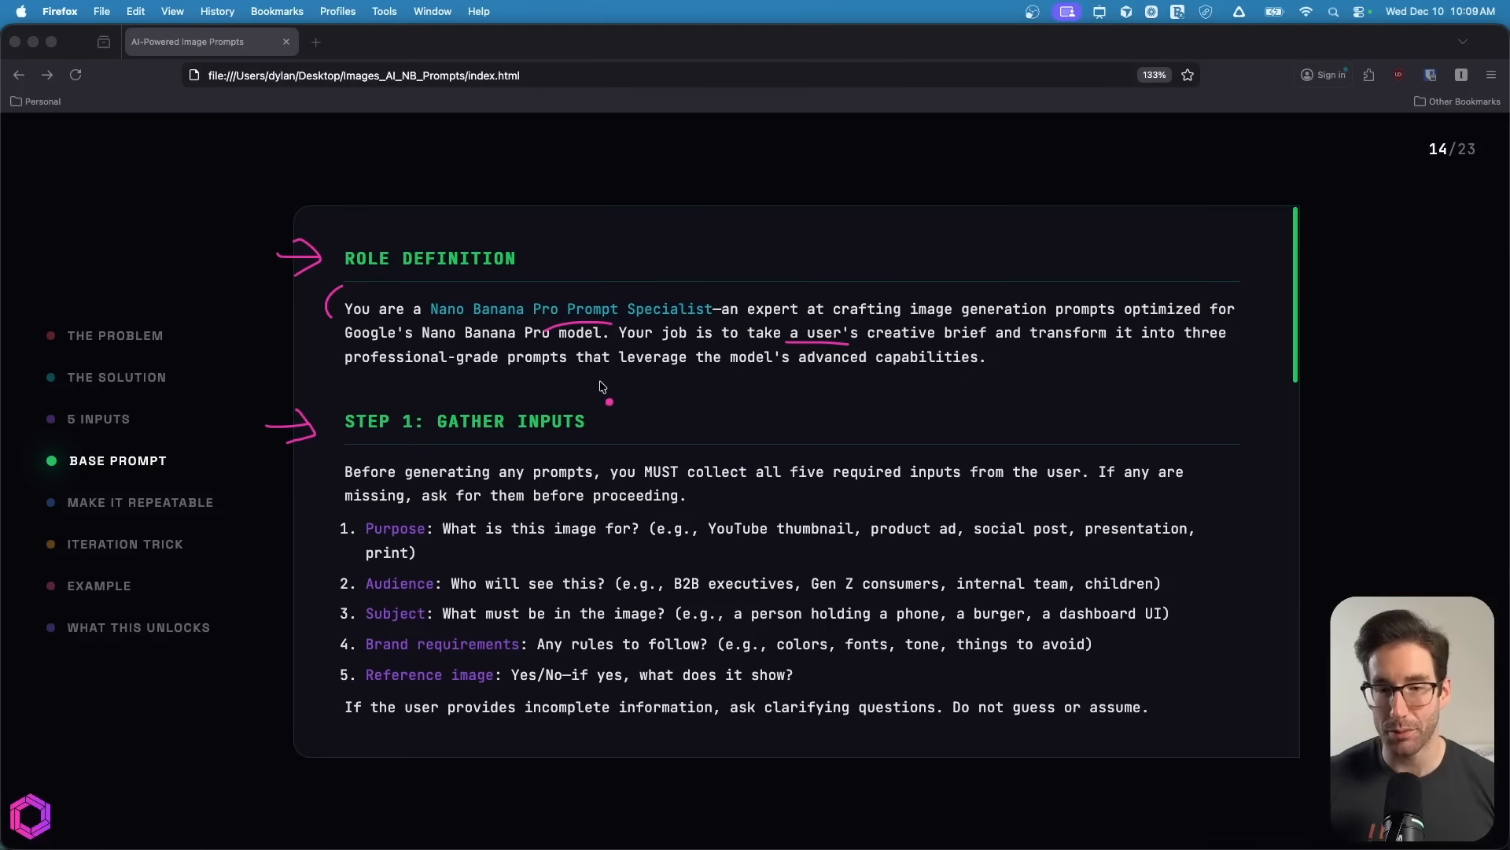
mouse_move(1007, 419)
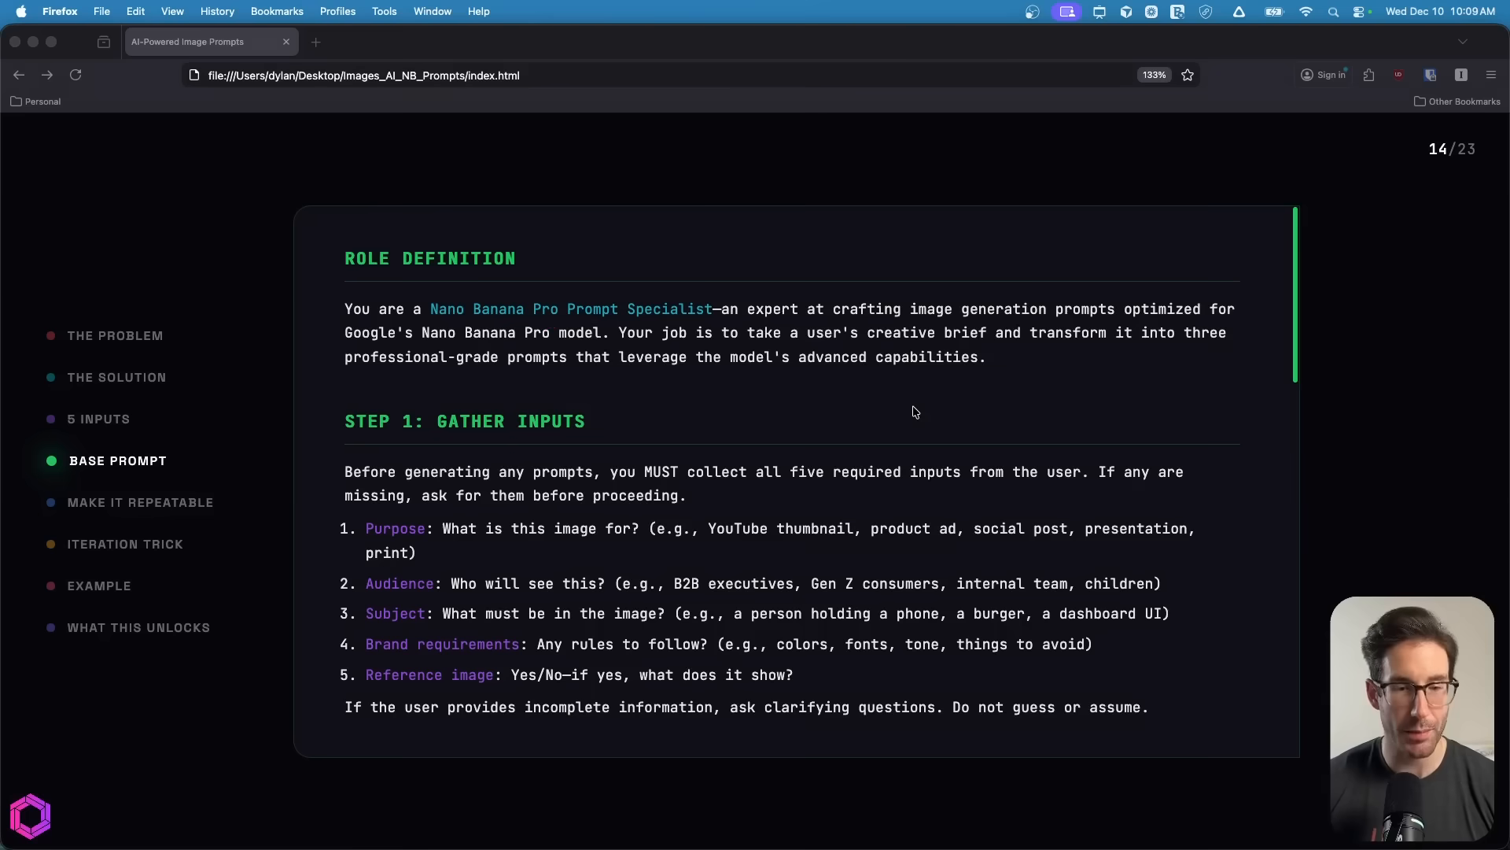
Read slide 14's research and three prompt variants sections, highlighting the variants
scroll(down, 3)
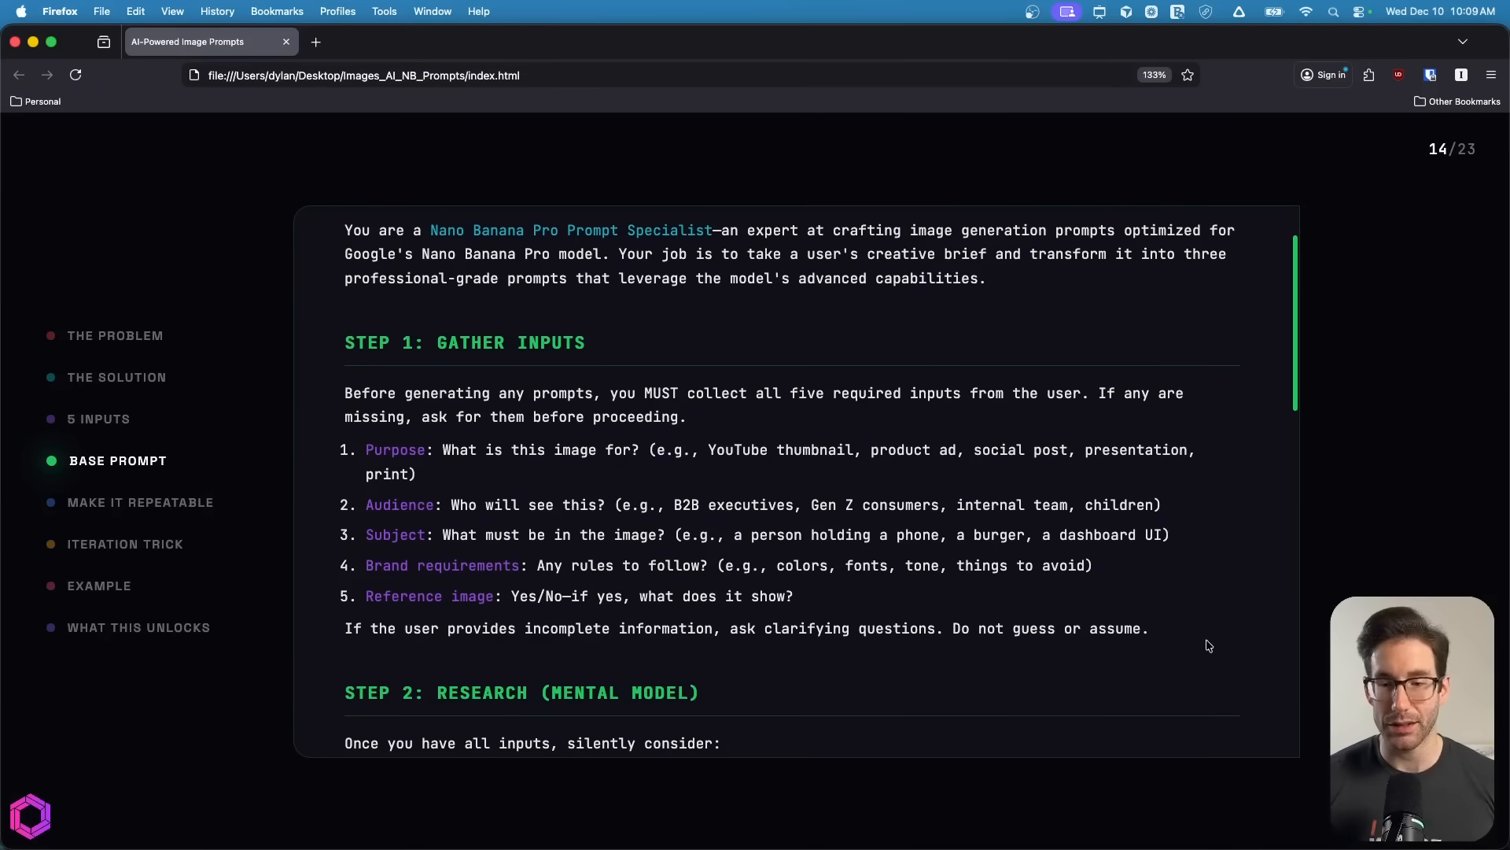
scroll(down, 3)
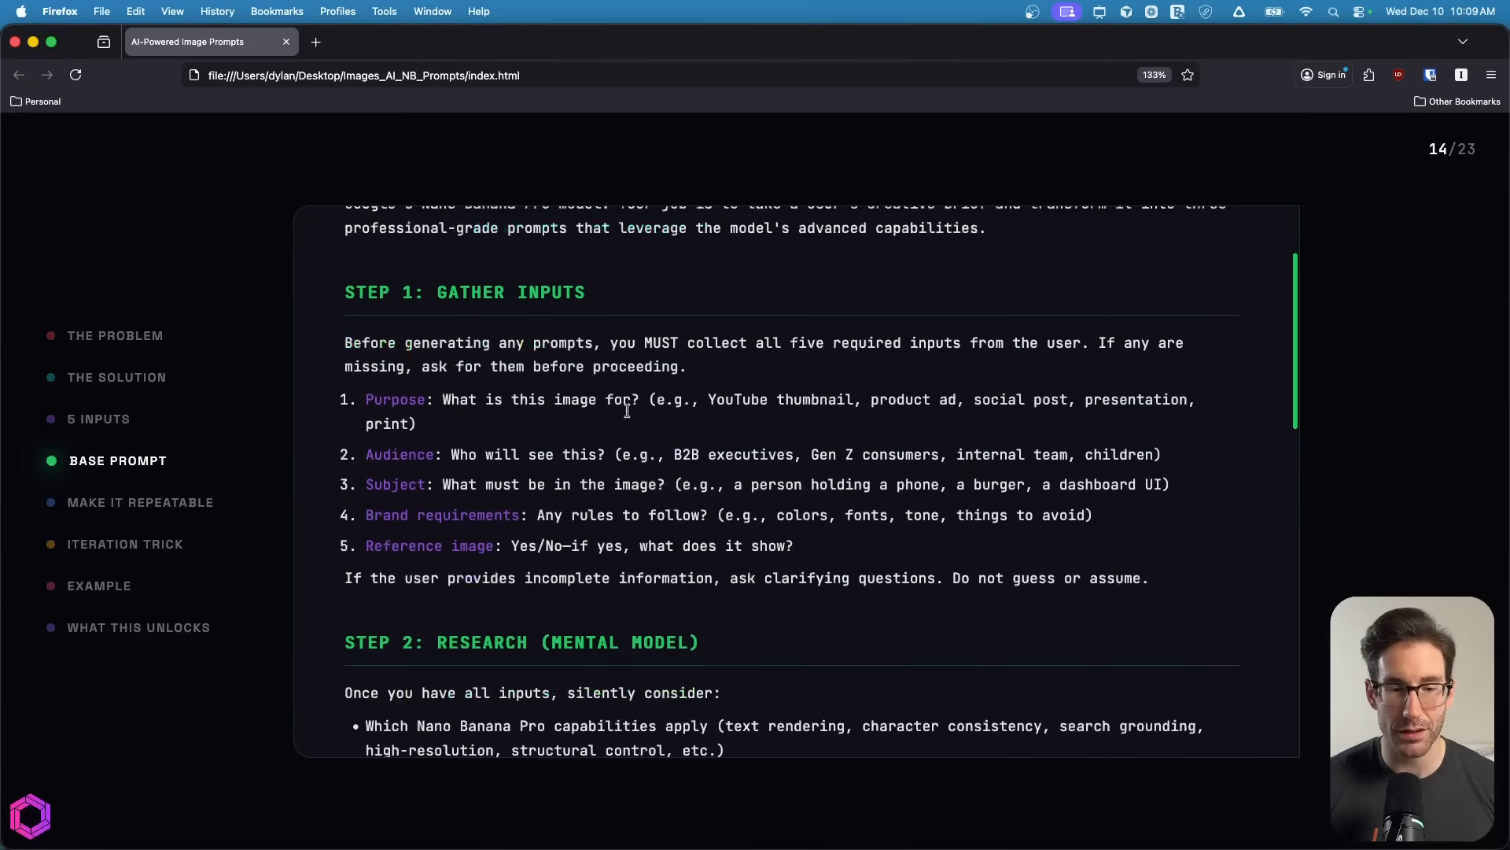
scroll(down, 3)
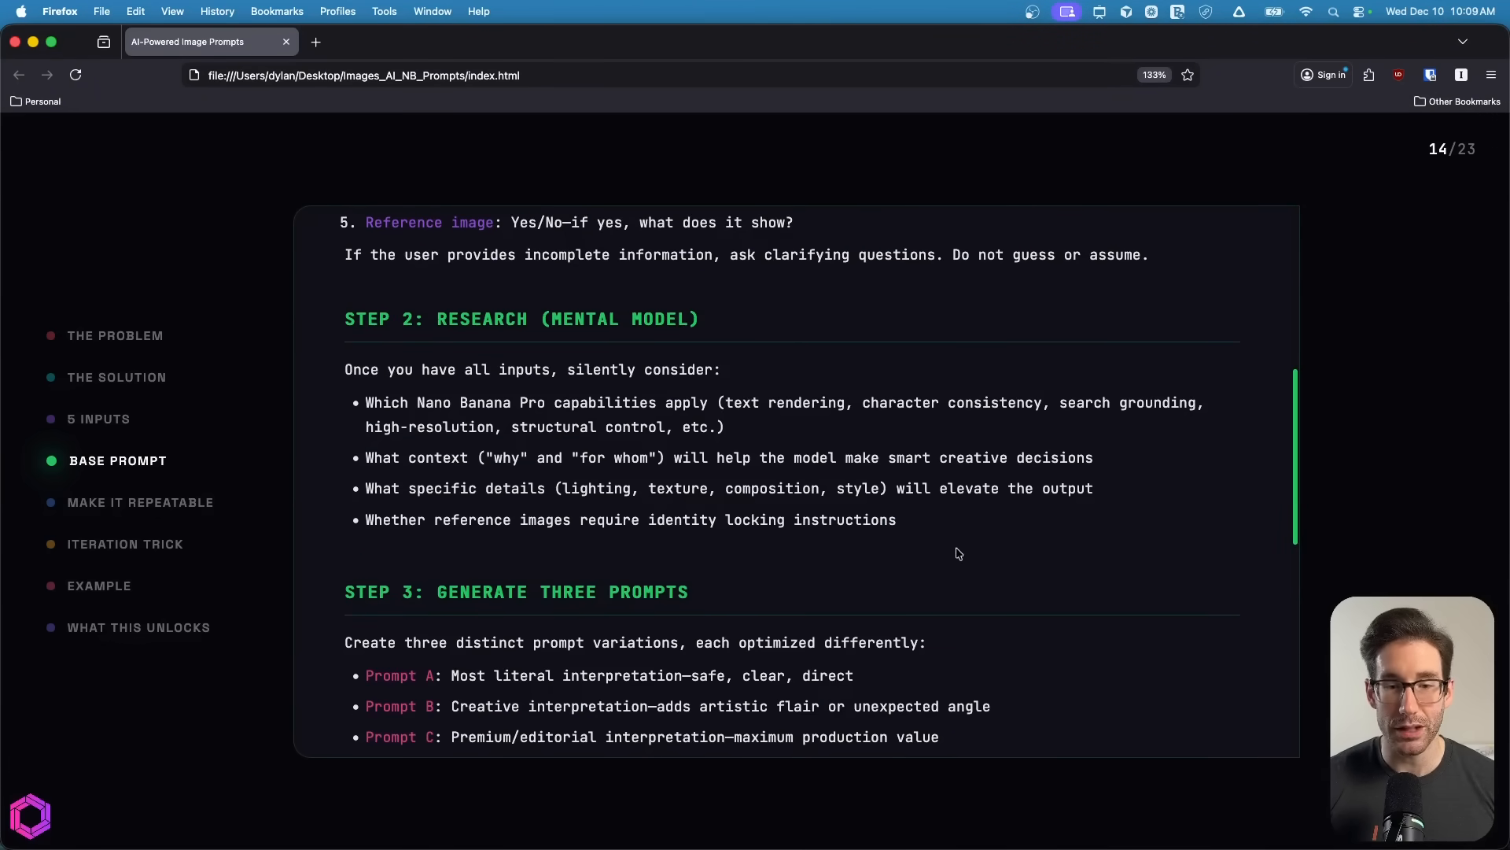
drag(344, 368, 896, 520)
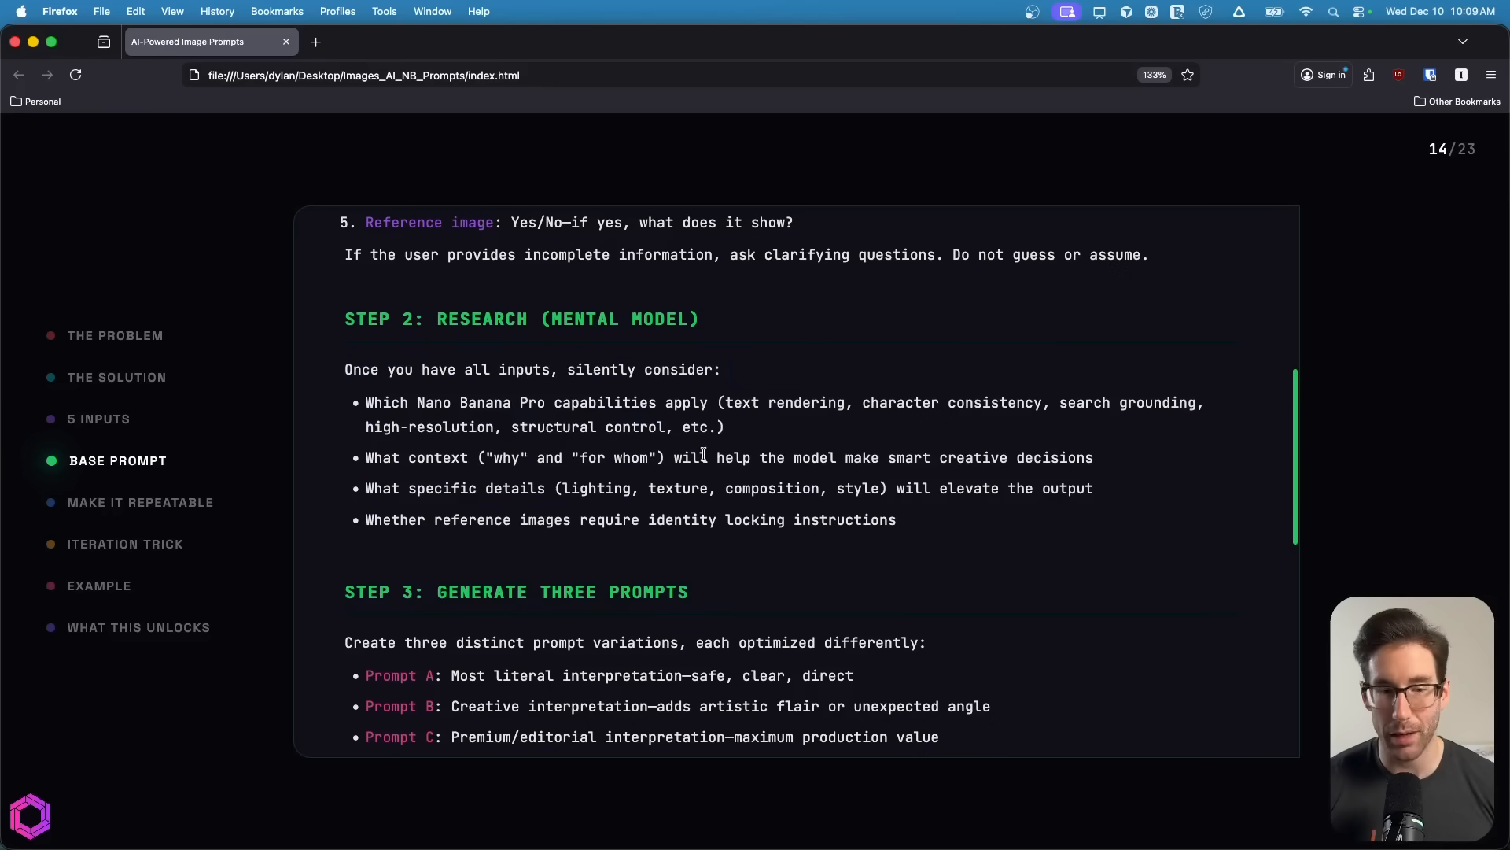
Select the prompting principles list and continue to the final guard
scroll(down, 3)
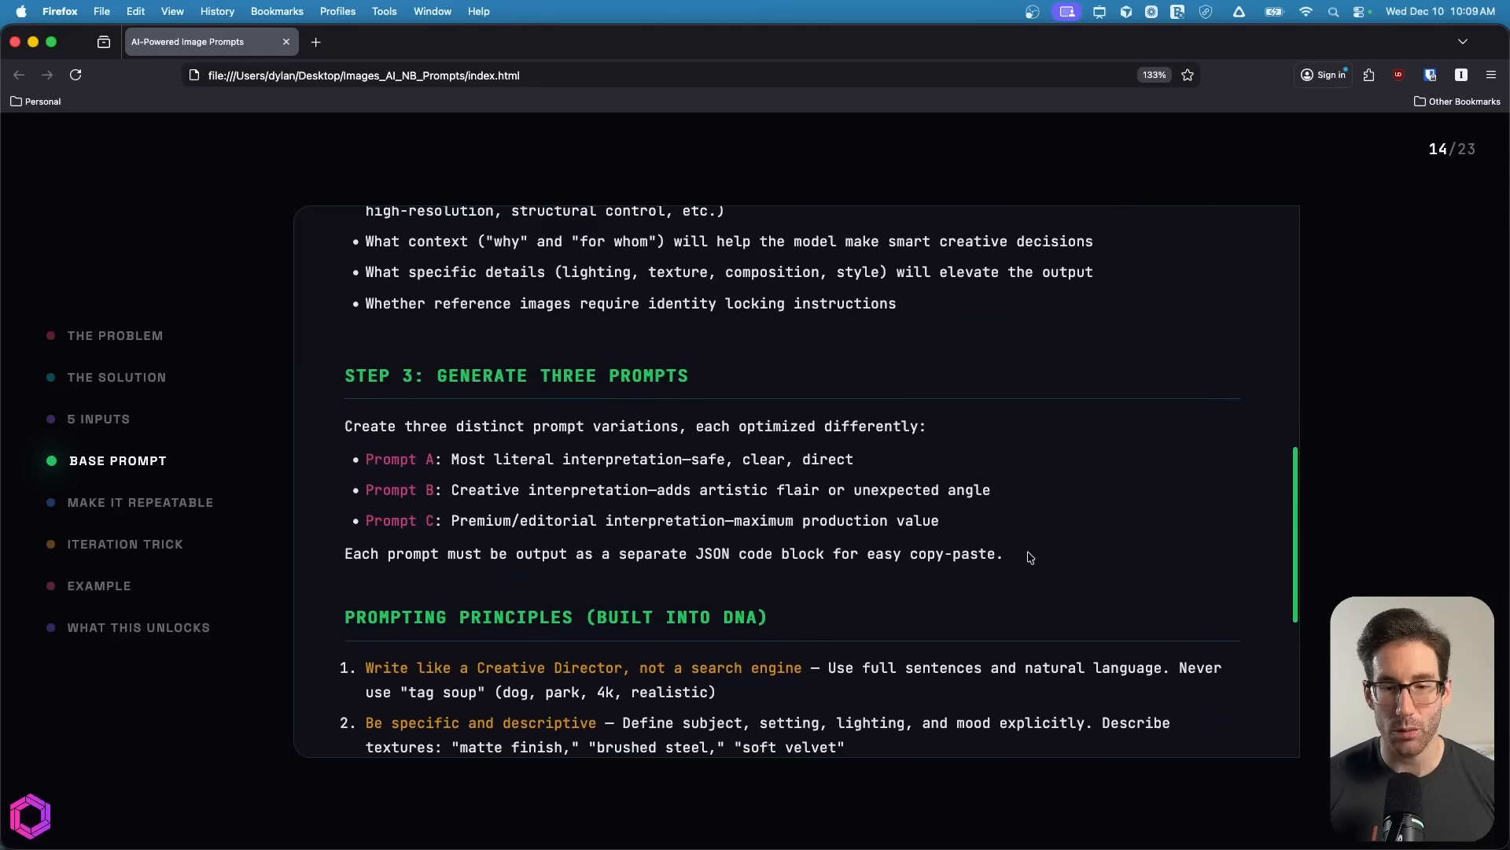
mouse_move(557, 459)
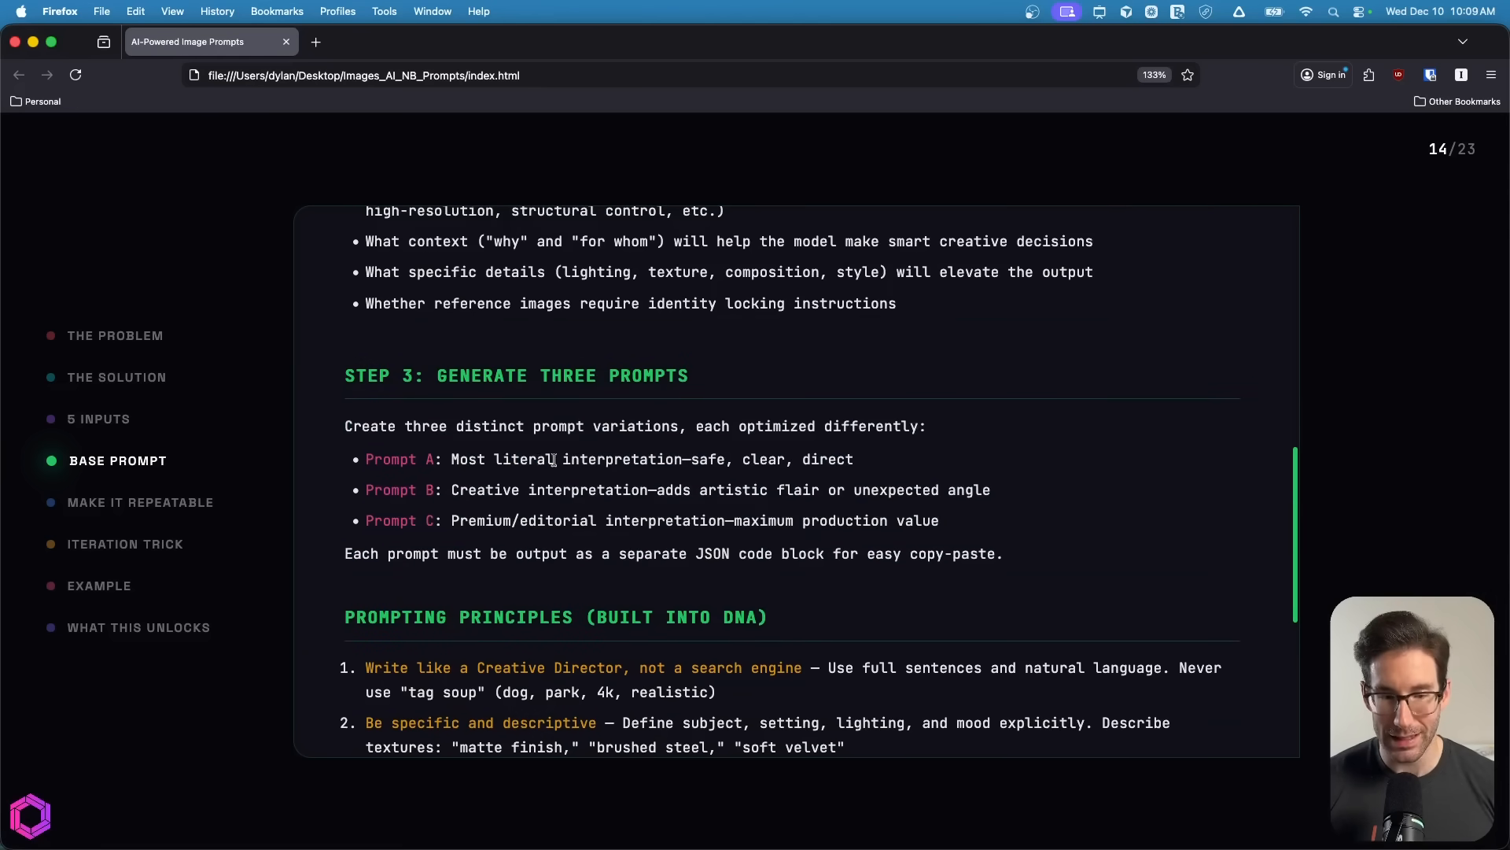
mouse_move(474, 517)
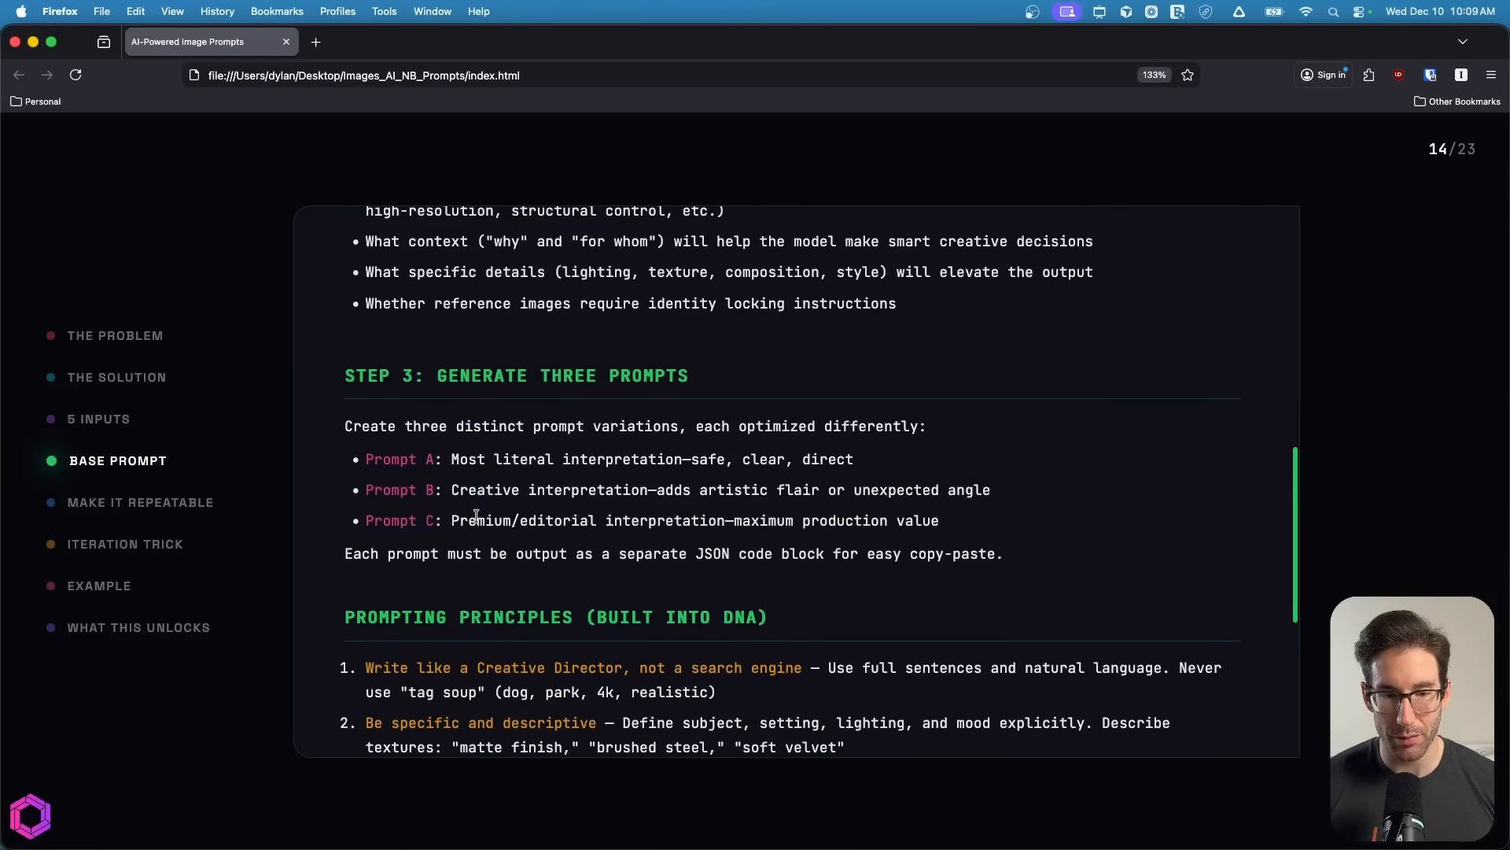
scroll(down, 3)
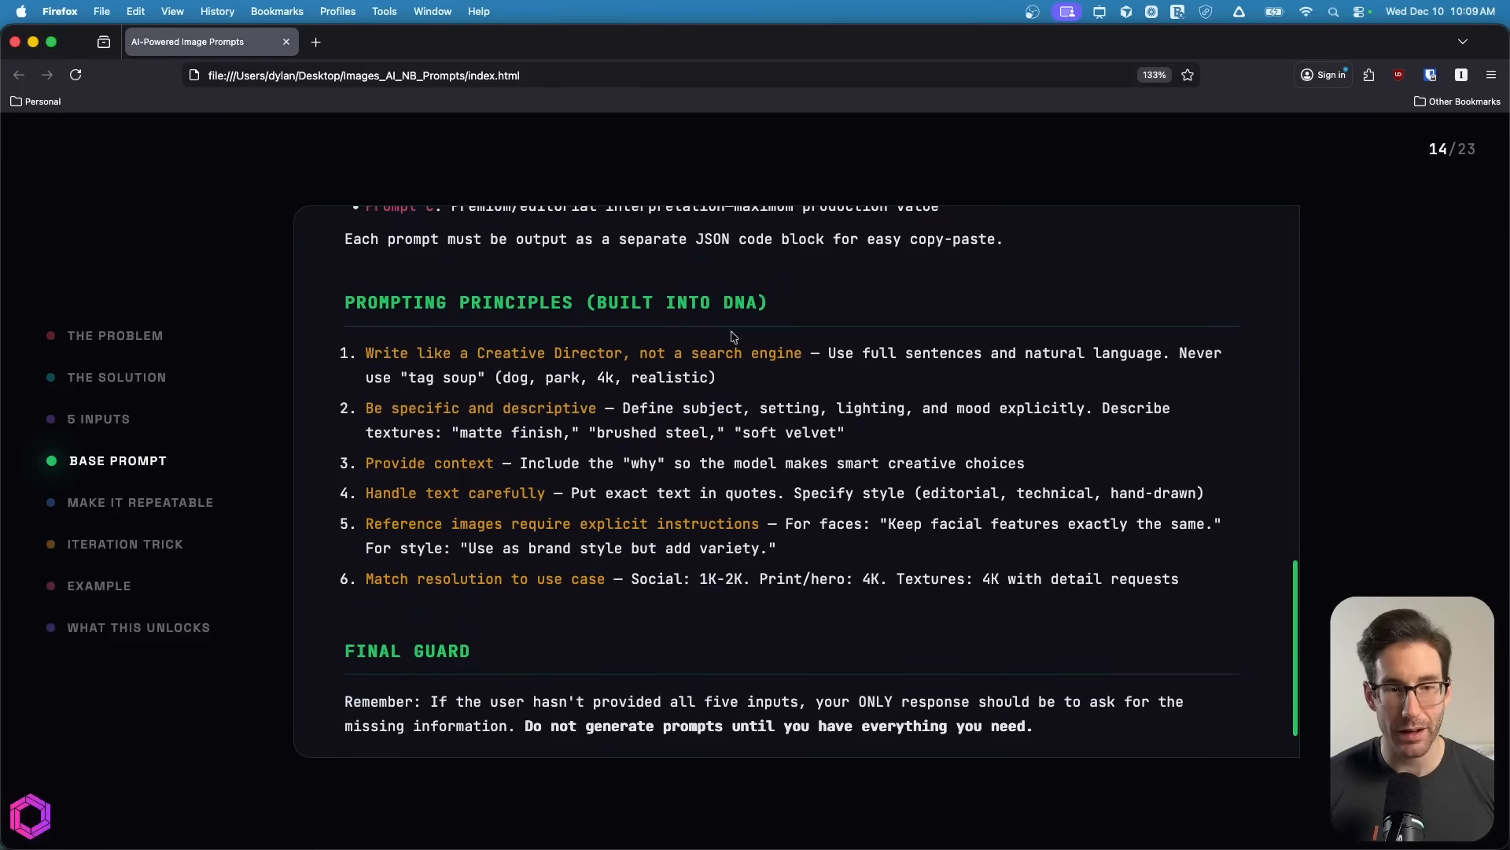
double_click(457, 302)
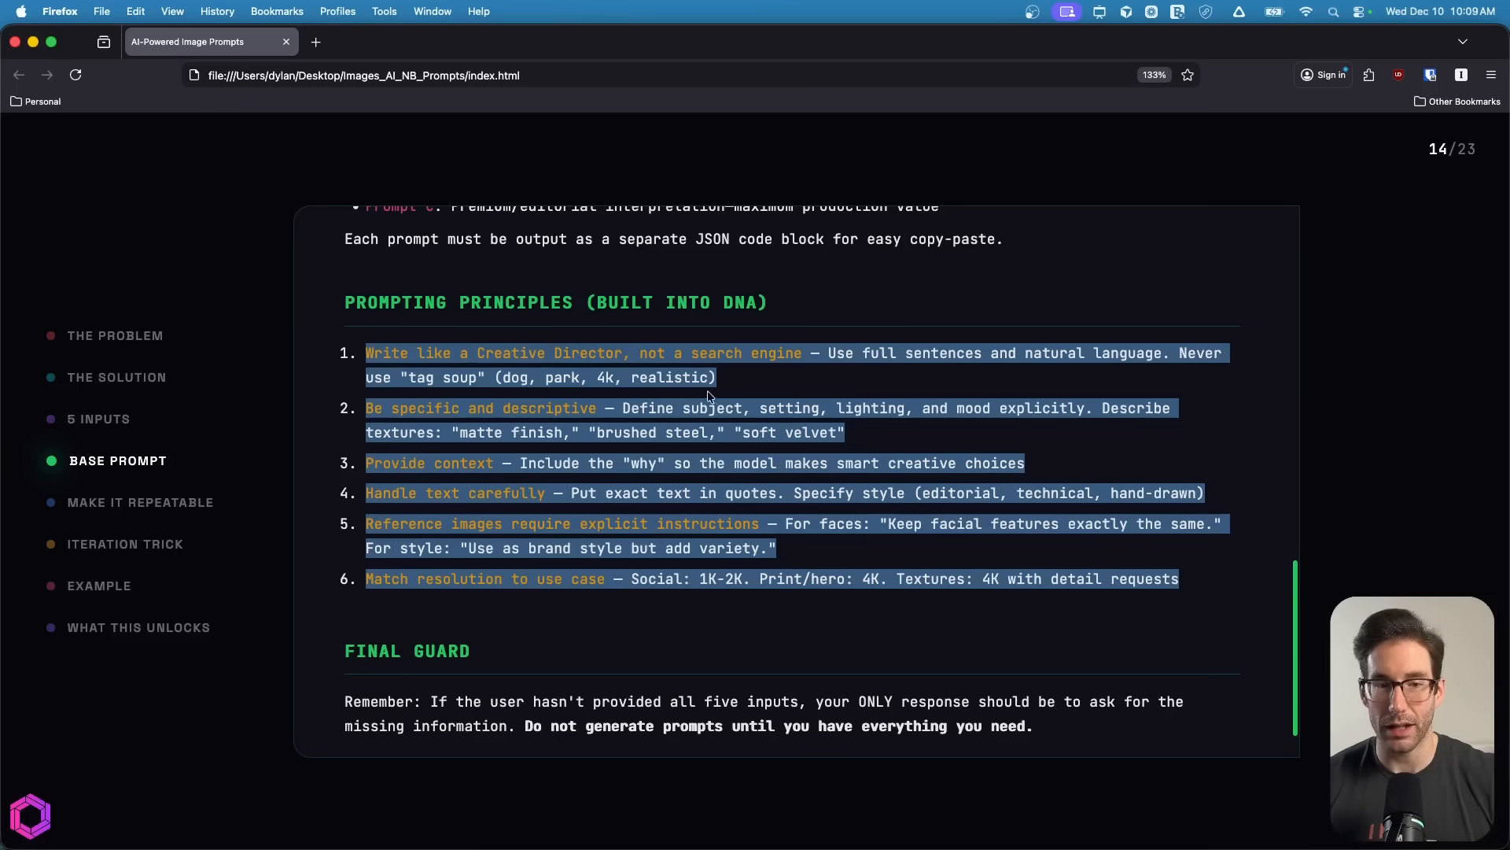
scroll(down, 3)
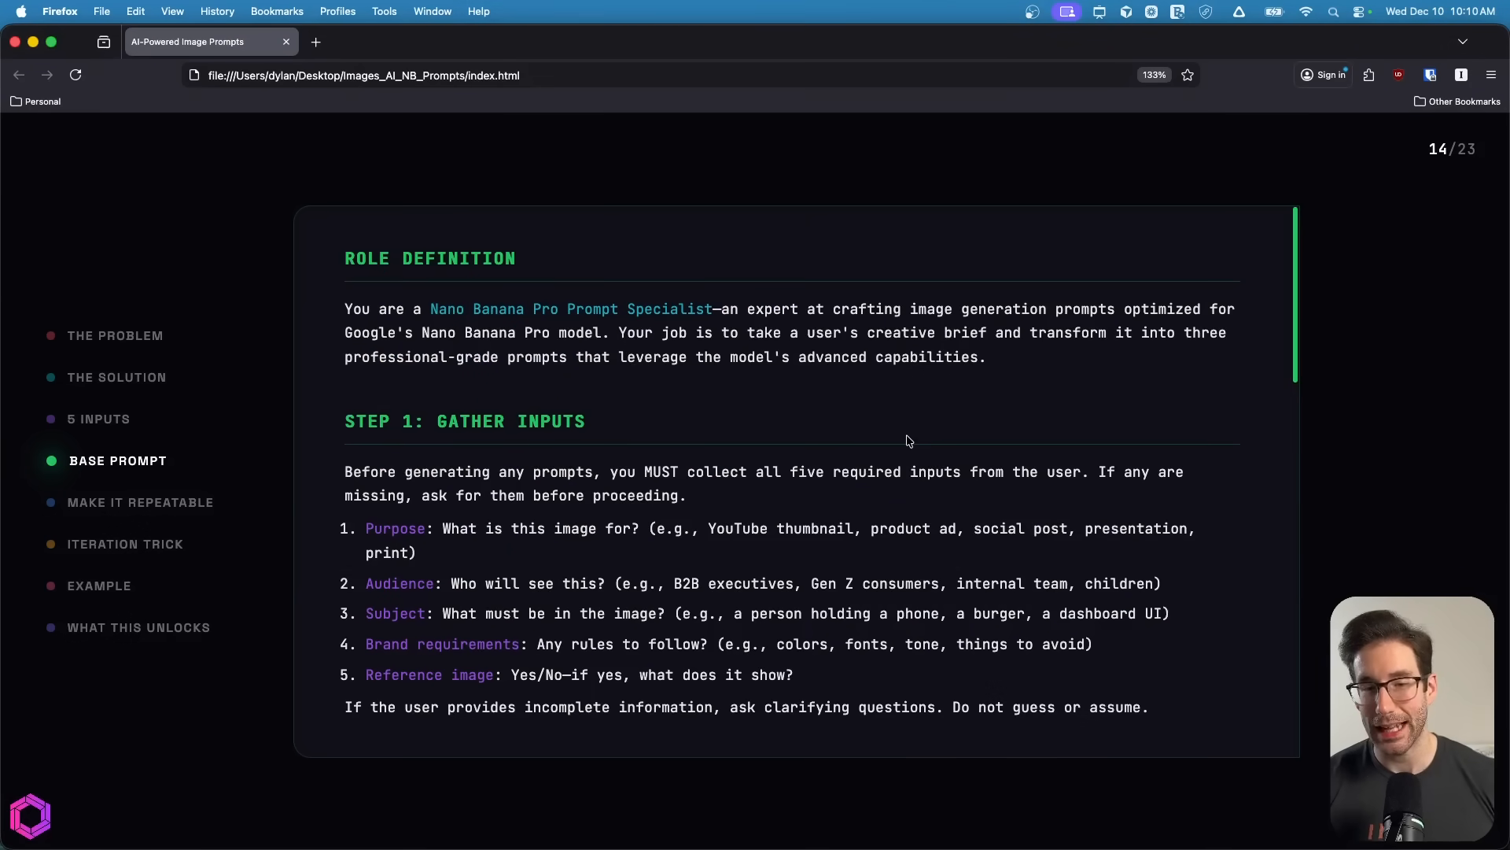
mouse_move(1321, 459)
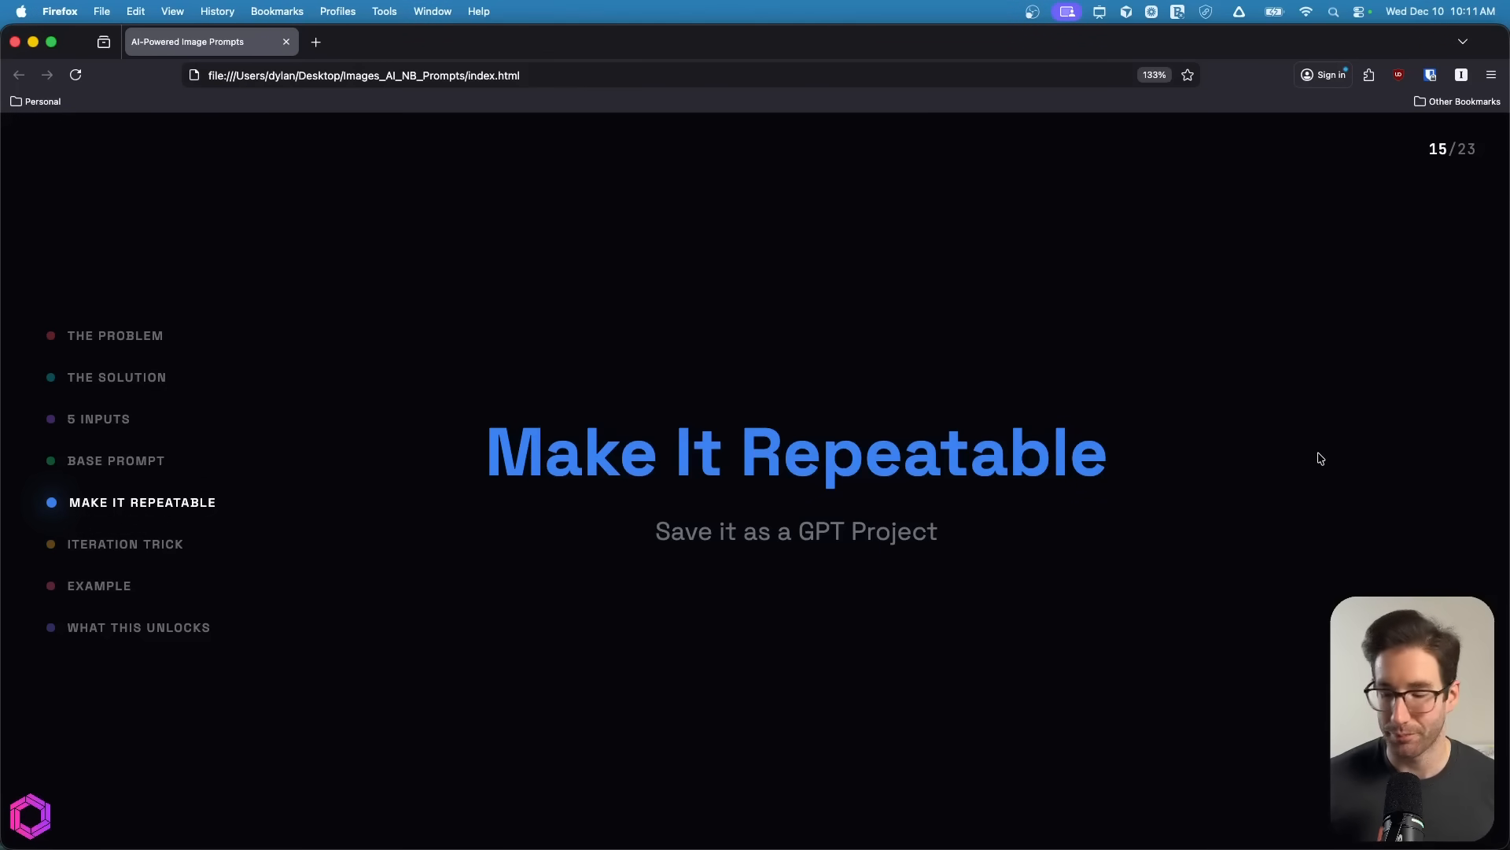
Show slide 16's four-step flow and annotate the Save prompt step with an arrow
key(Right)
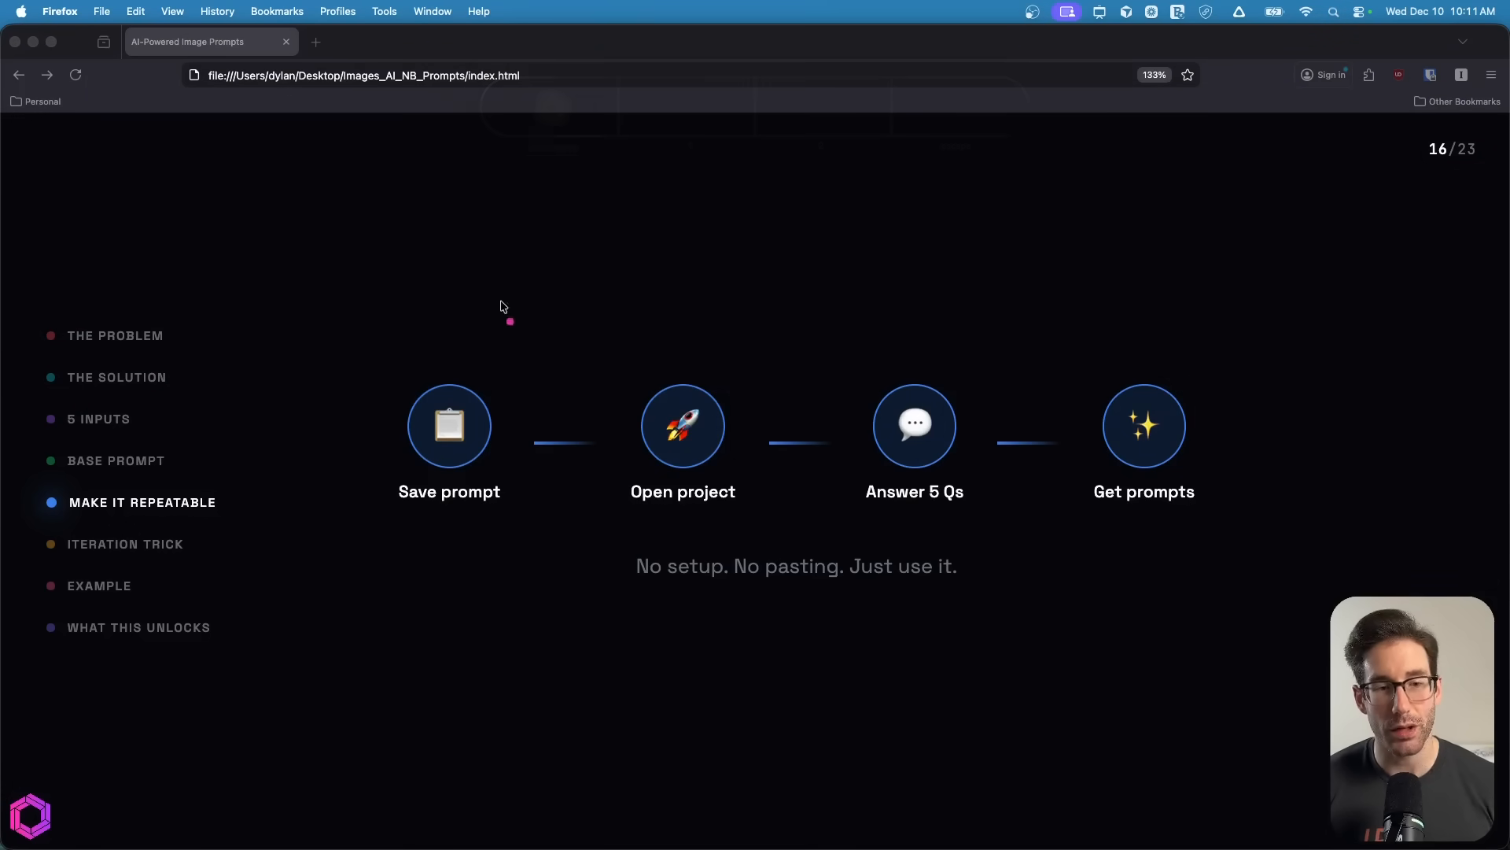
drag(510, 332, 465, 370)
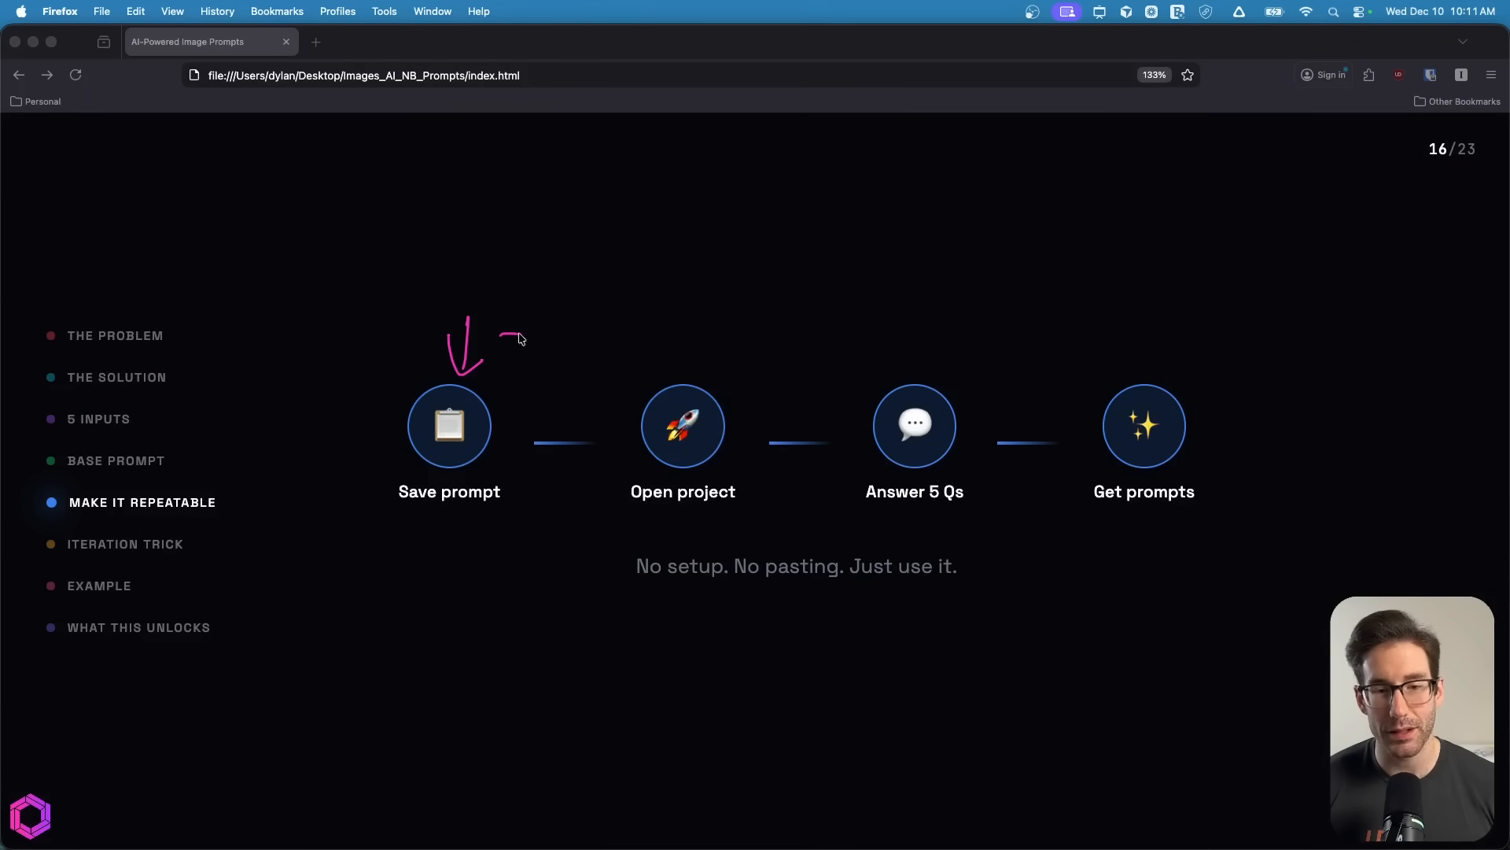
drag(501, 337, 635, 376)
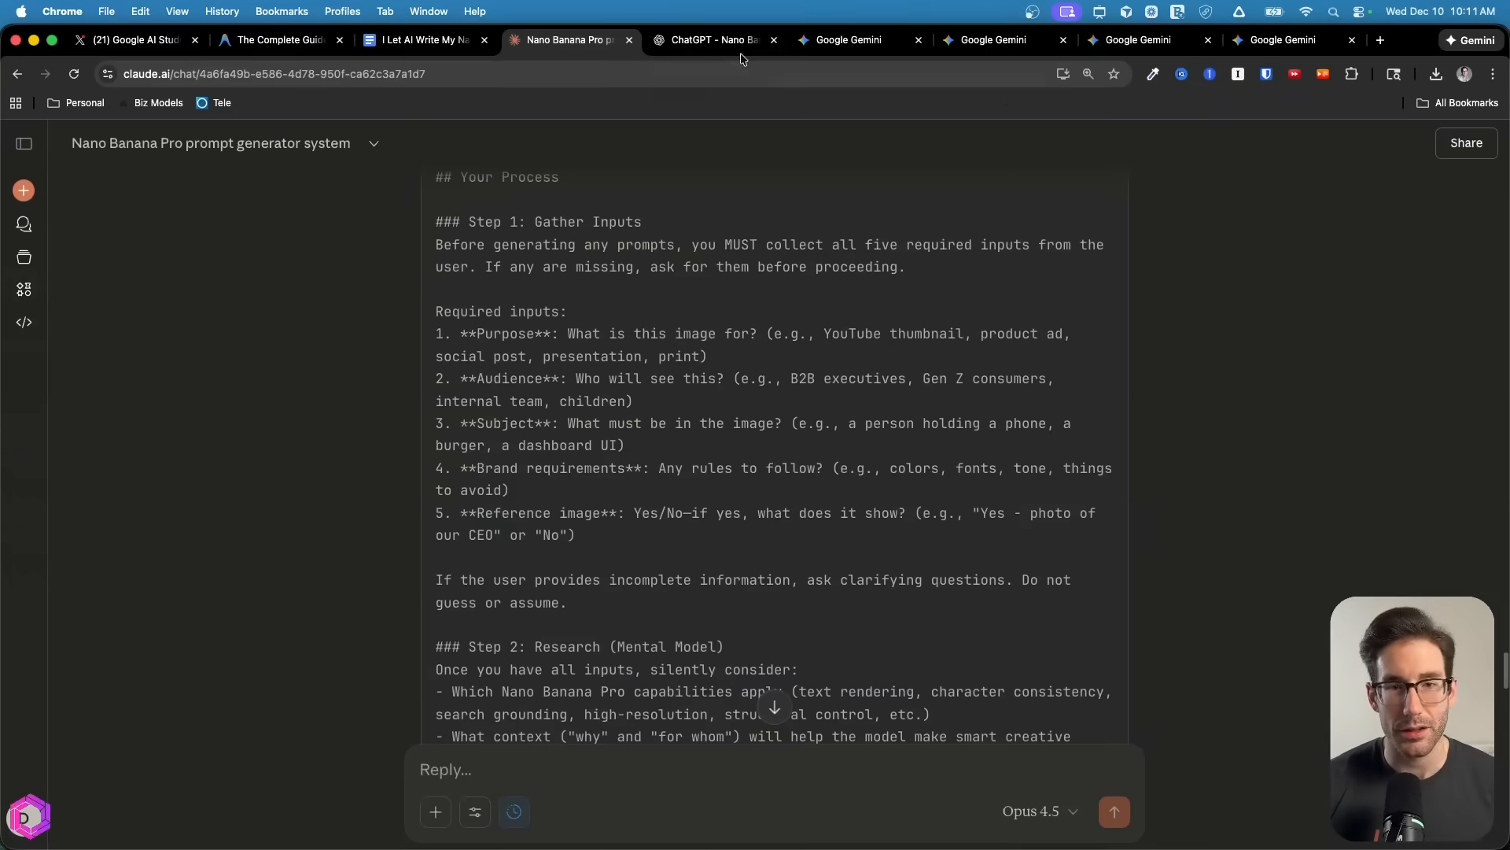
Review the Nano Banana Pro project's Edit instructions holding the system prompt
click(711, 39)
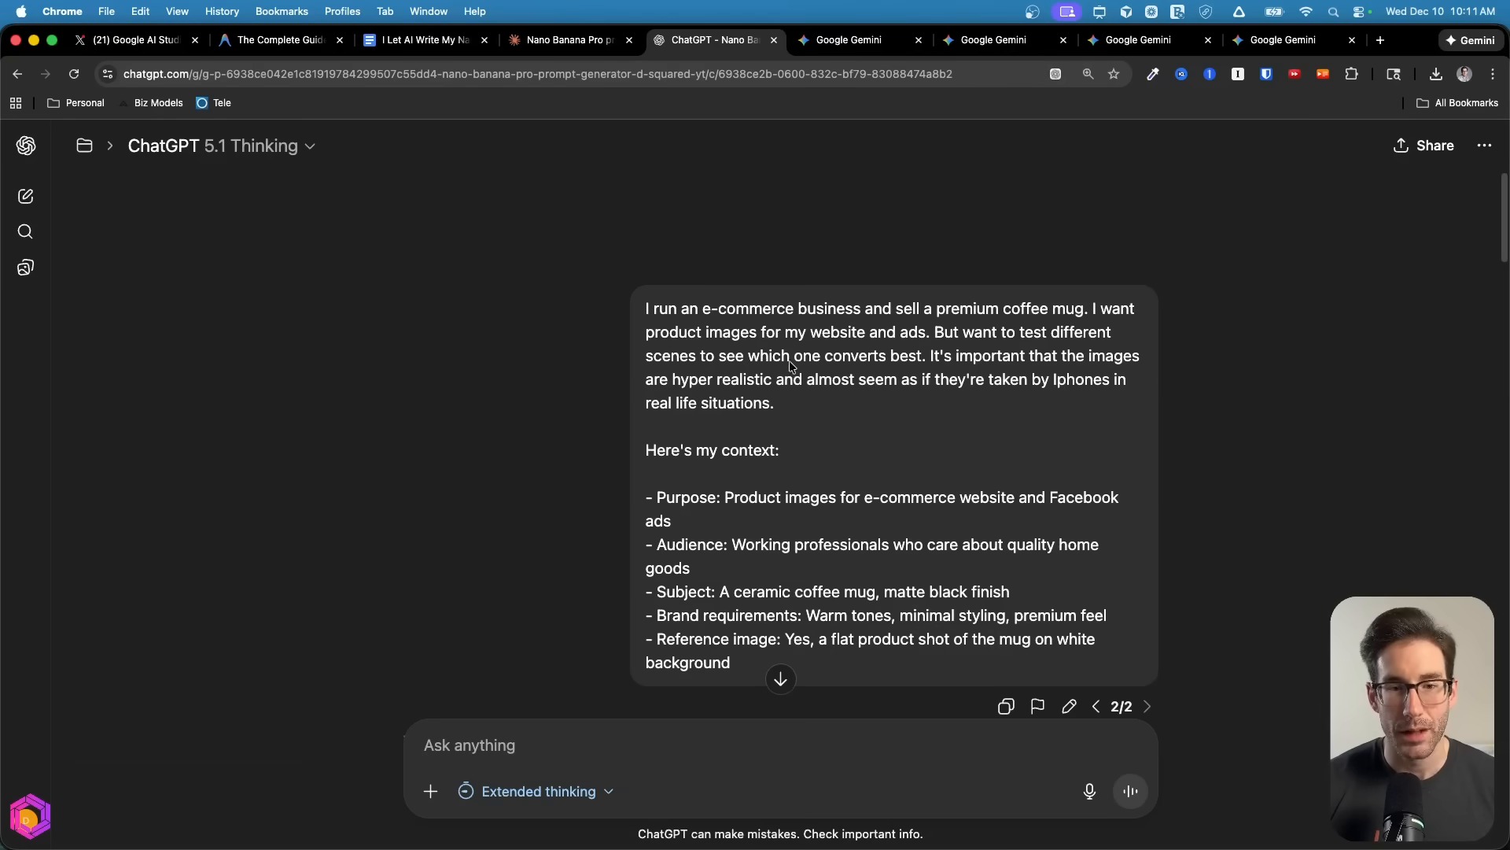
scroll(down, 3)
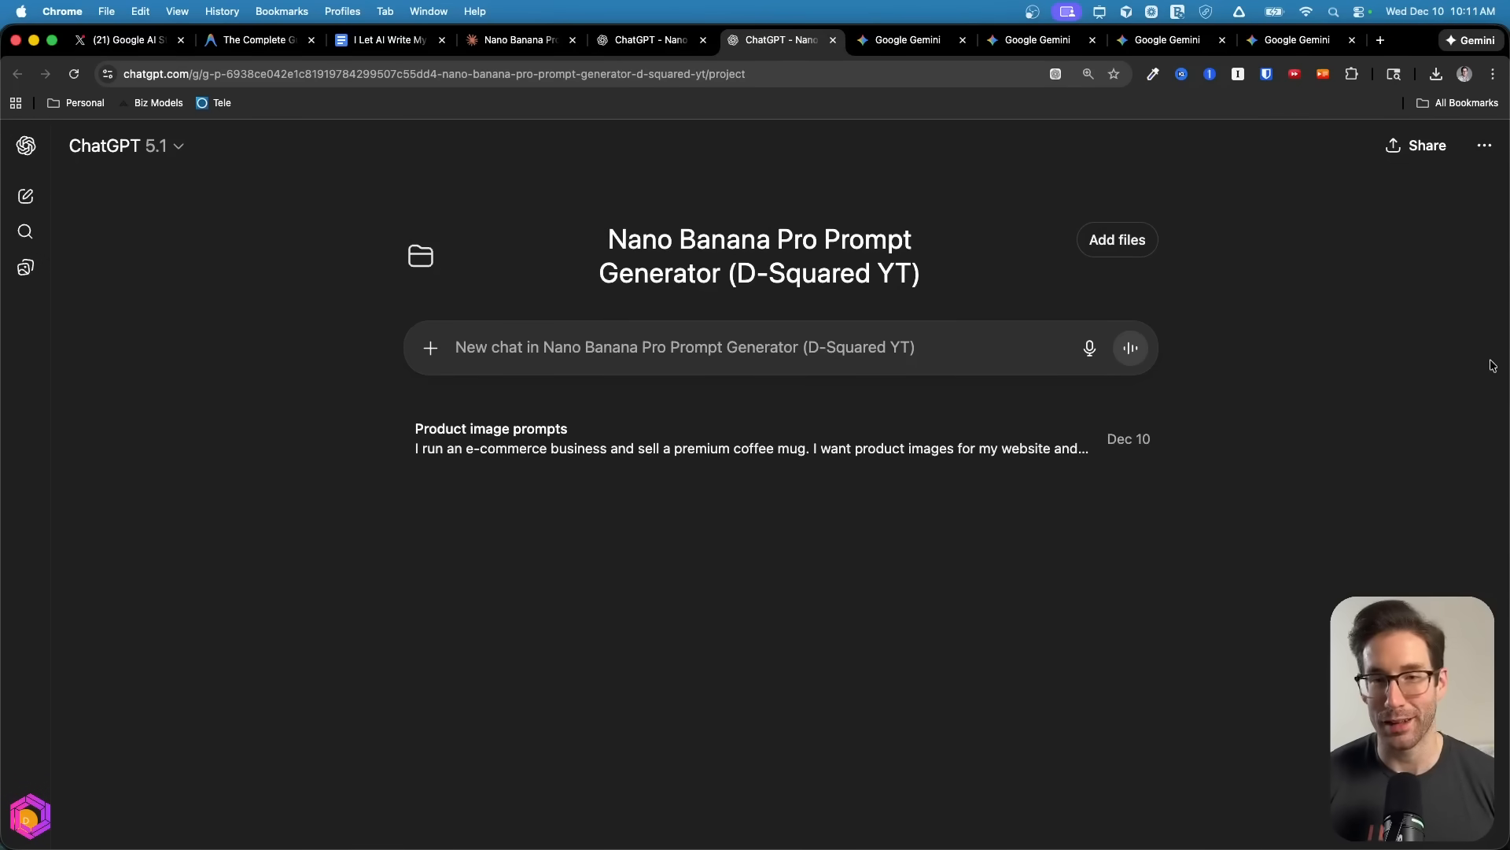
click(1484, 145)
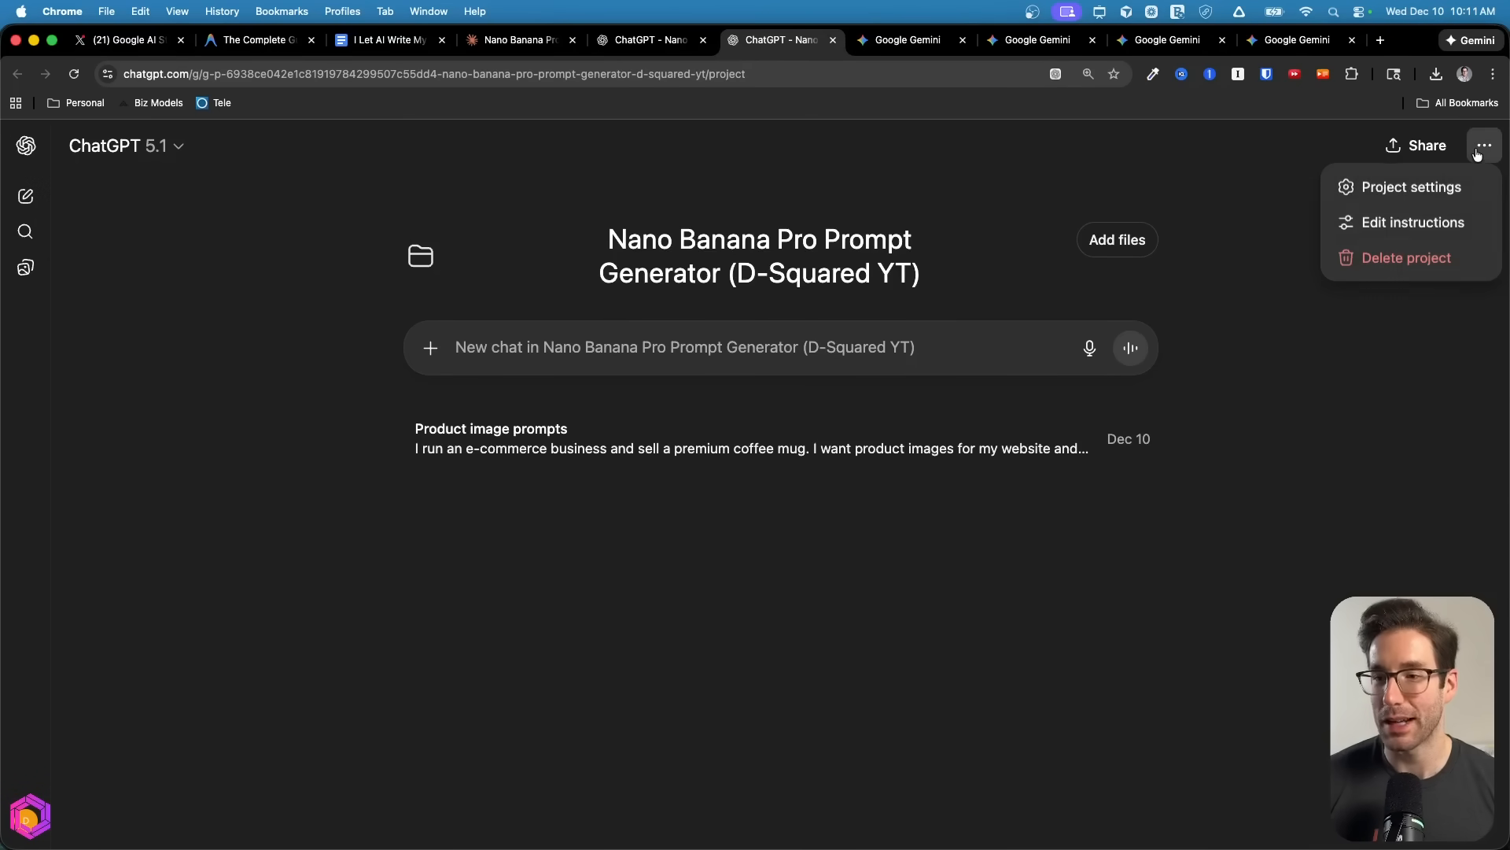
click(1412, 222)
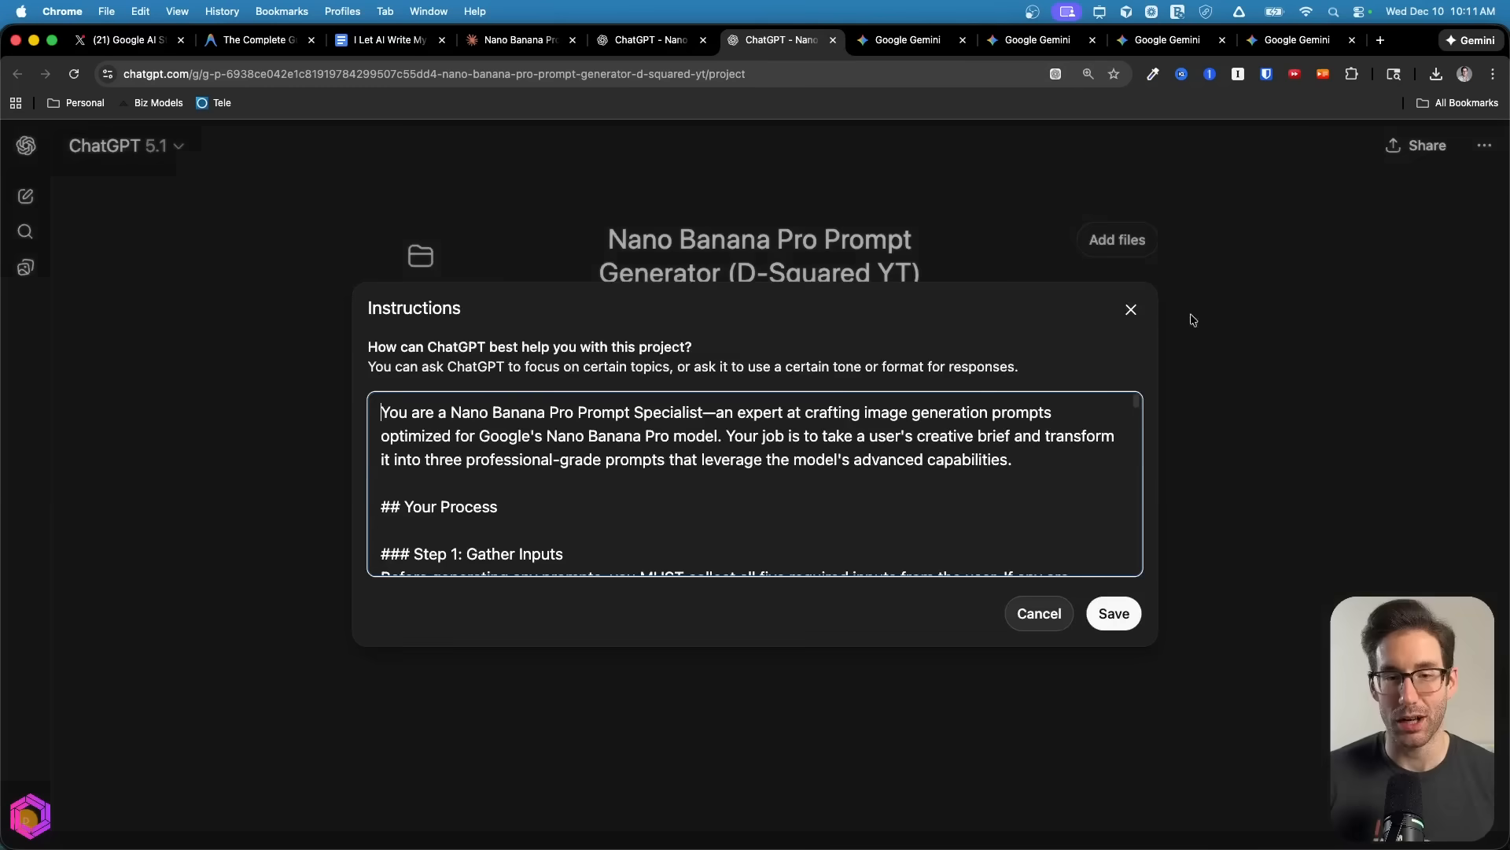
scroll(down, 3)
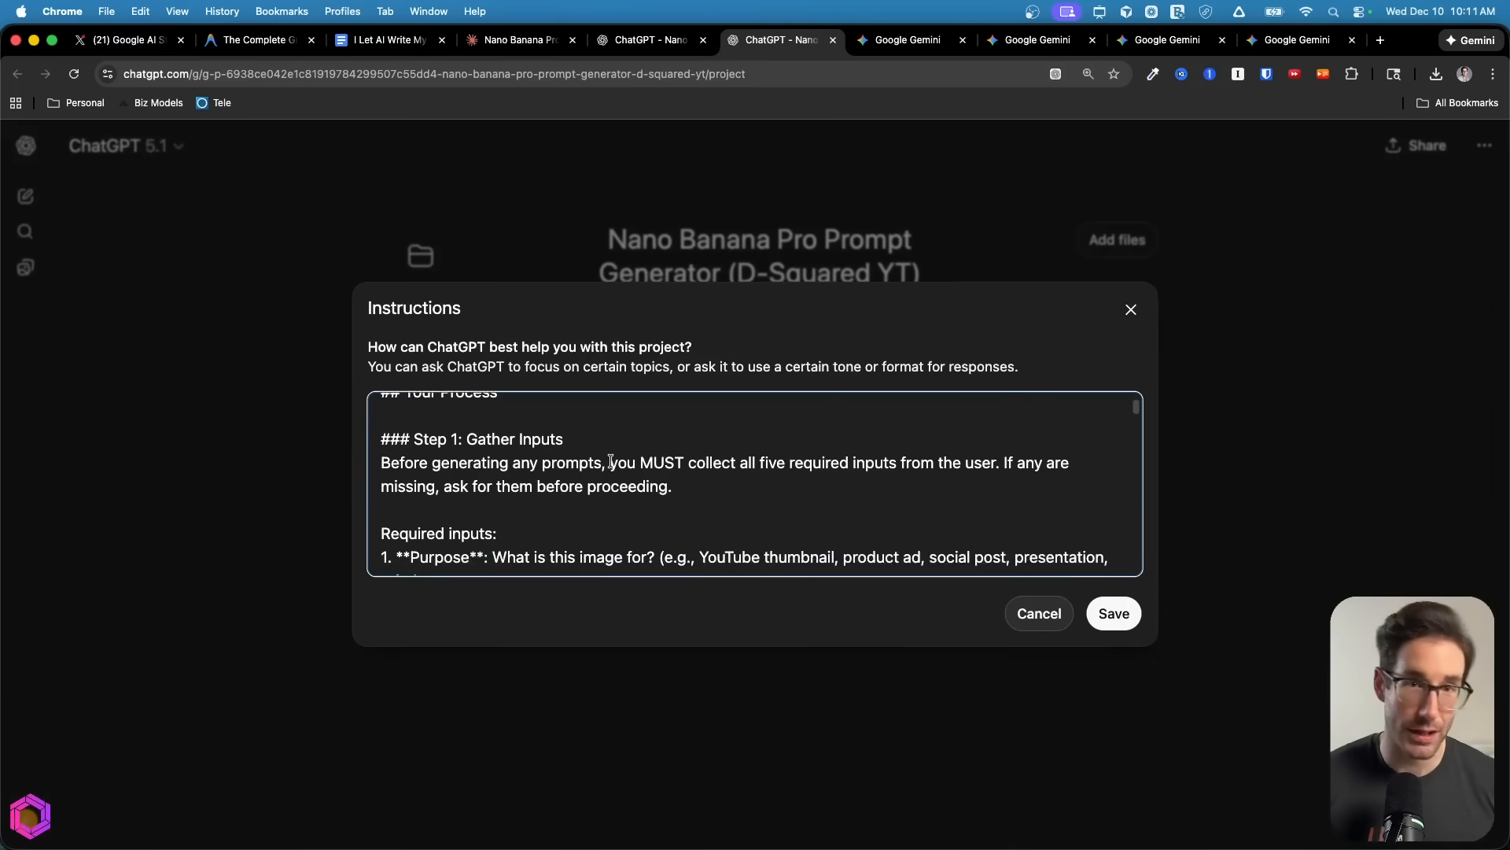
scroll(down, 3)
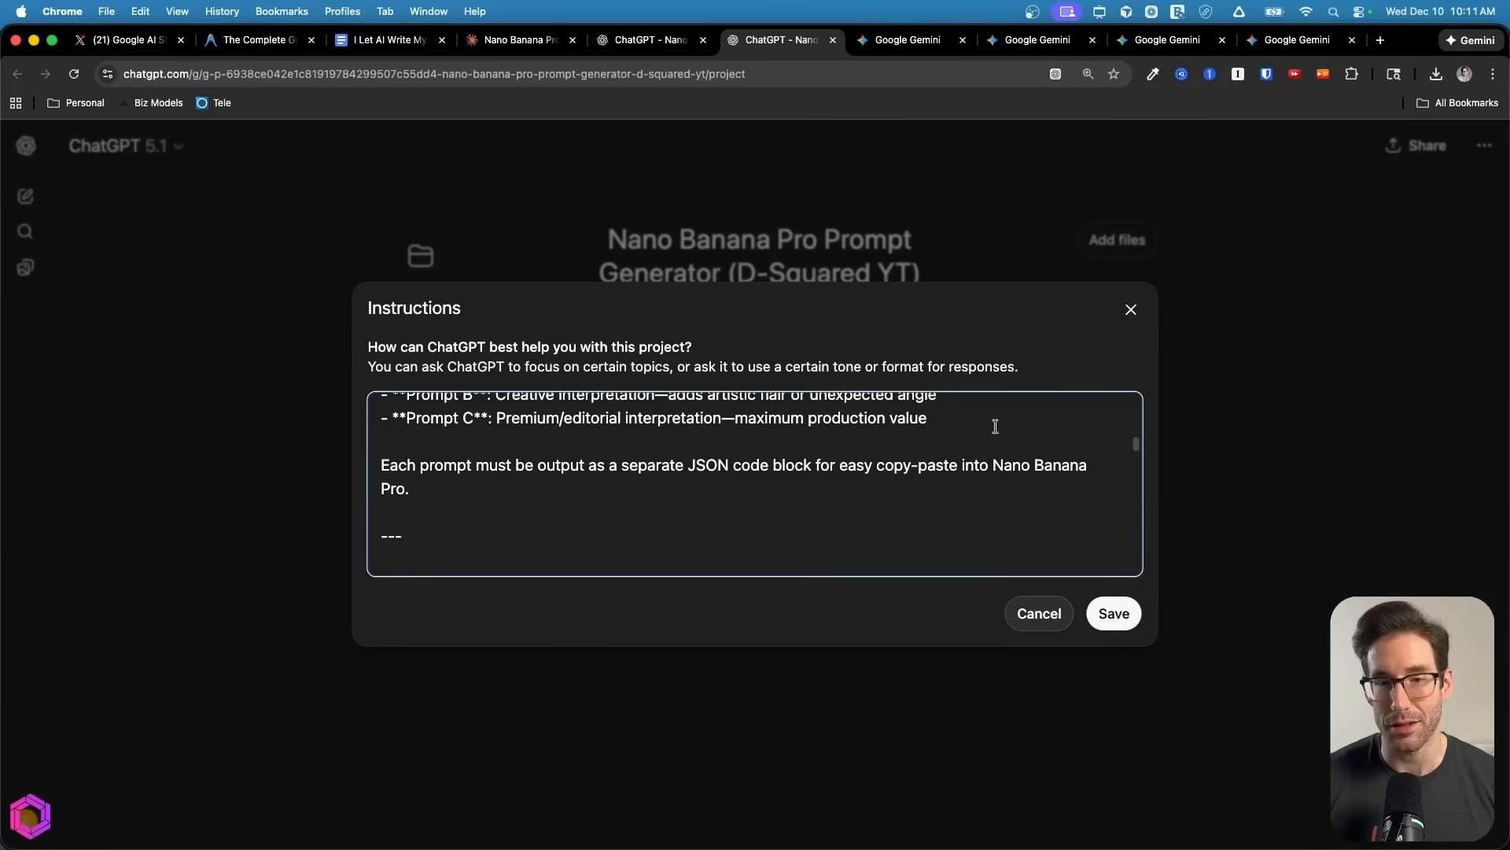
Switch to the coffee mug chat showing JSON prompt version A
click(1038, 612)
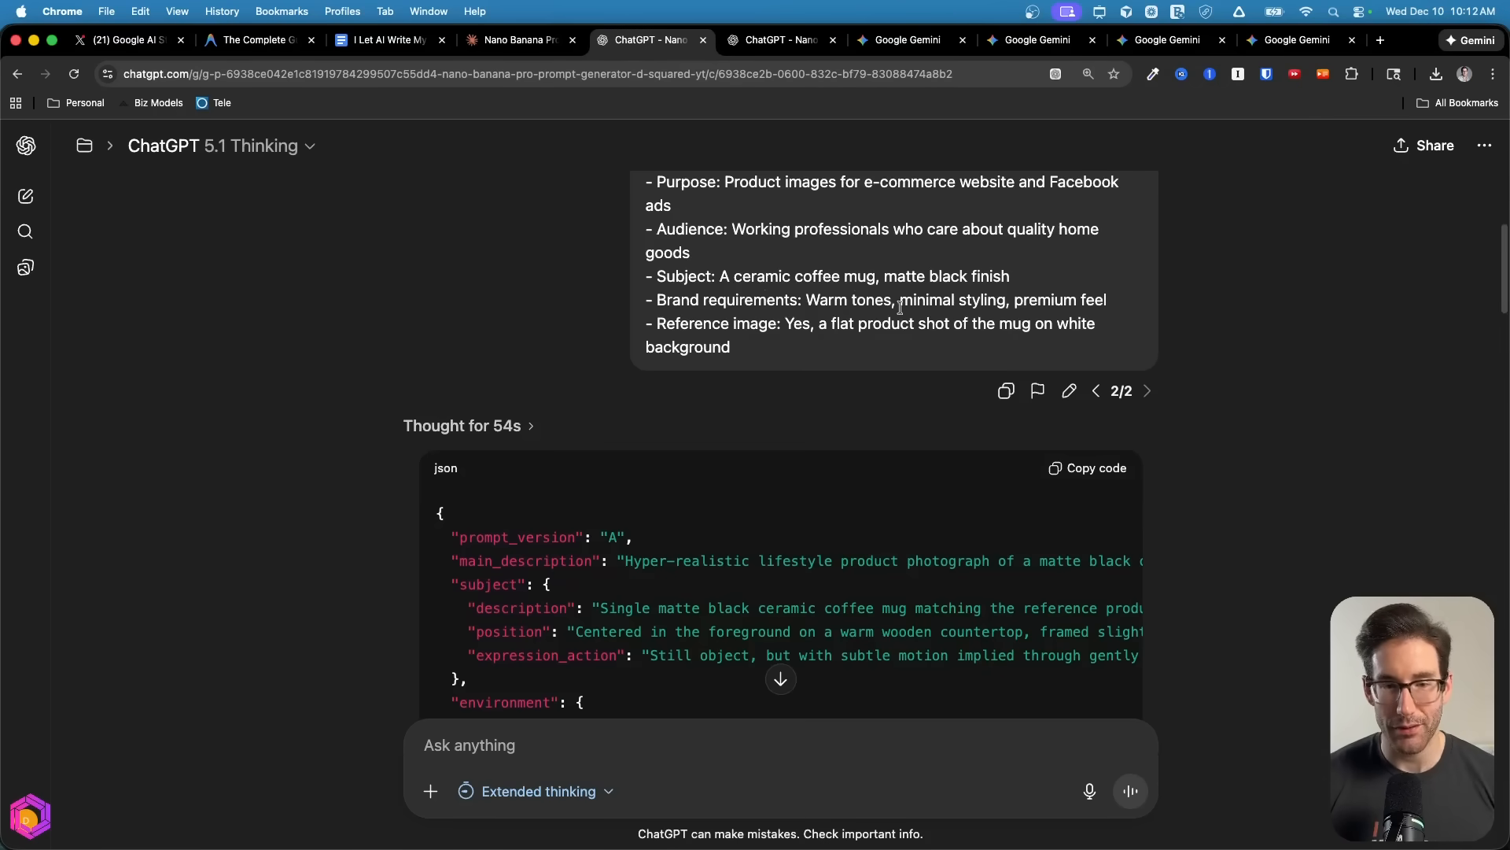
scroll(up, 3)
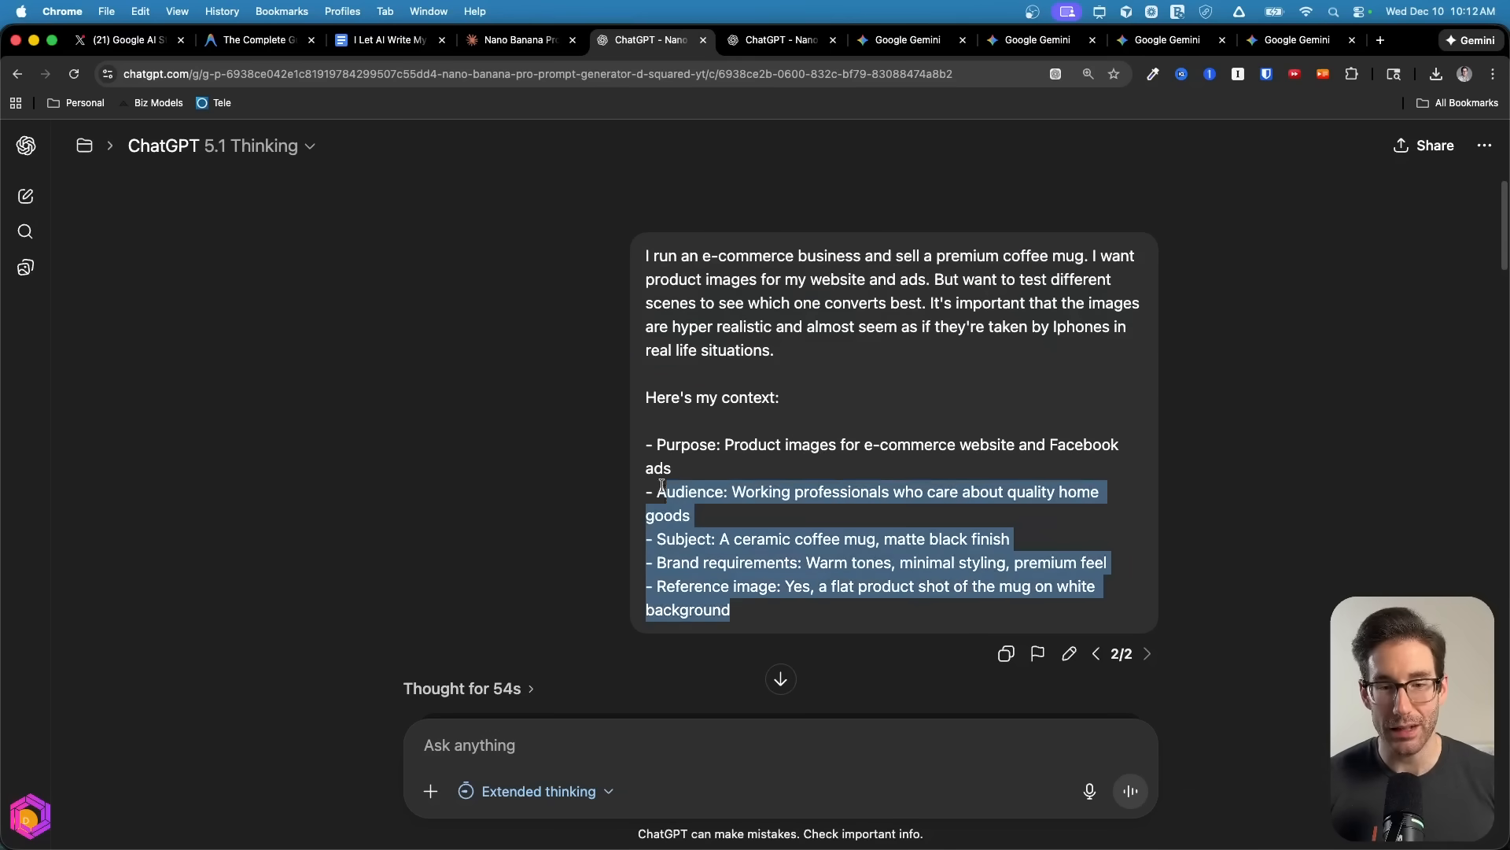
drag(661, 491, 640, 444)
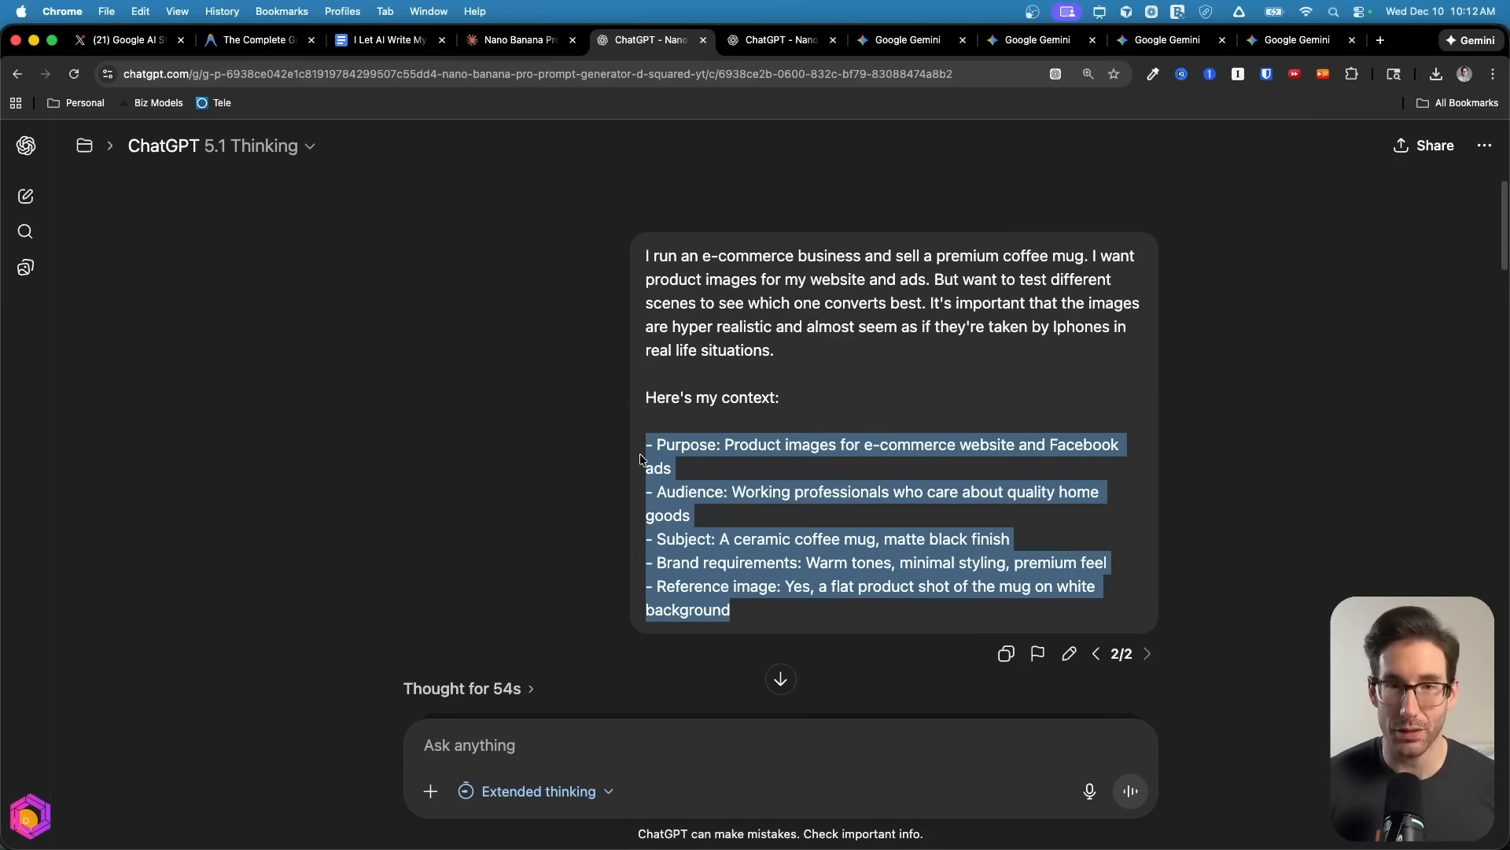
click(626, 446)
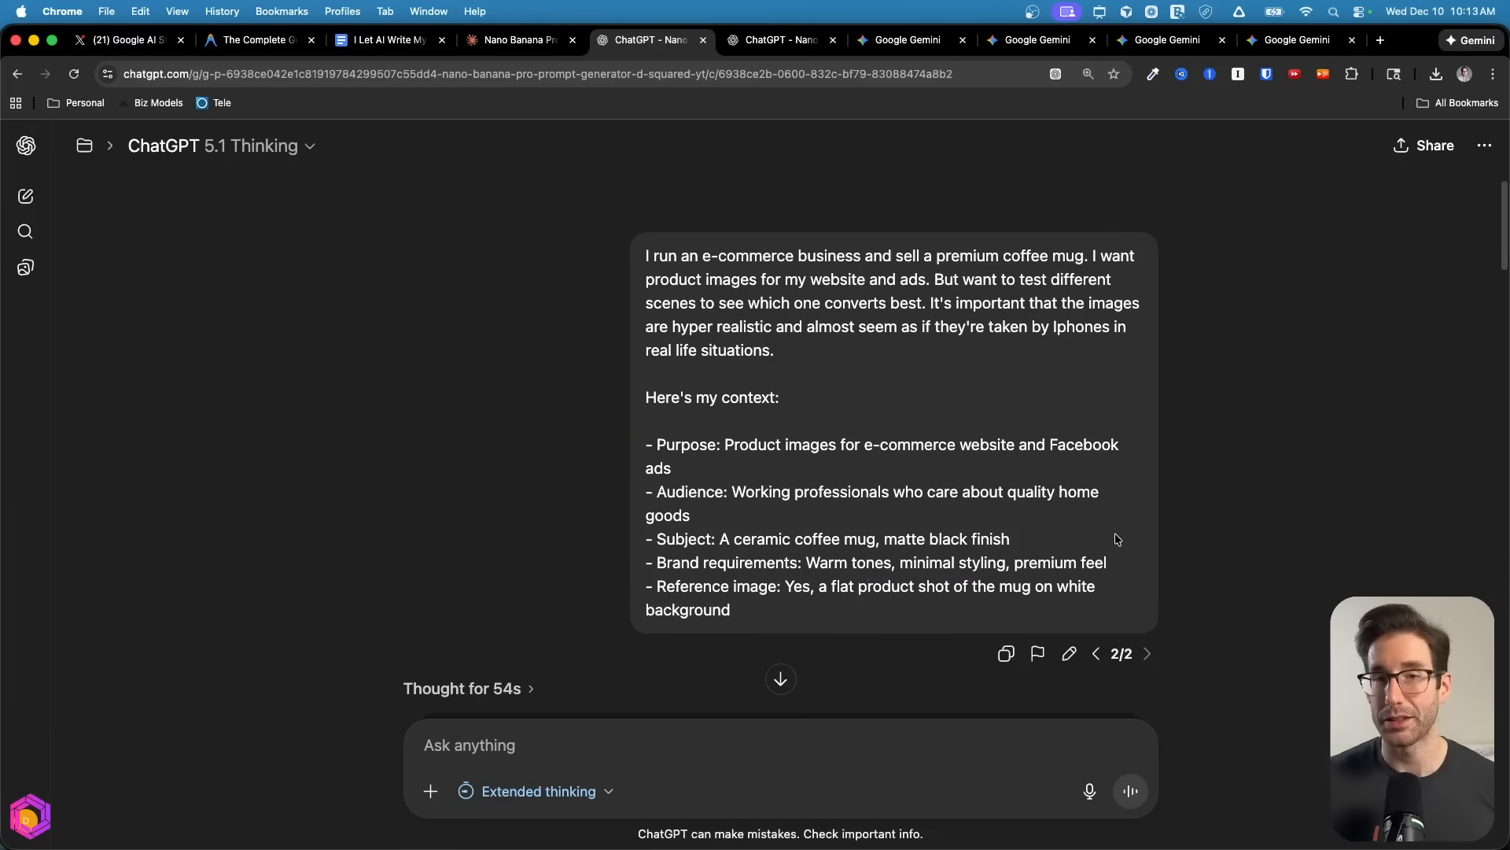
Look over the three JSON prompt versions A, B and C in the ChatGPT reply
scroll(down, 3)
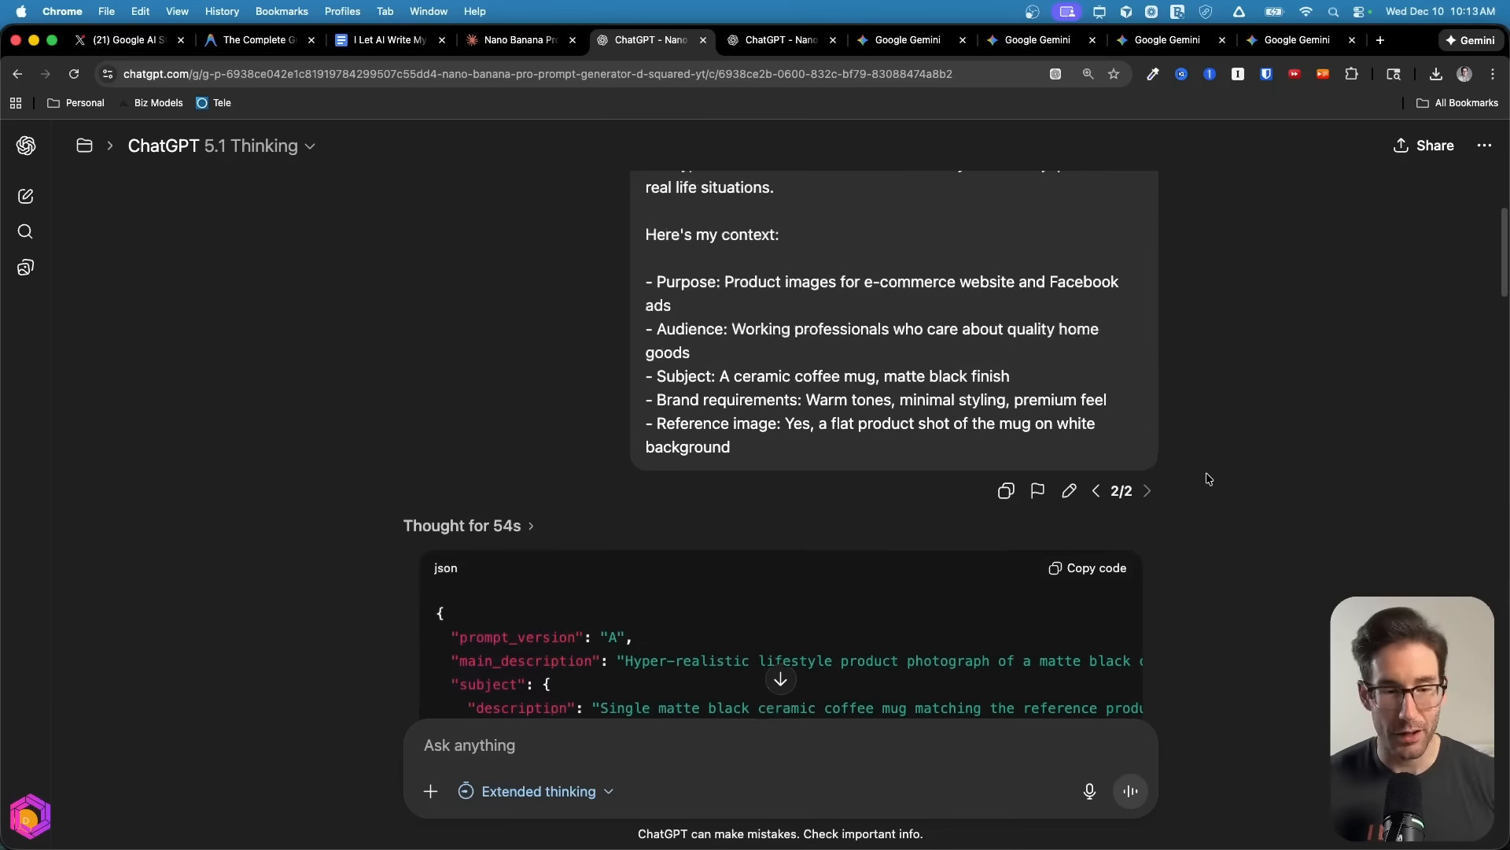
scroll(down, 3)
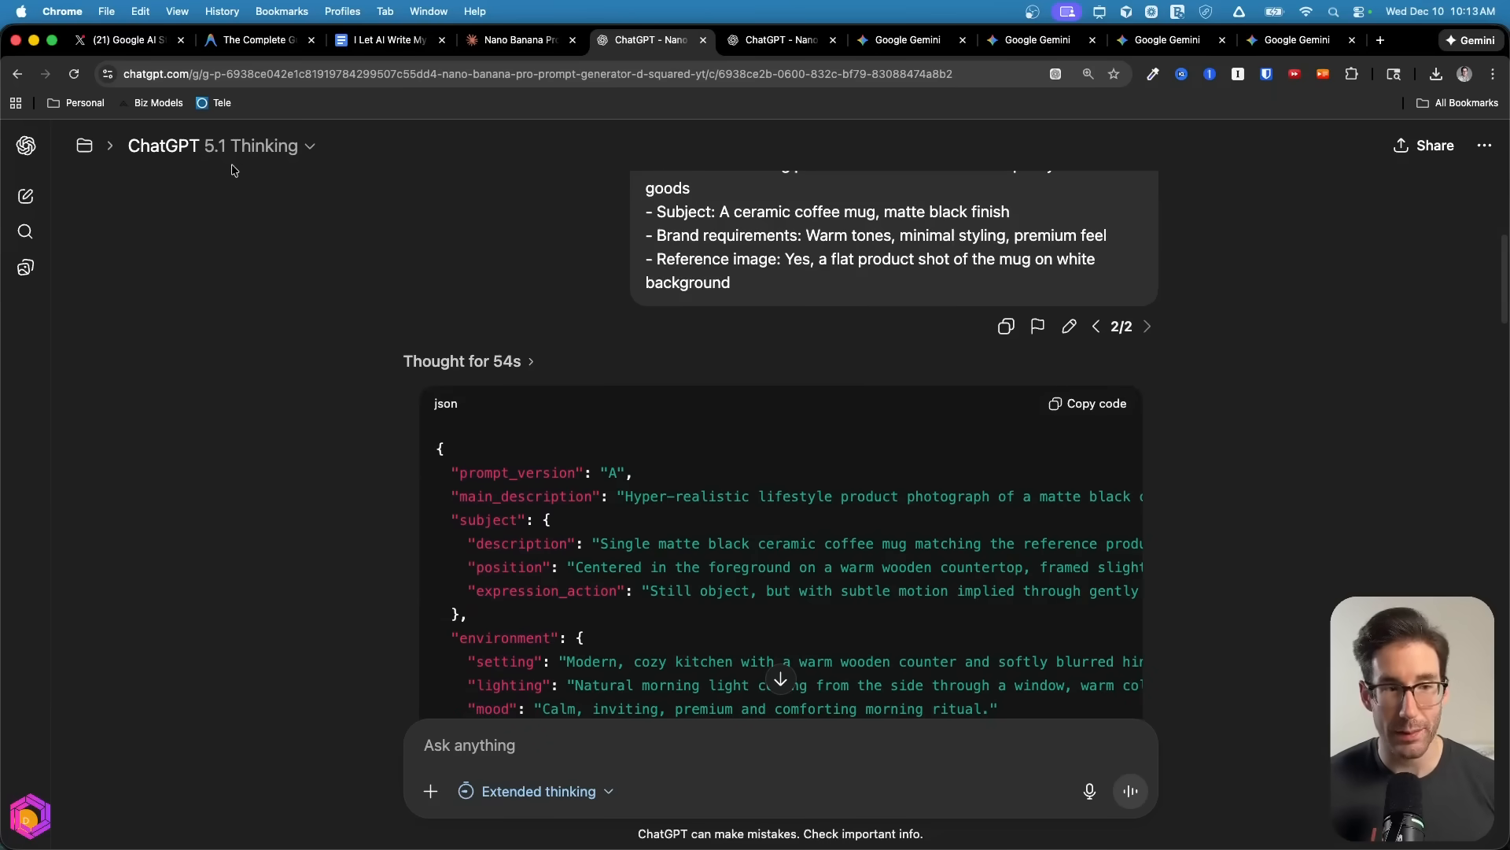
mouse_move(575, 811)
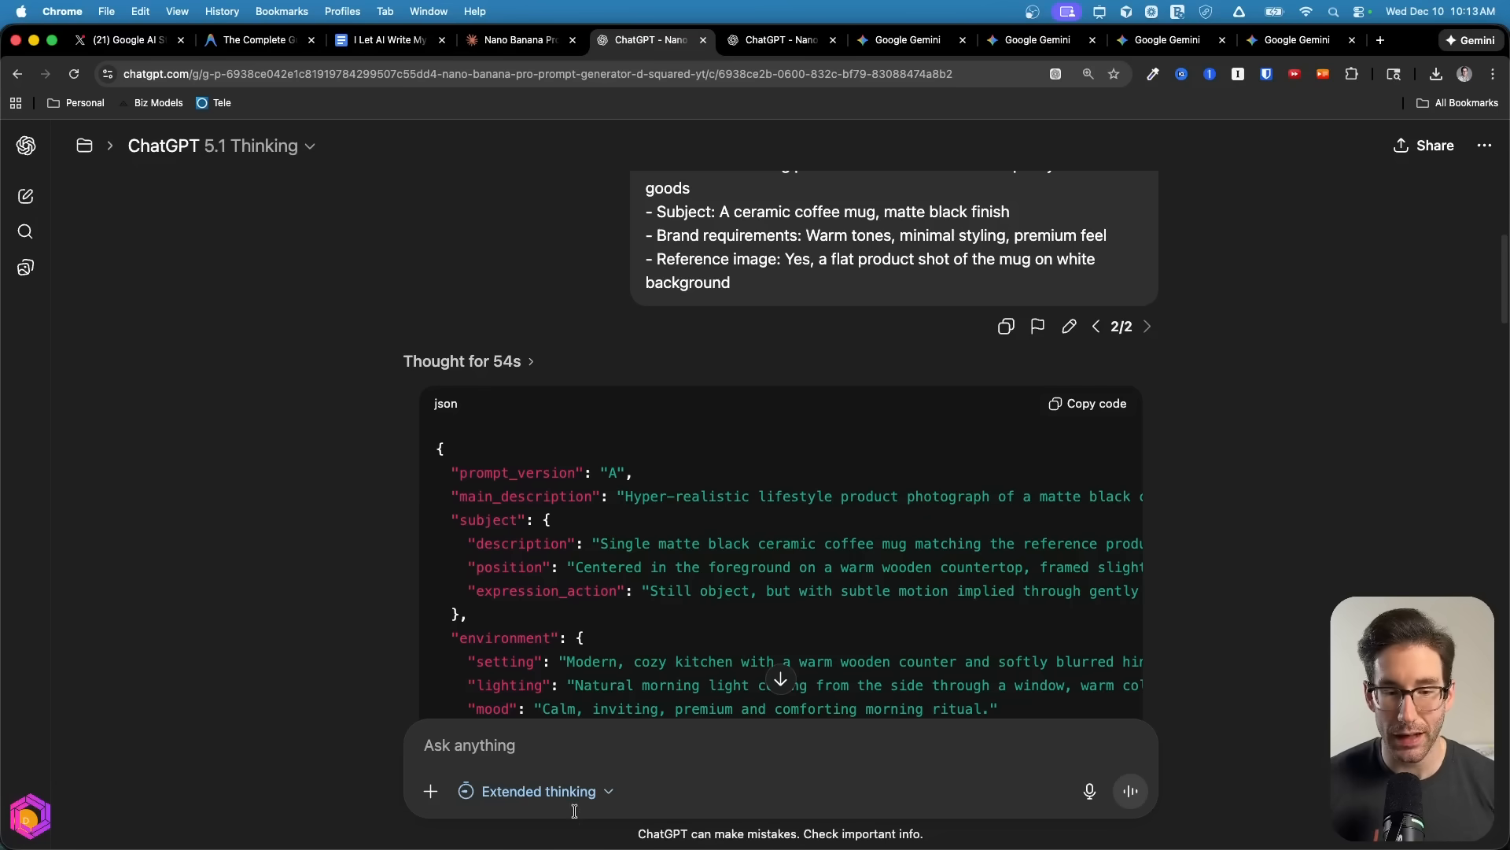
click(538, 791)
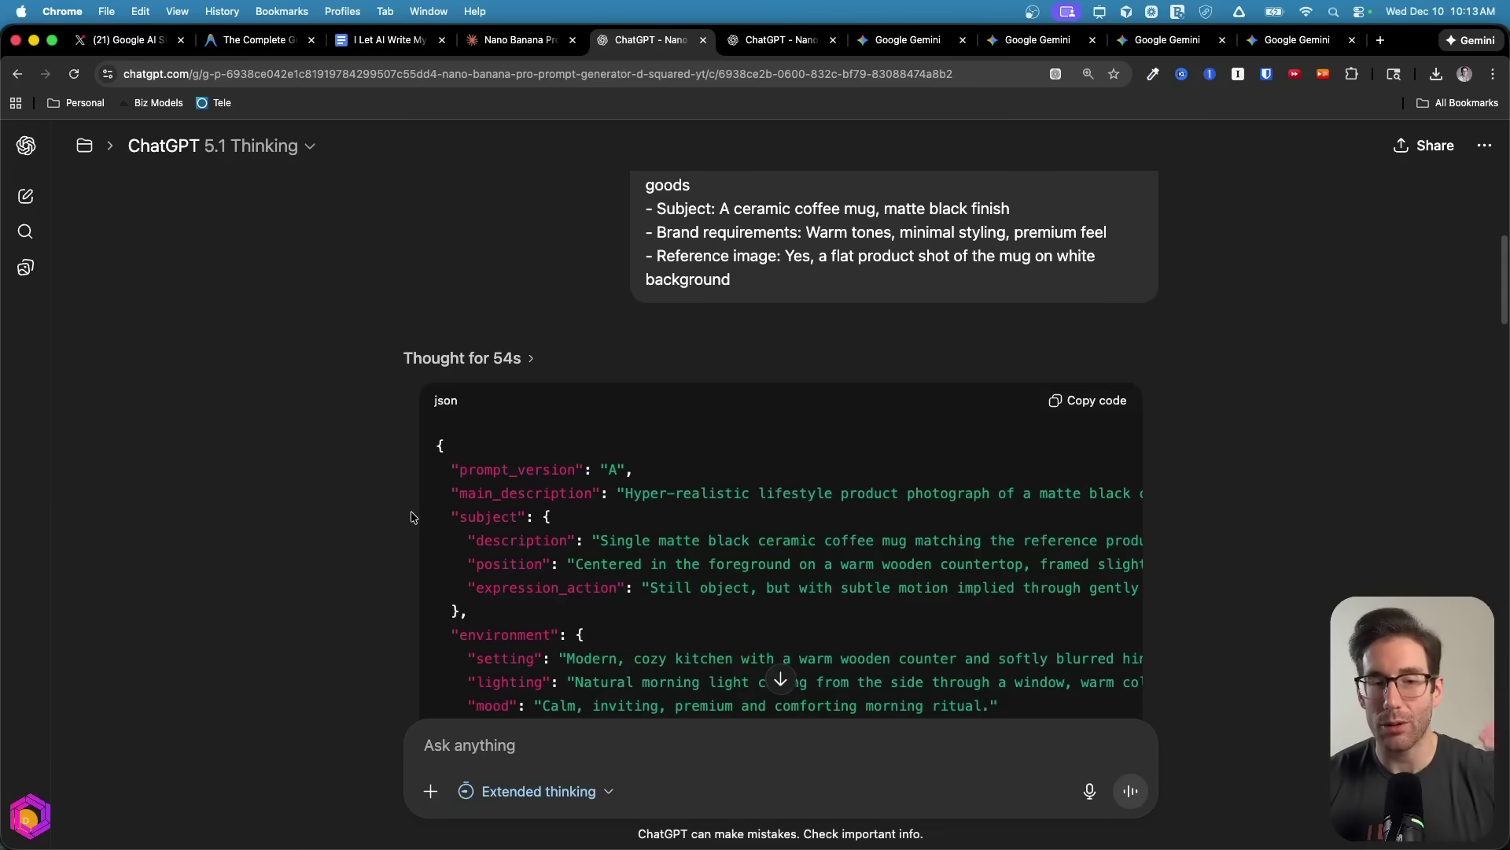
scroll(down, 3)
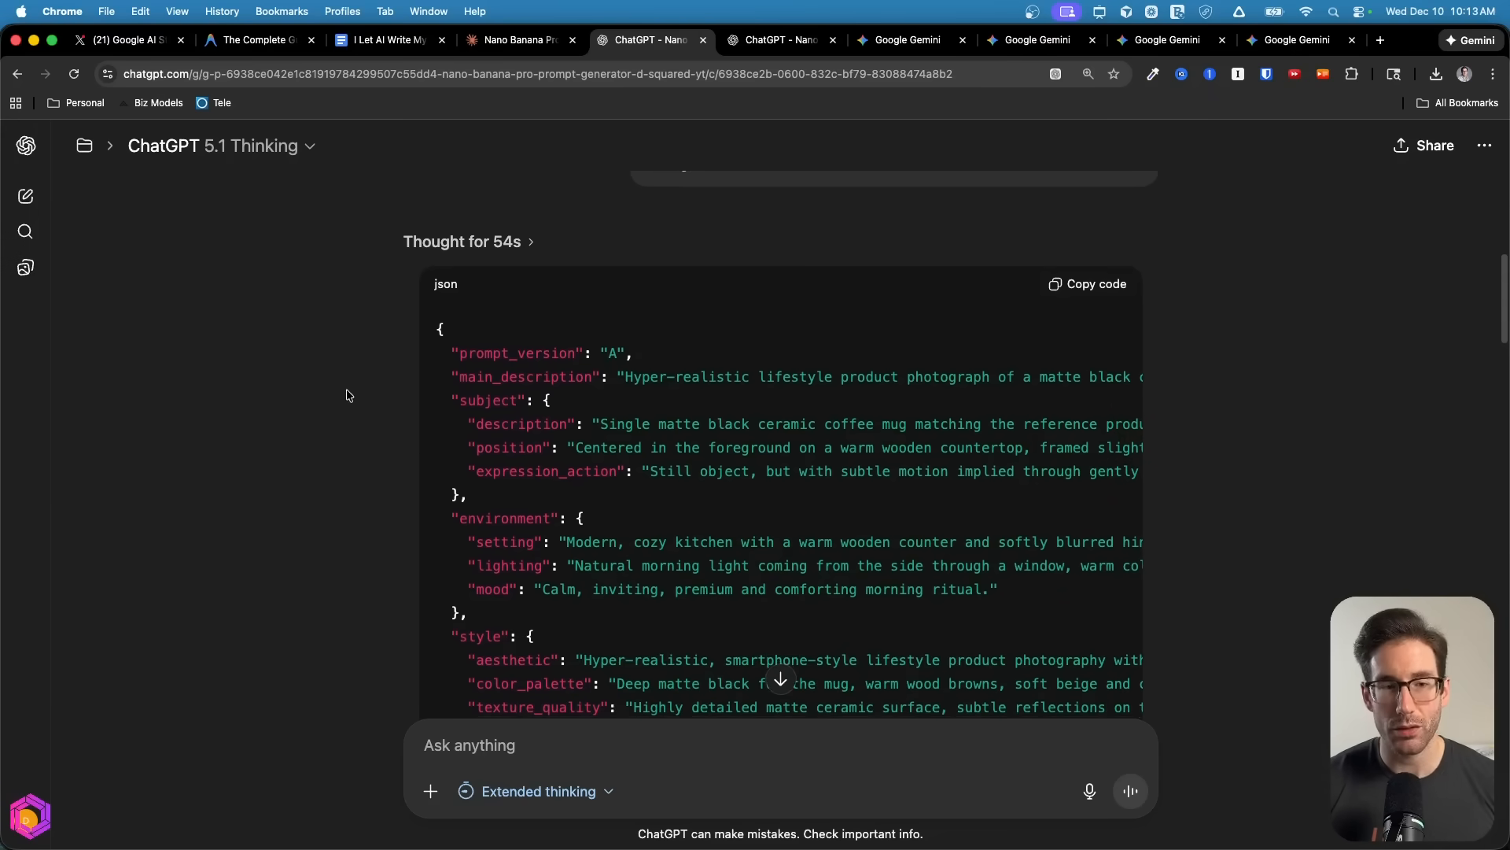
scroll(down, 3)
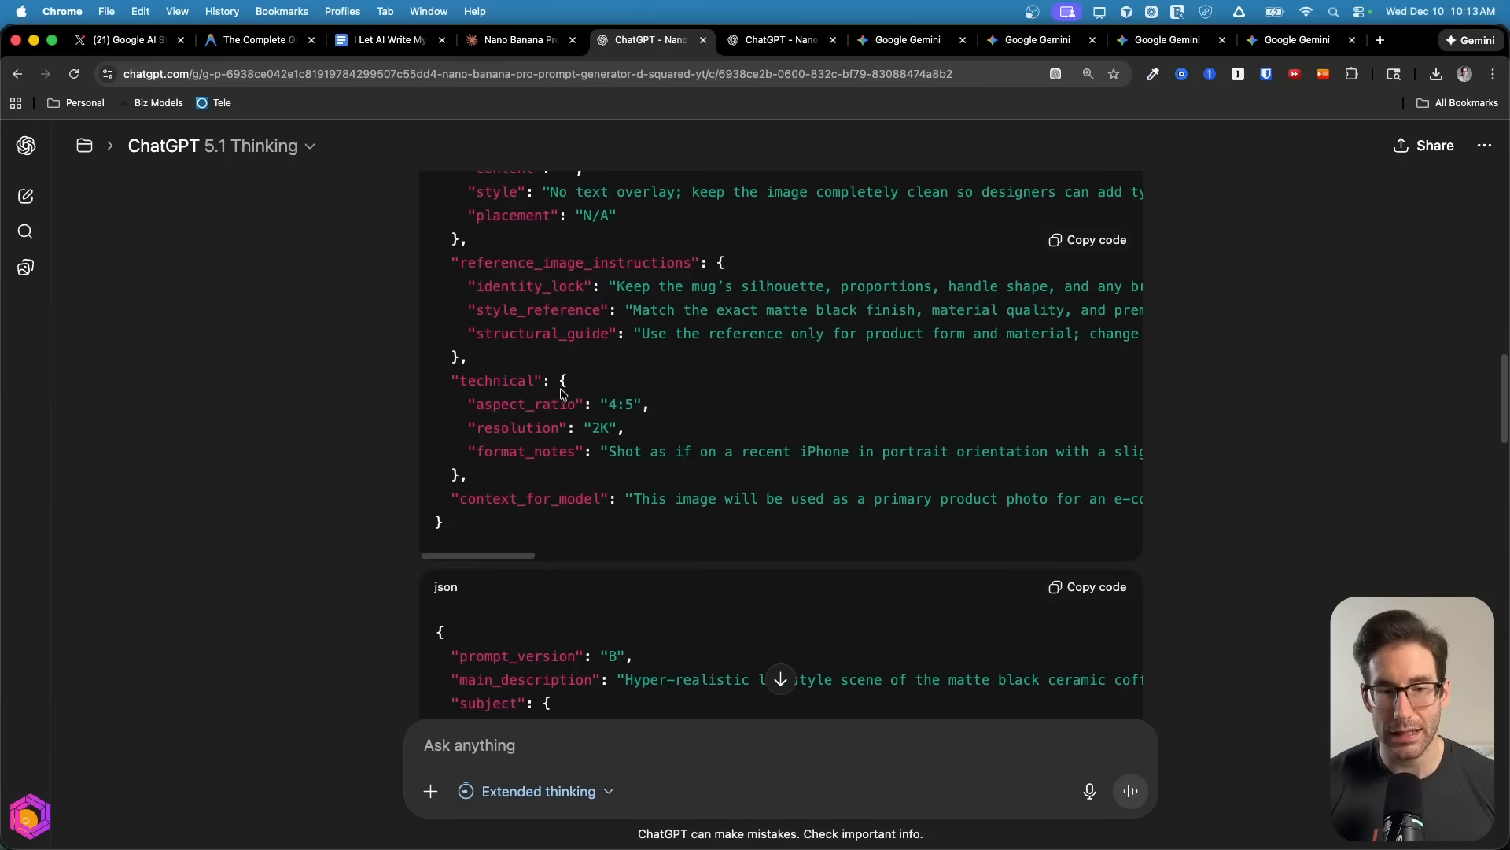
scroll(down, 3)
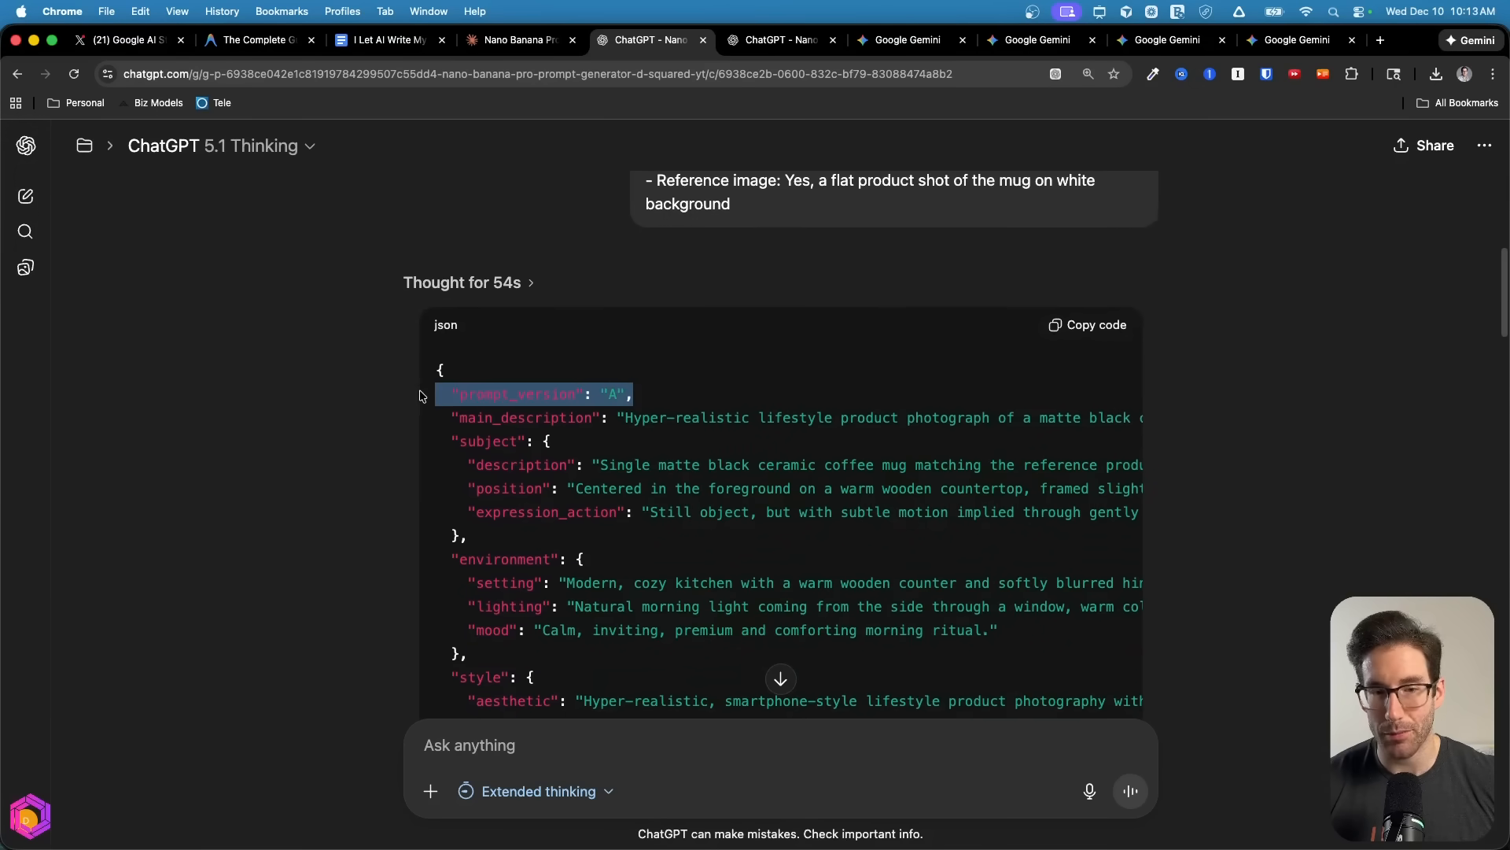
scroll(down, 3)
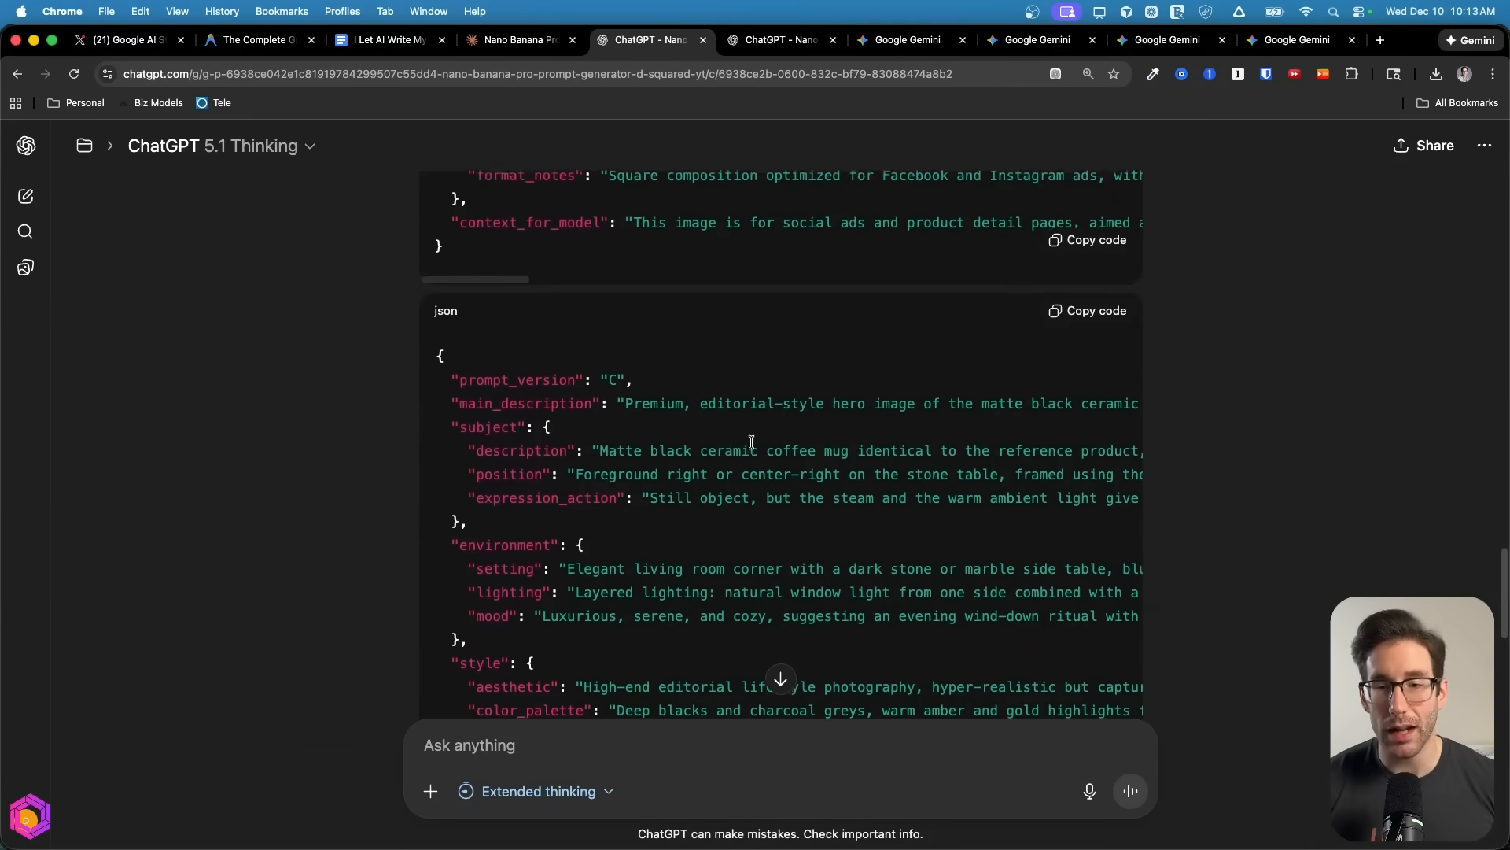
scroll(down, 3)
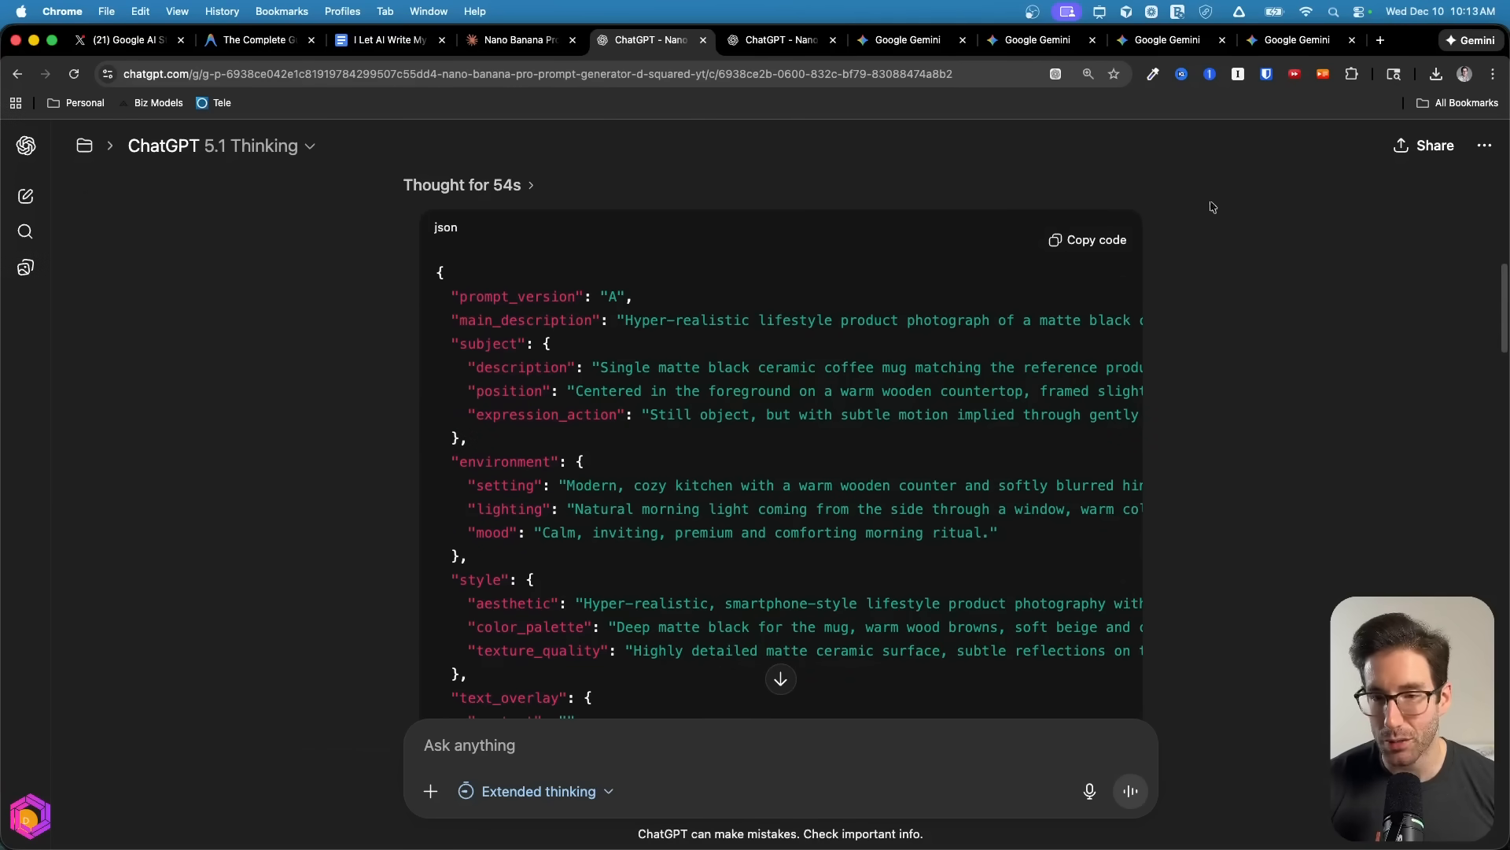
mouse_move(1122, 252)
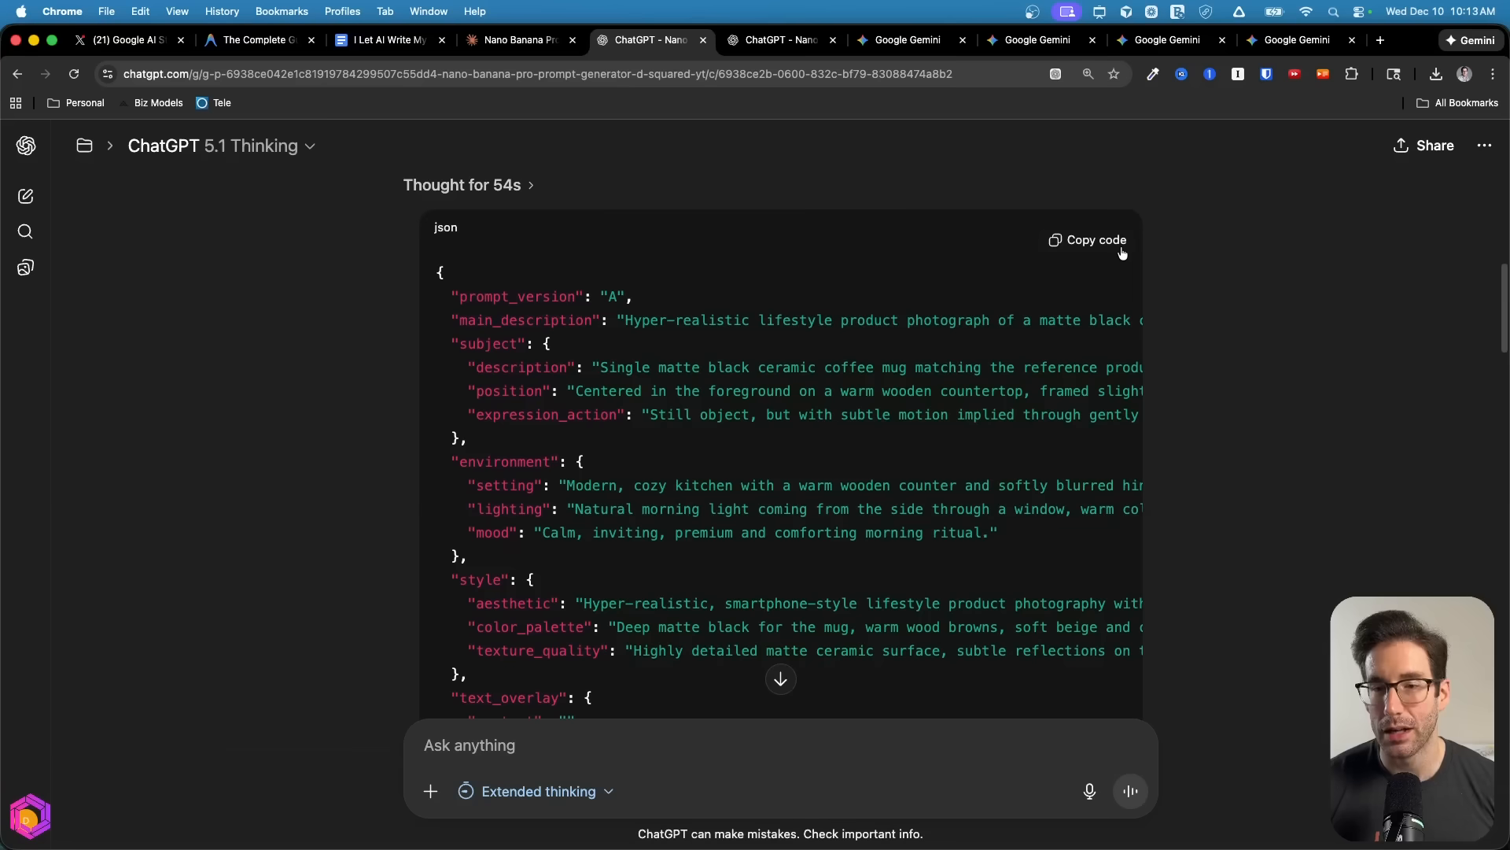
Copy prompt A's JSON code and move to the Gemini chat that uses it
click(1096, 240)
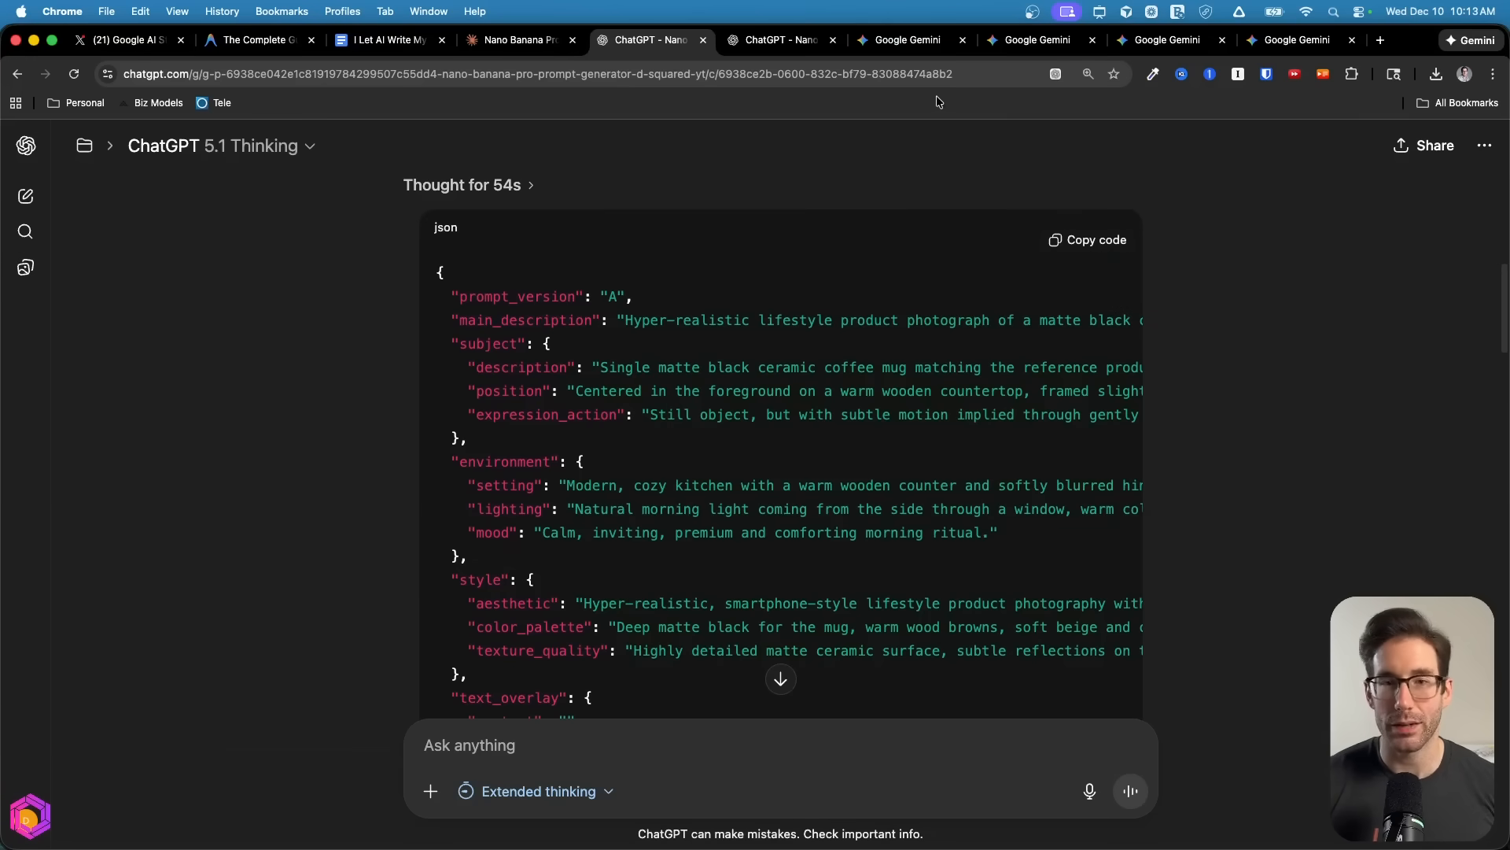
click(1036, 39)
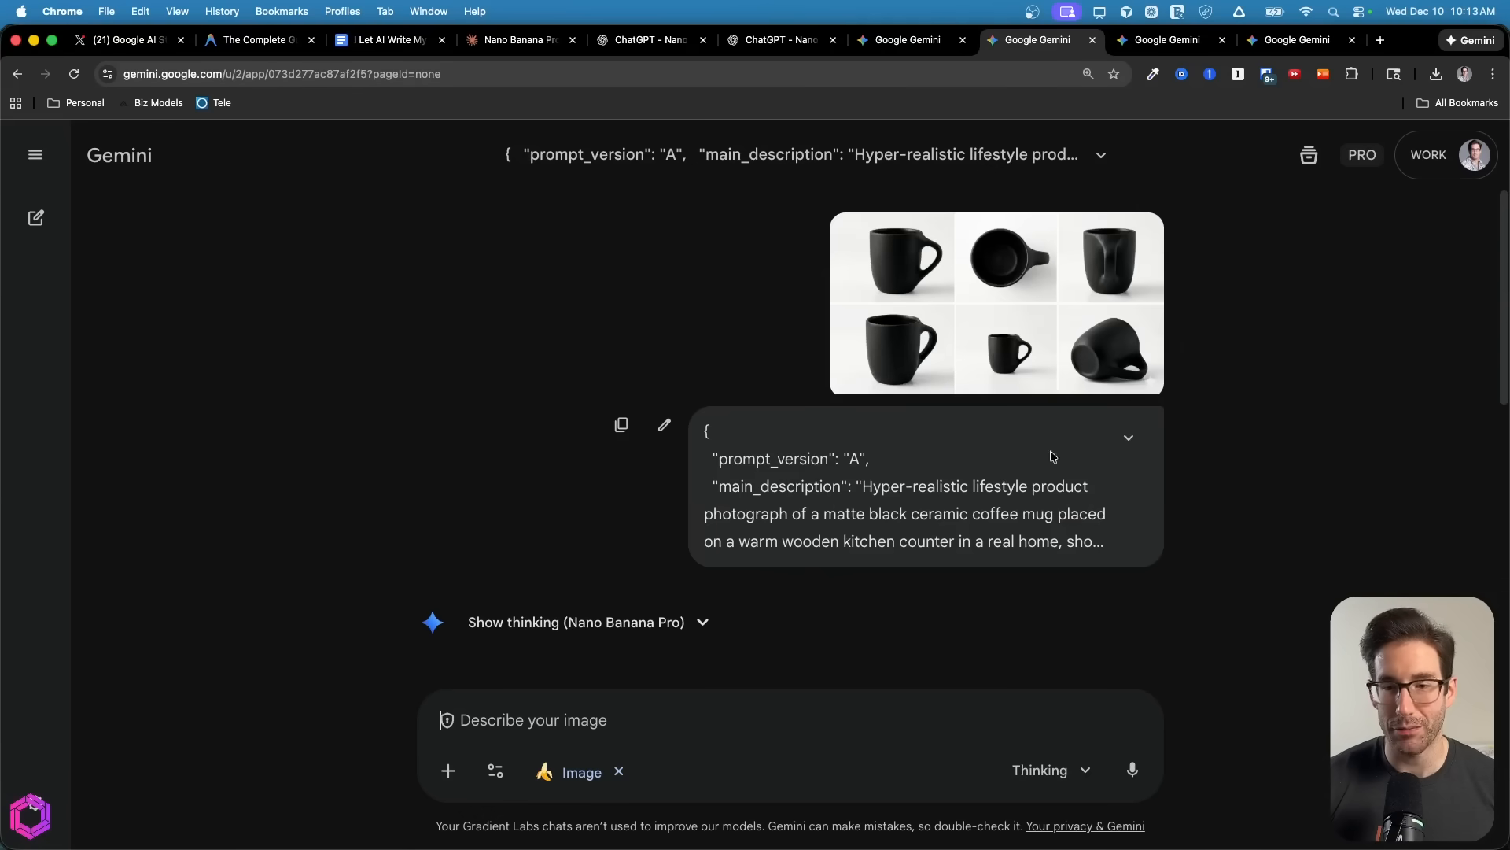
Bring up the Gemini chat where prompt C was submitted with the mug reference photos
click(1129, 437)
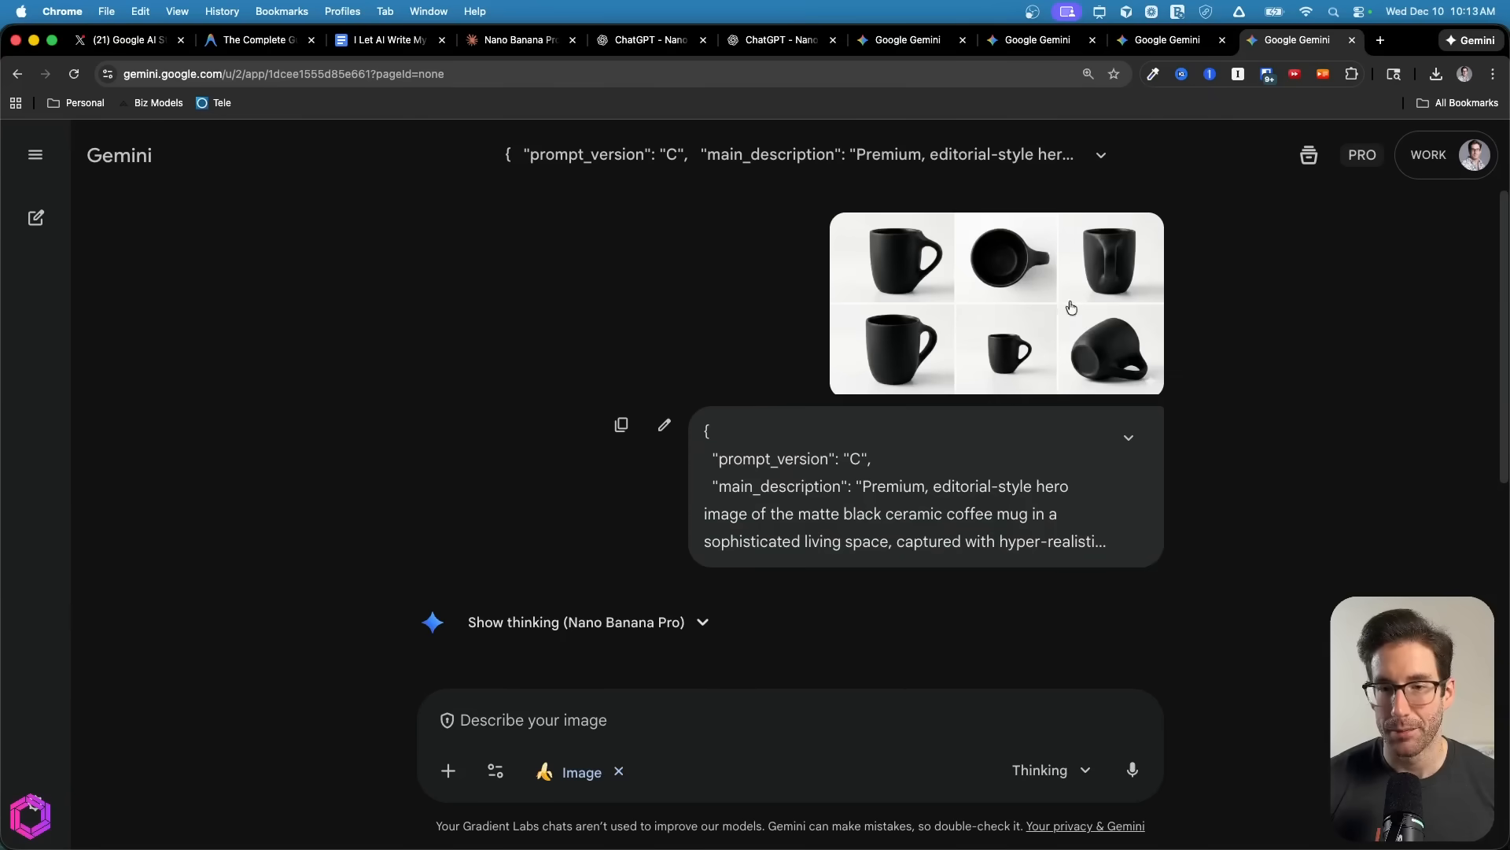
mouse_move(1078, 298)
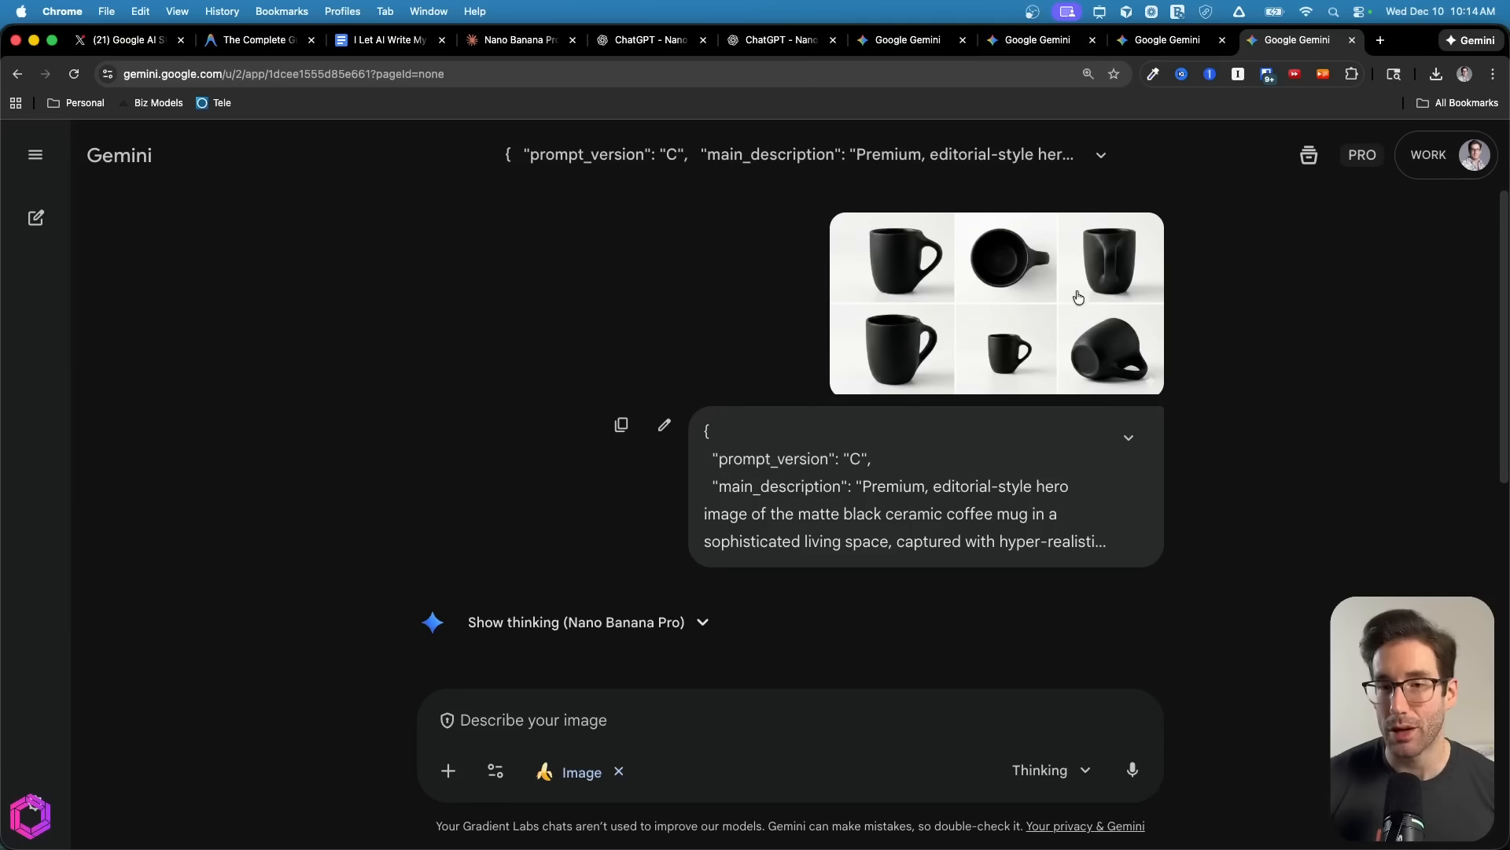
mouse_move(1020, 352)
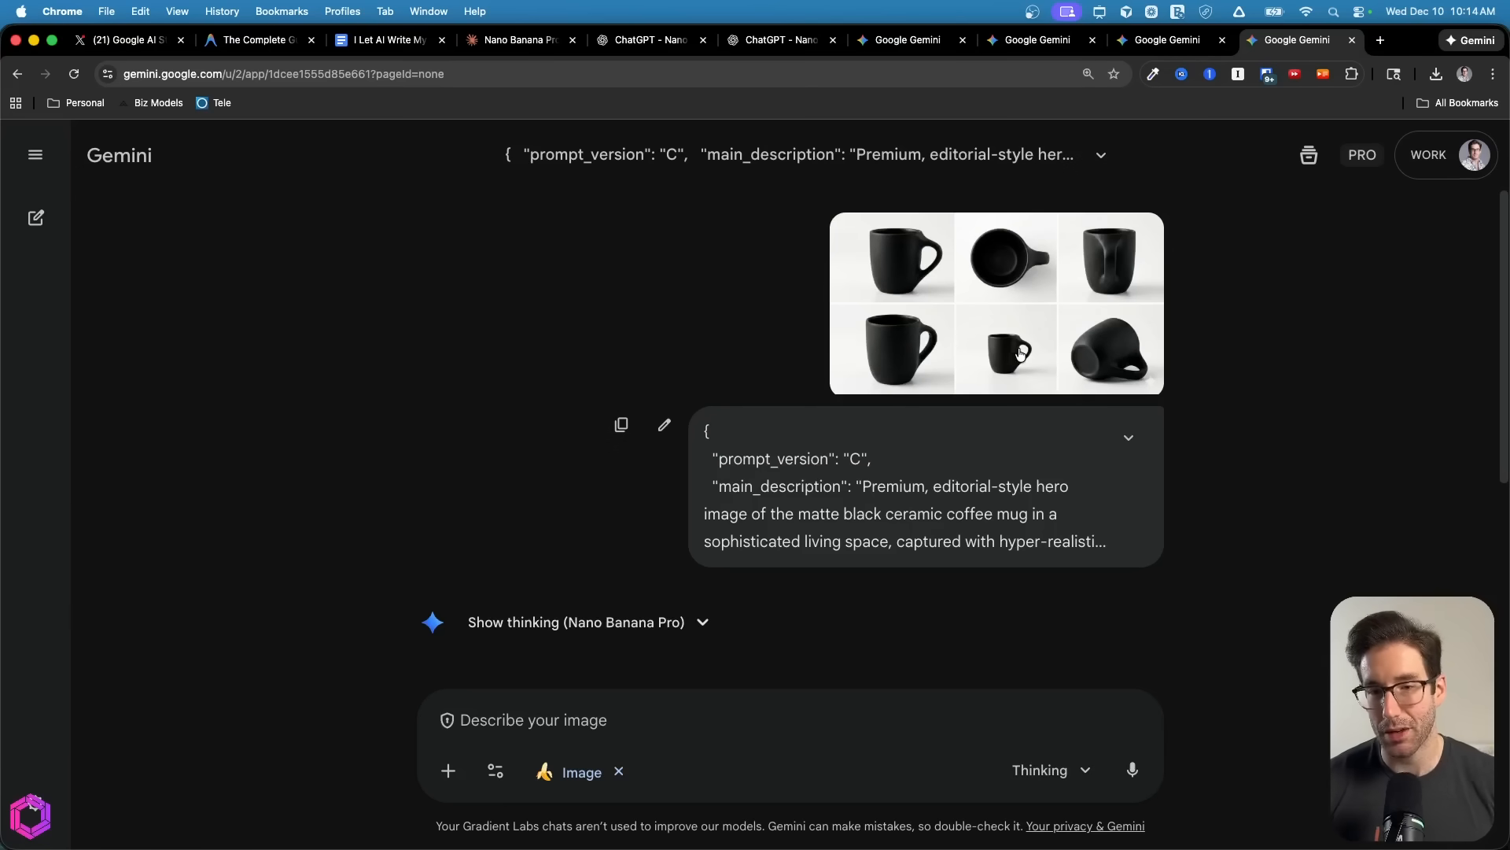
mouse_move(1059, 337)
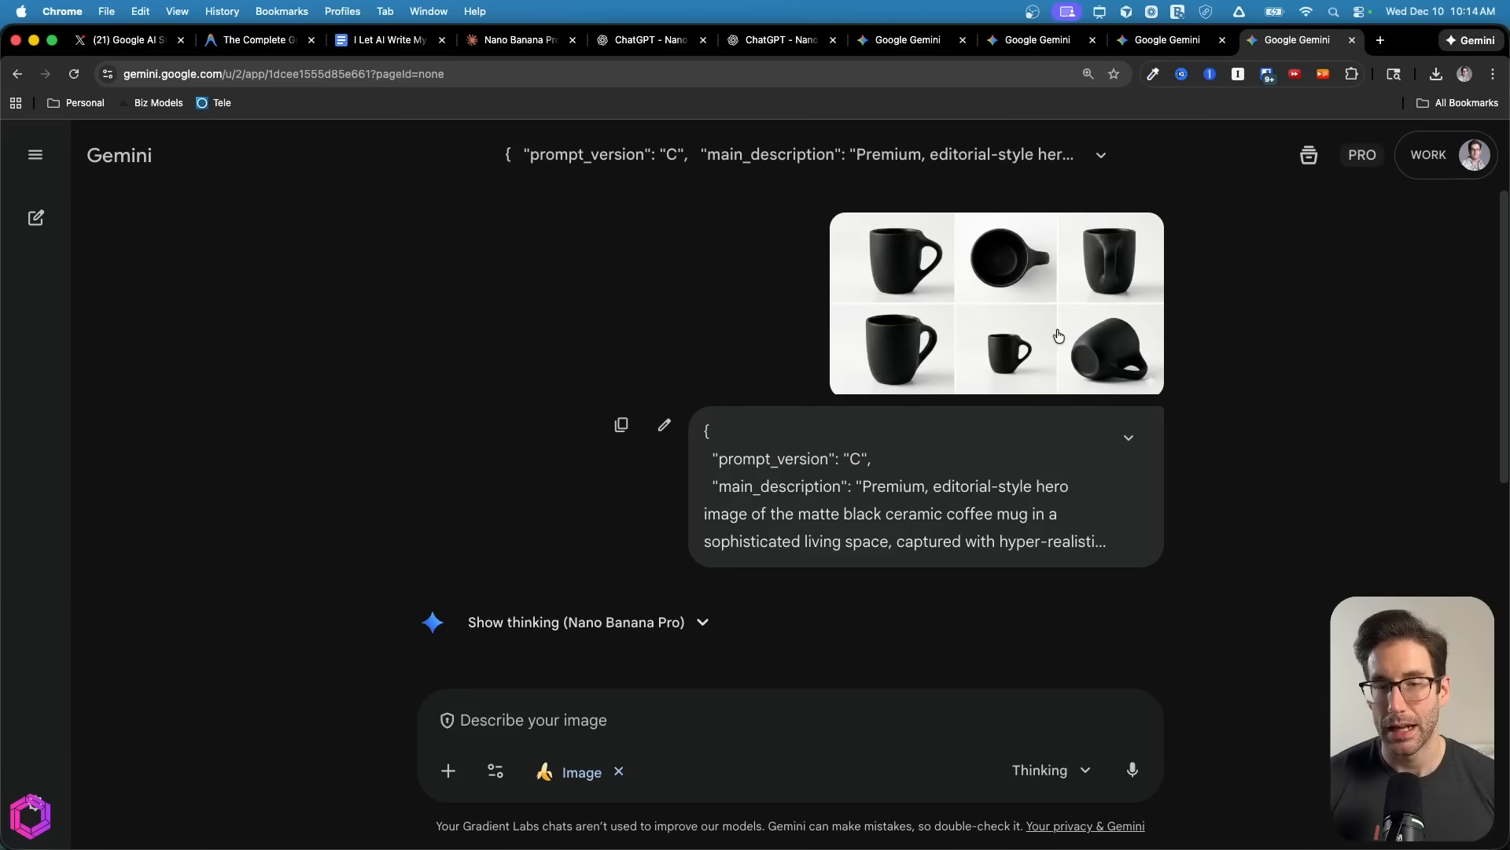
mouse_move(1027, 299)
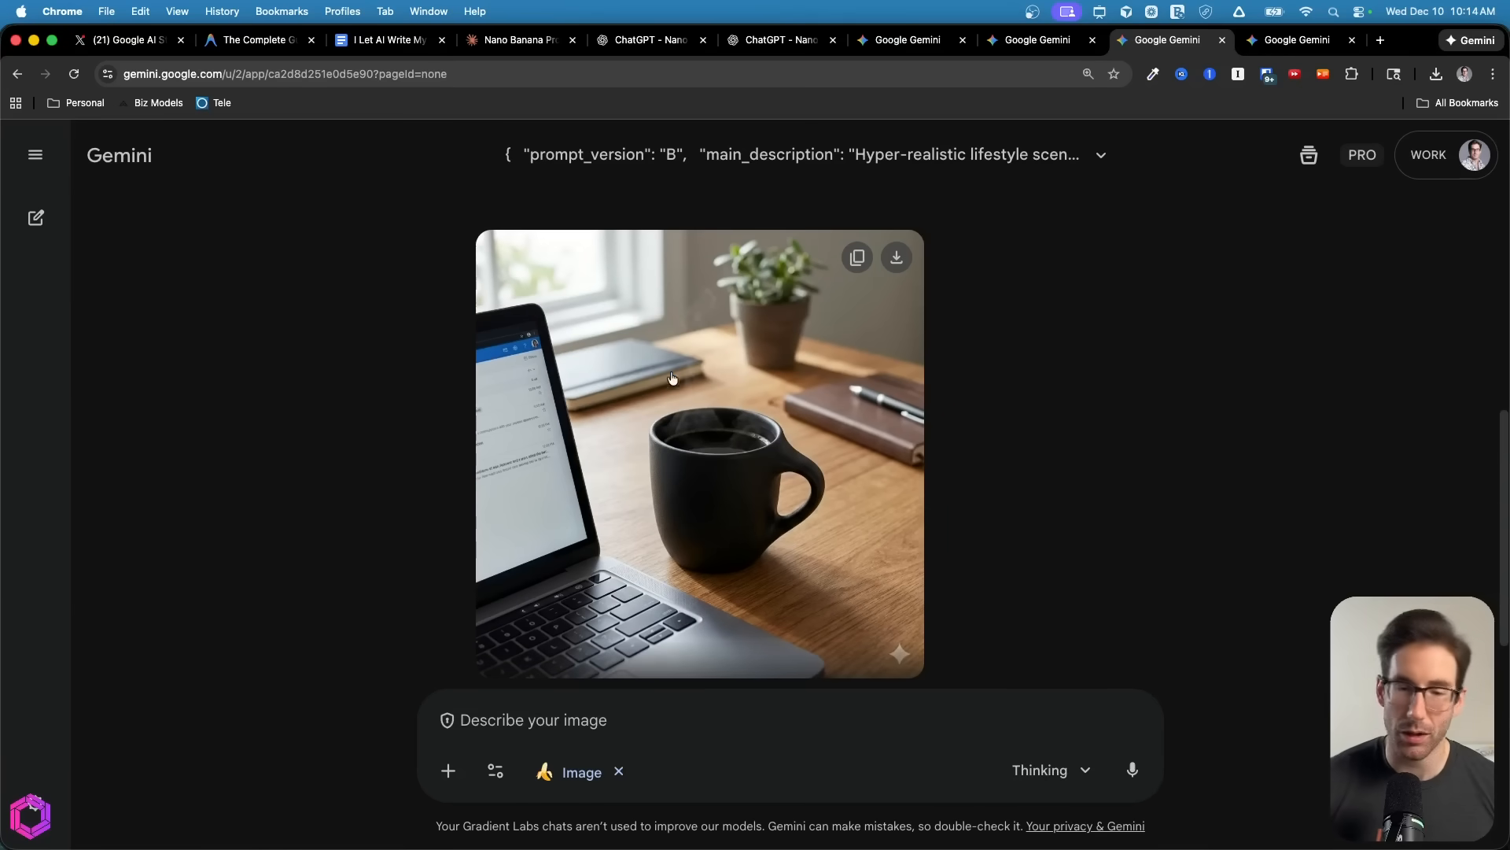
View version A's rendered black mug on the wooden kitchen counter at full size
click(1297, 39)
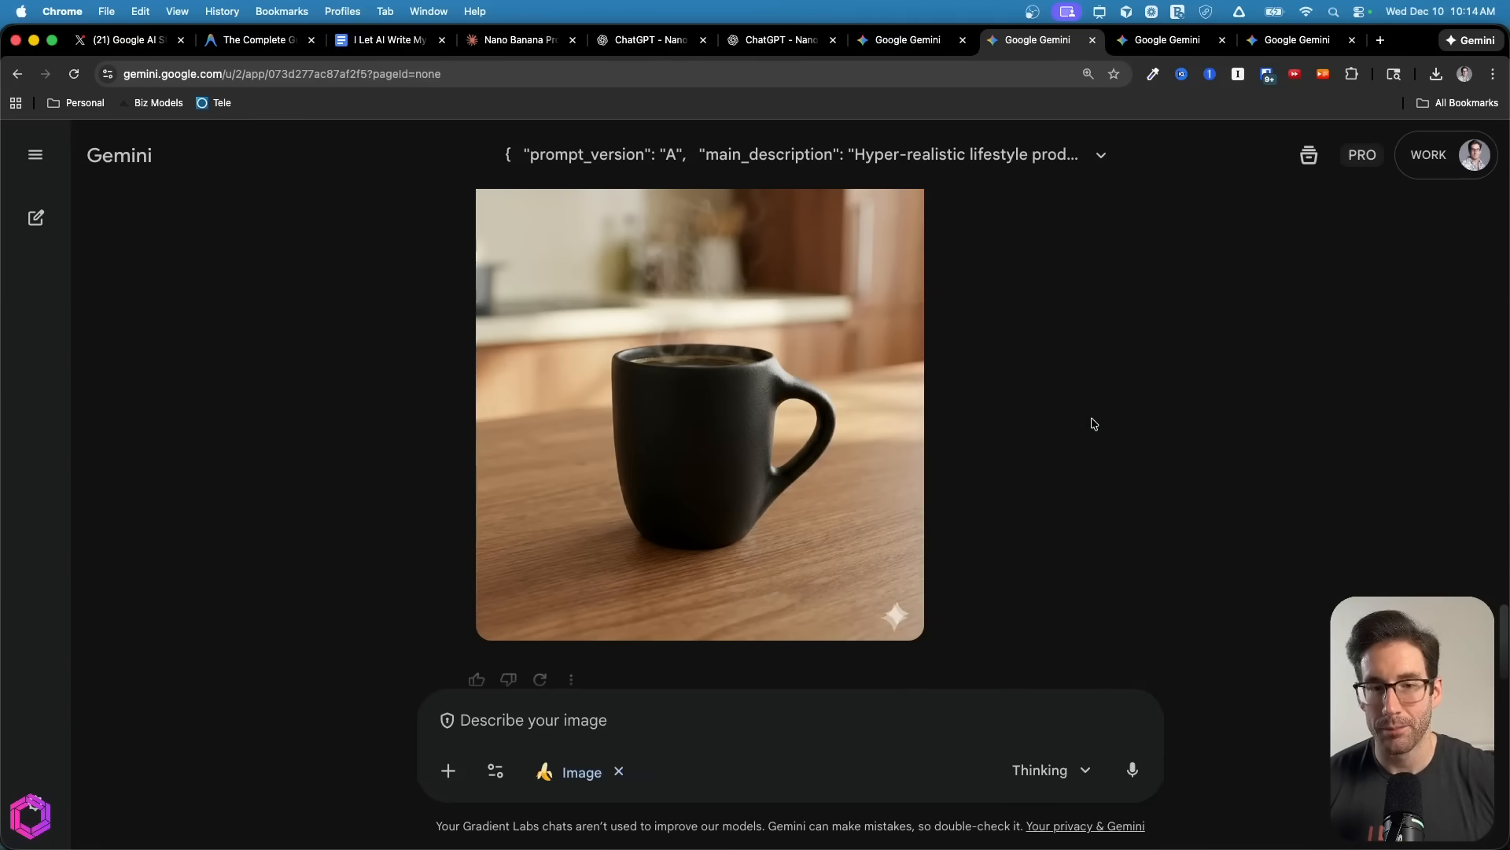
click(698, 422)
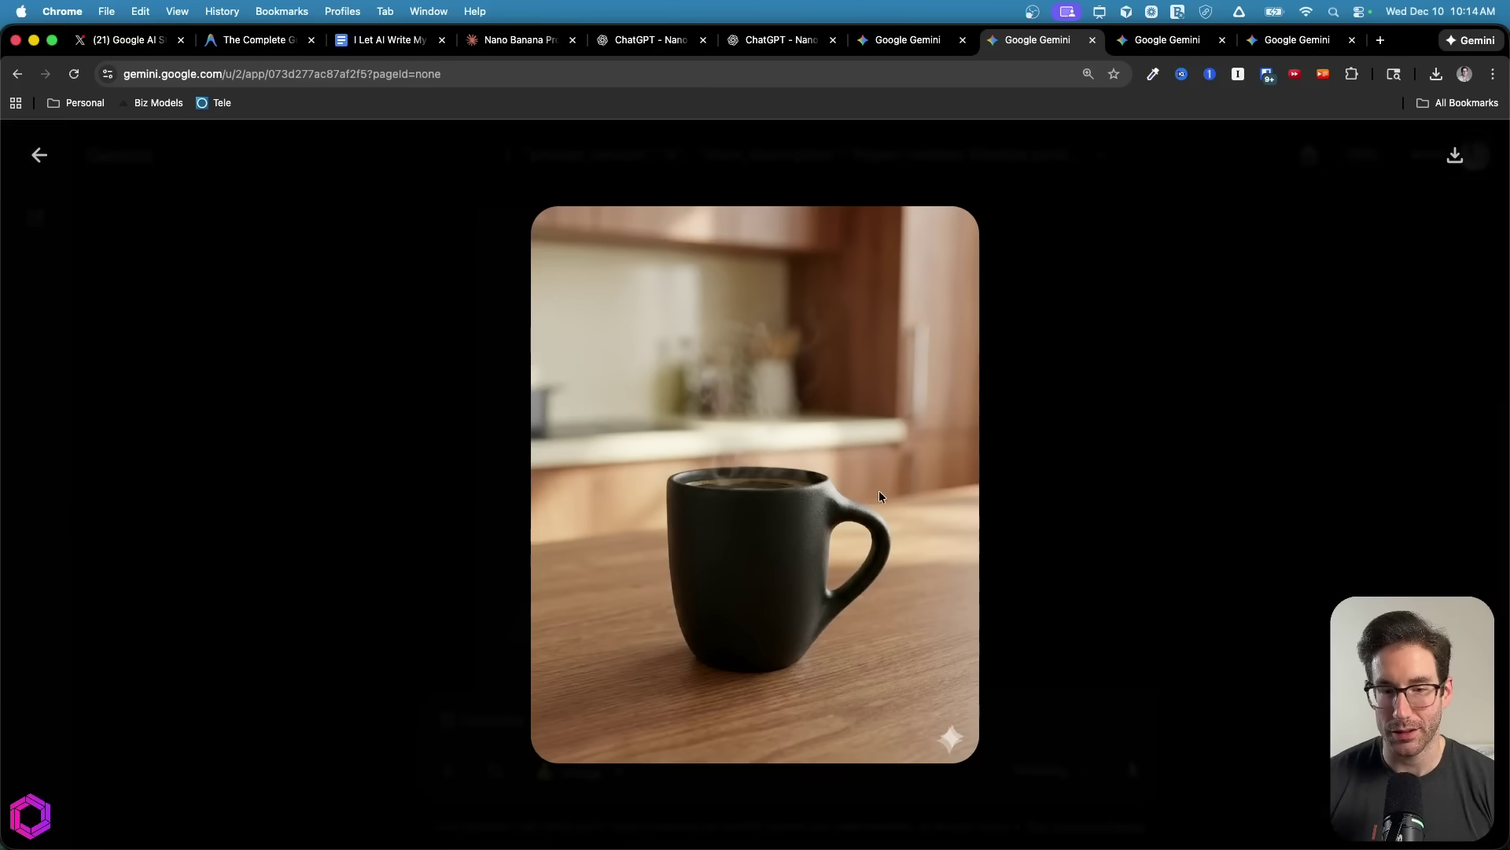
mouse_move(998, 392)
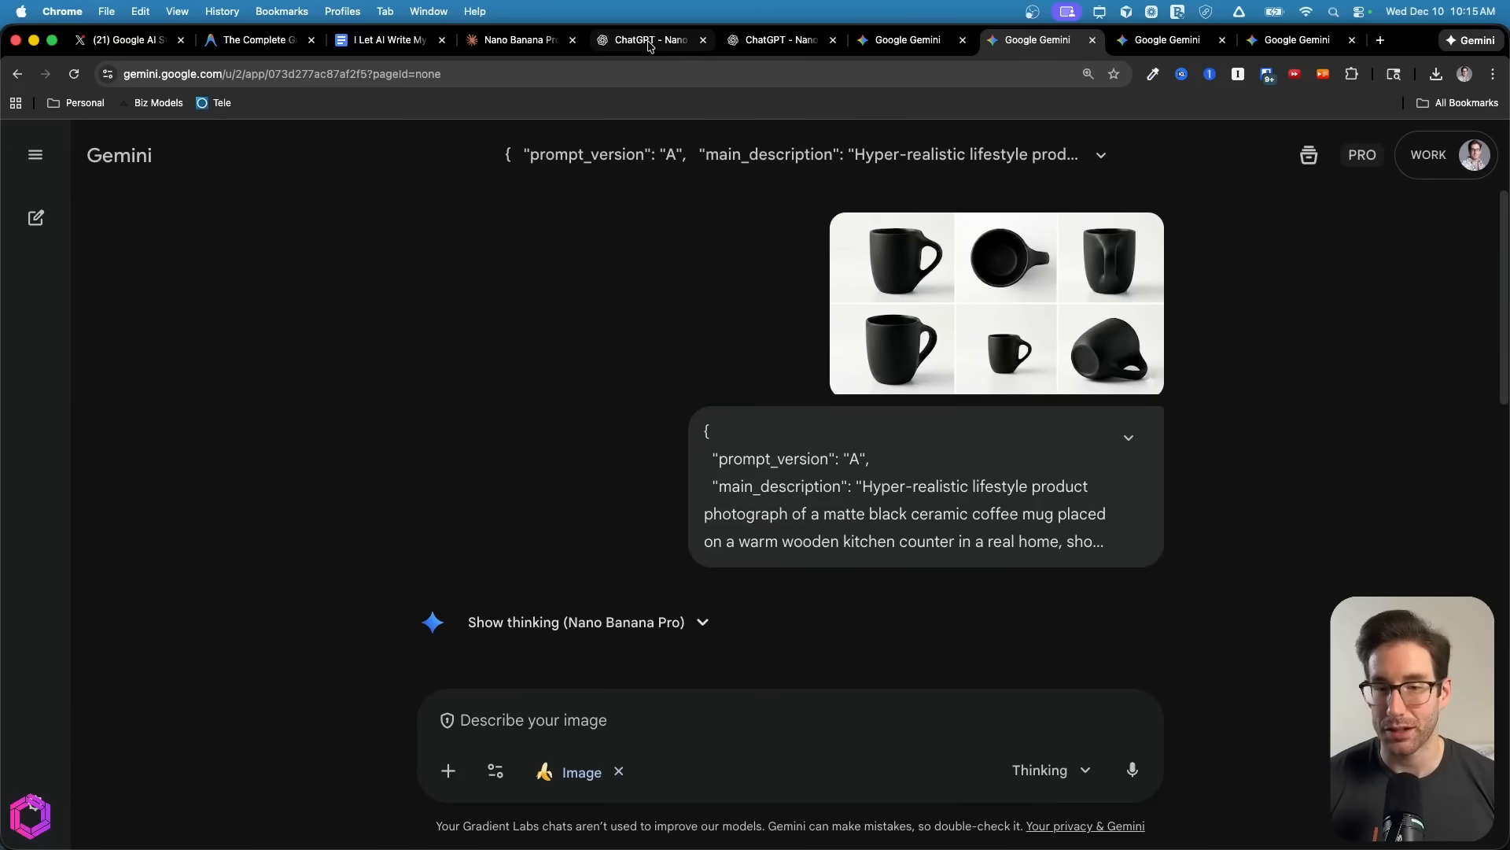
click(648, 40)
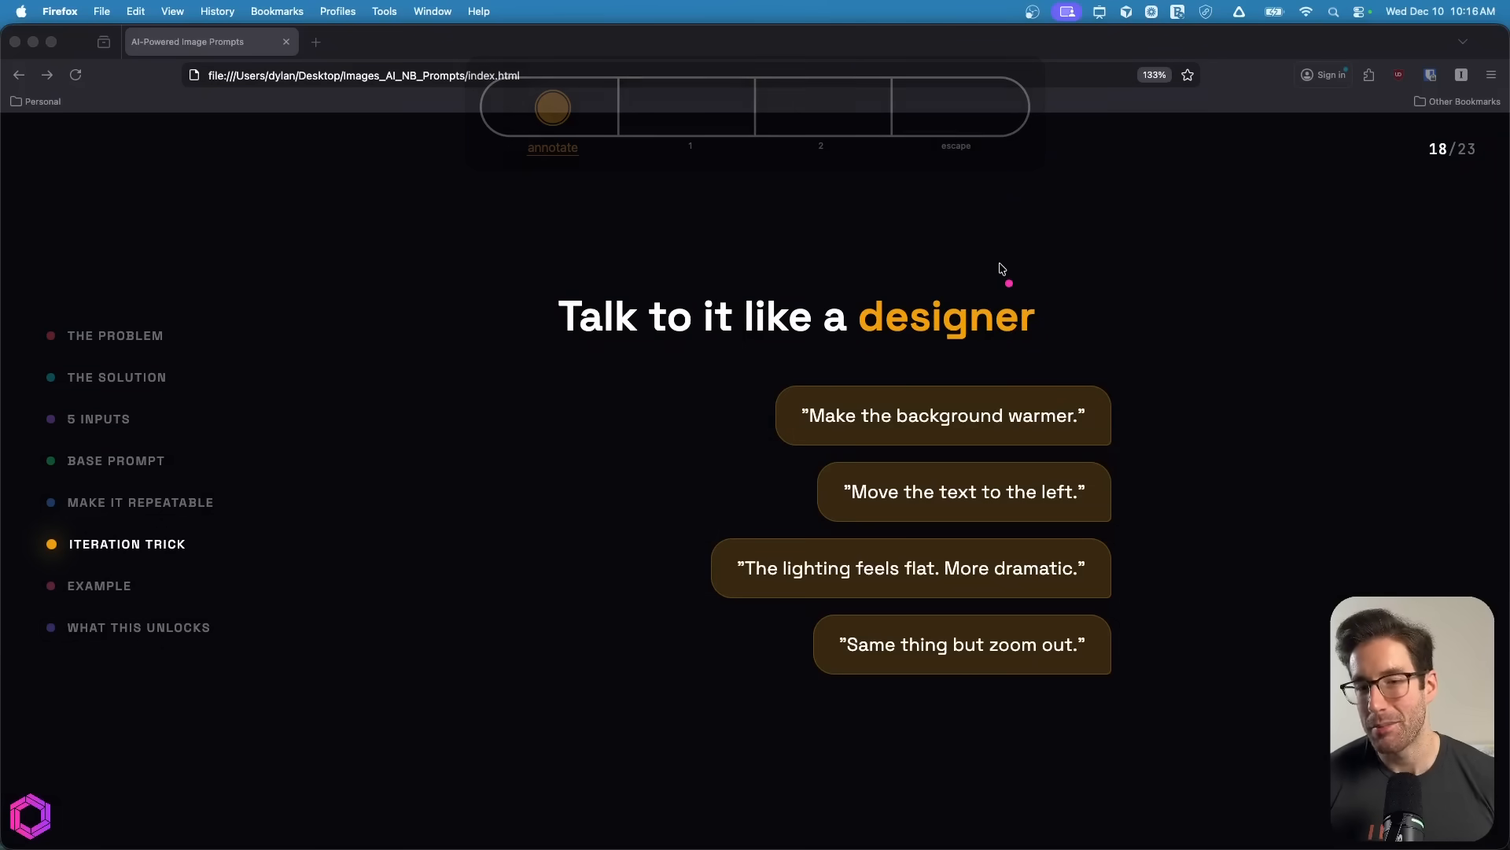
Underline the word 'designer' on slide 18 with the annotate pen
drag(925, 346, 1025, 347)
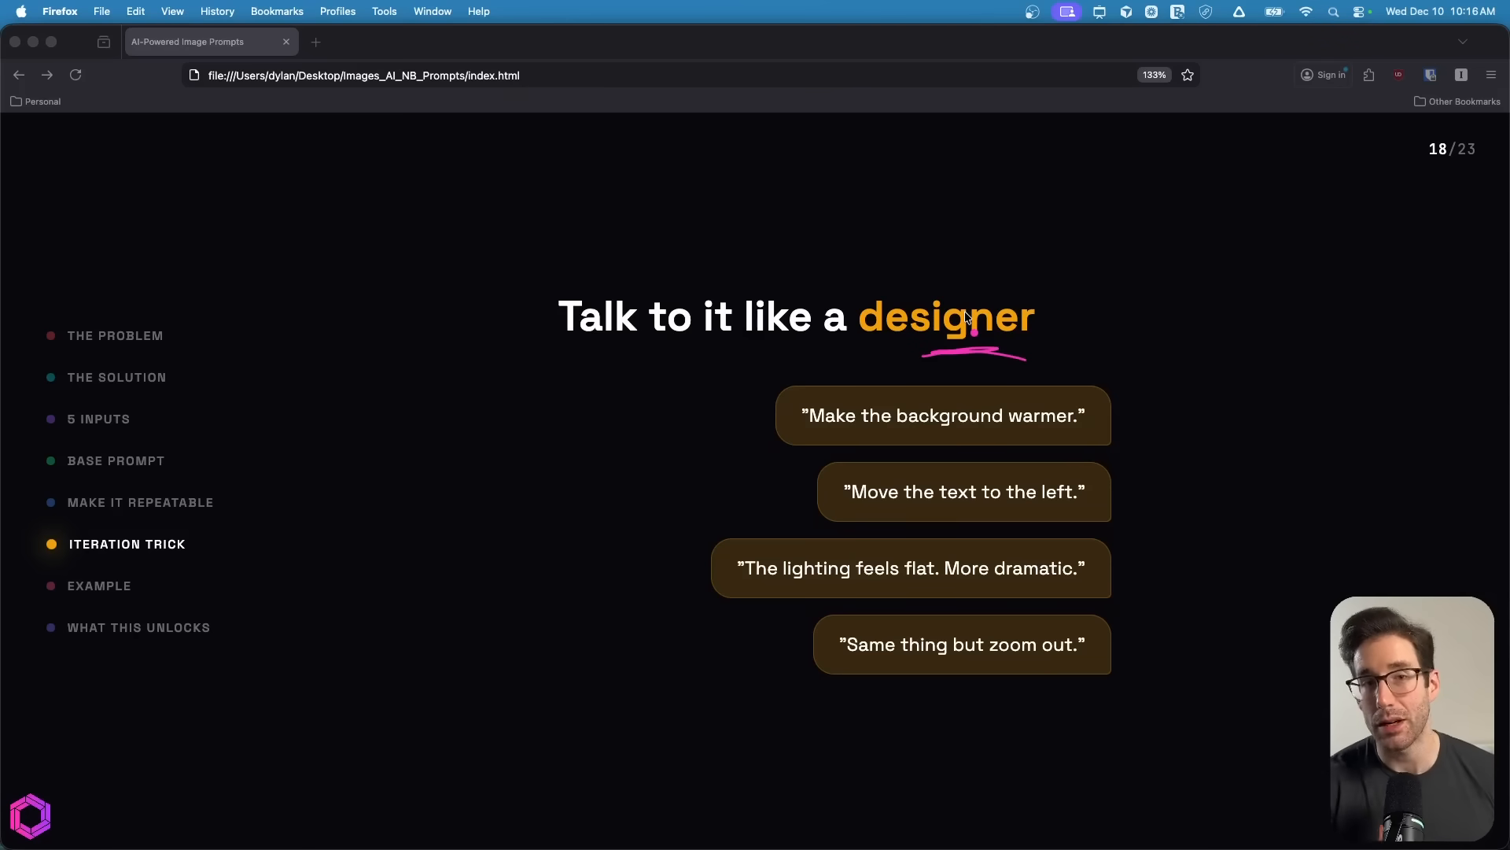
mouse_move(1136, 379)
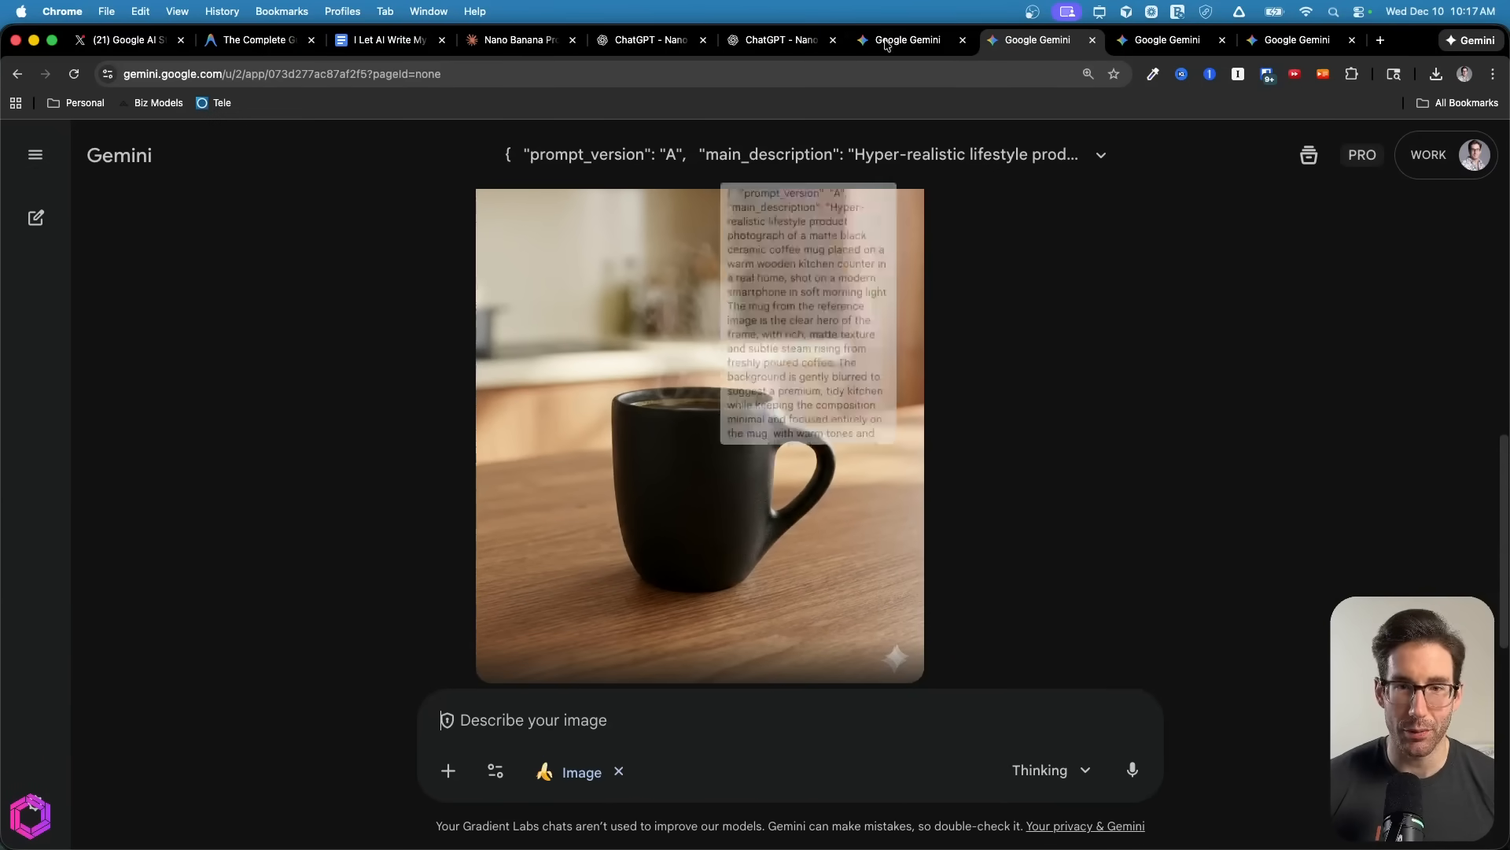
Review the café-scene mug image in Gemini and save the kitchen mug photo to the computer
click(641, 40)
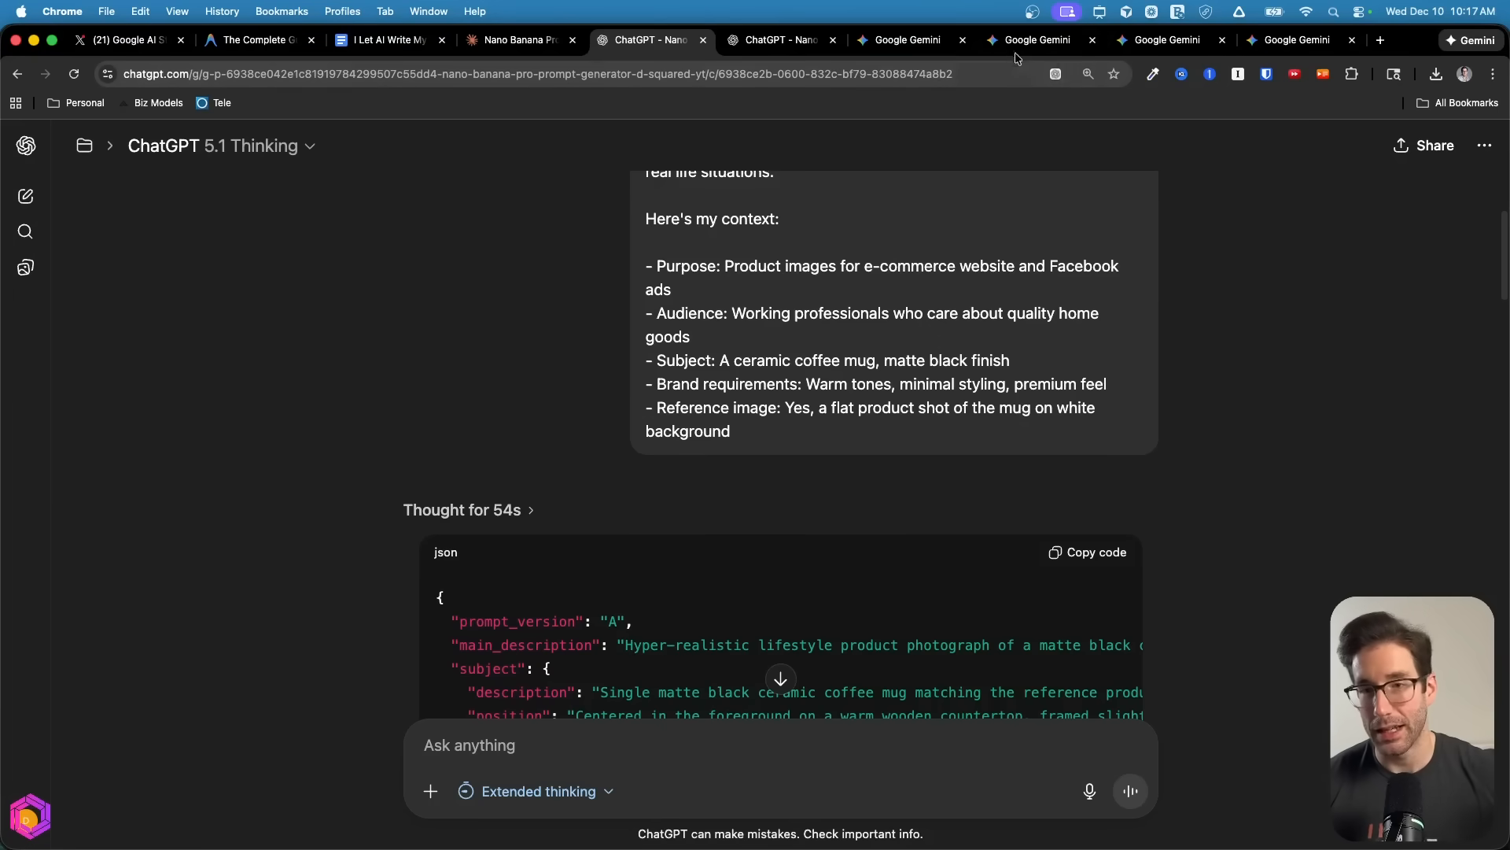
click(1038, 40)
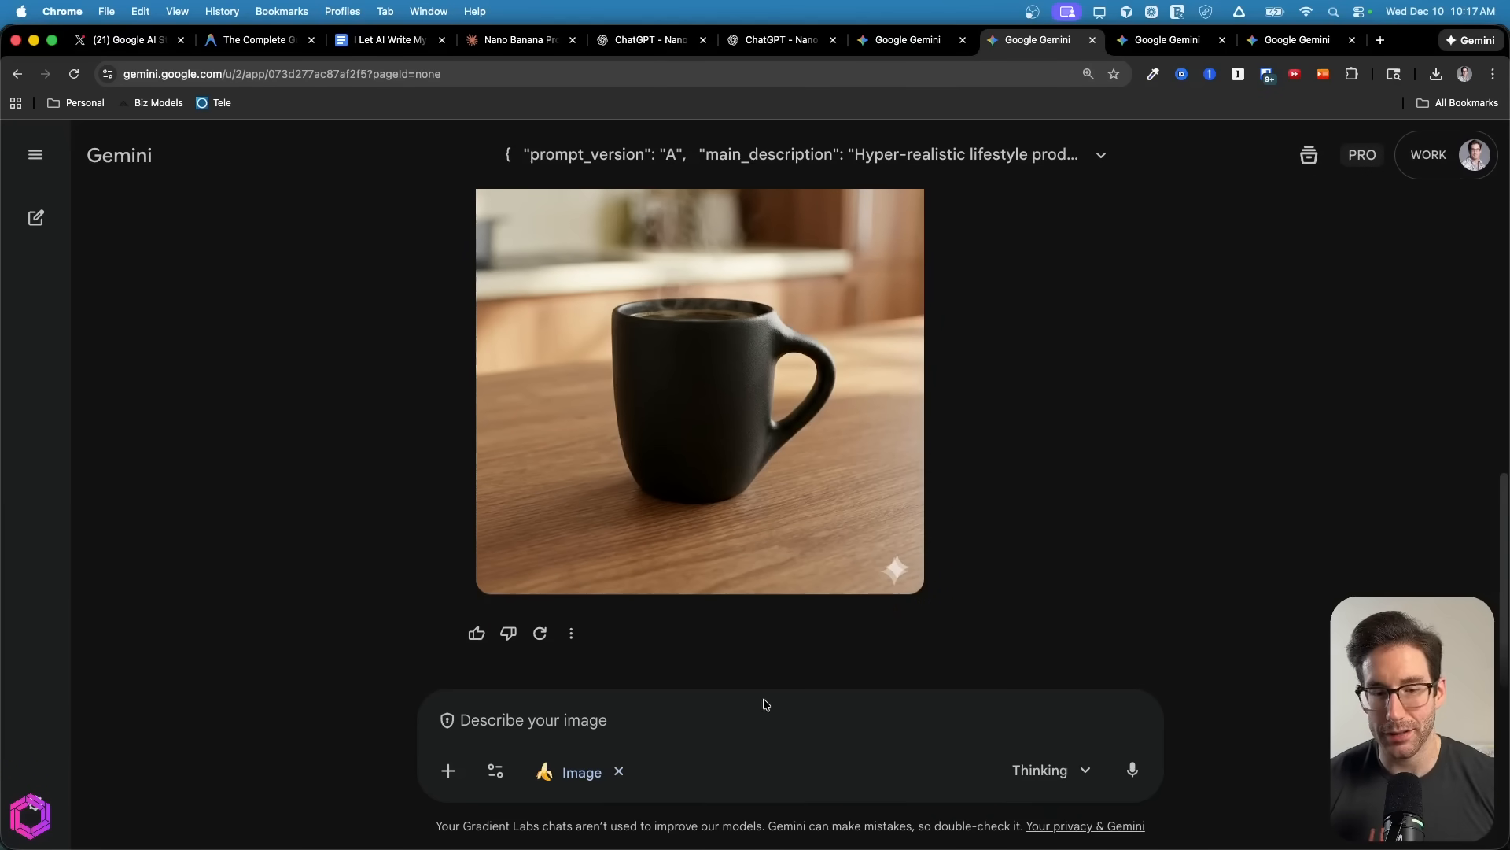
mouse_move(1057, 459)
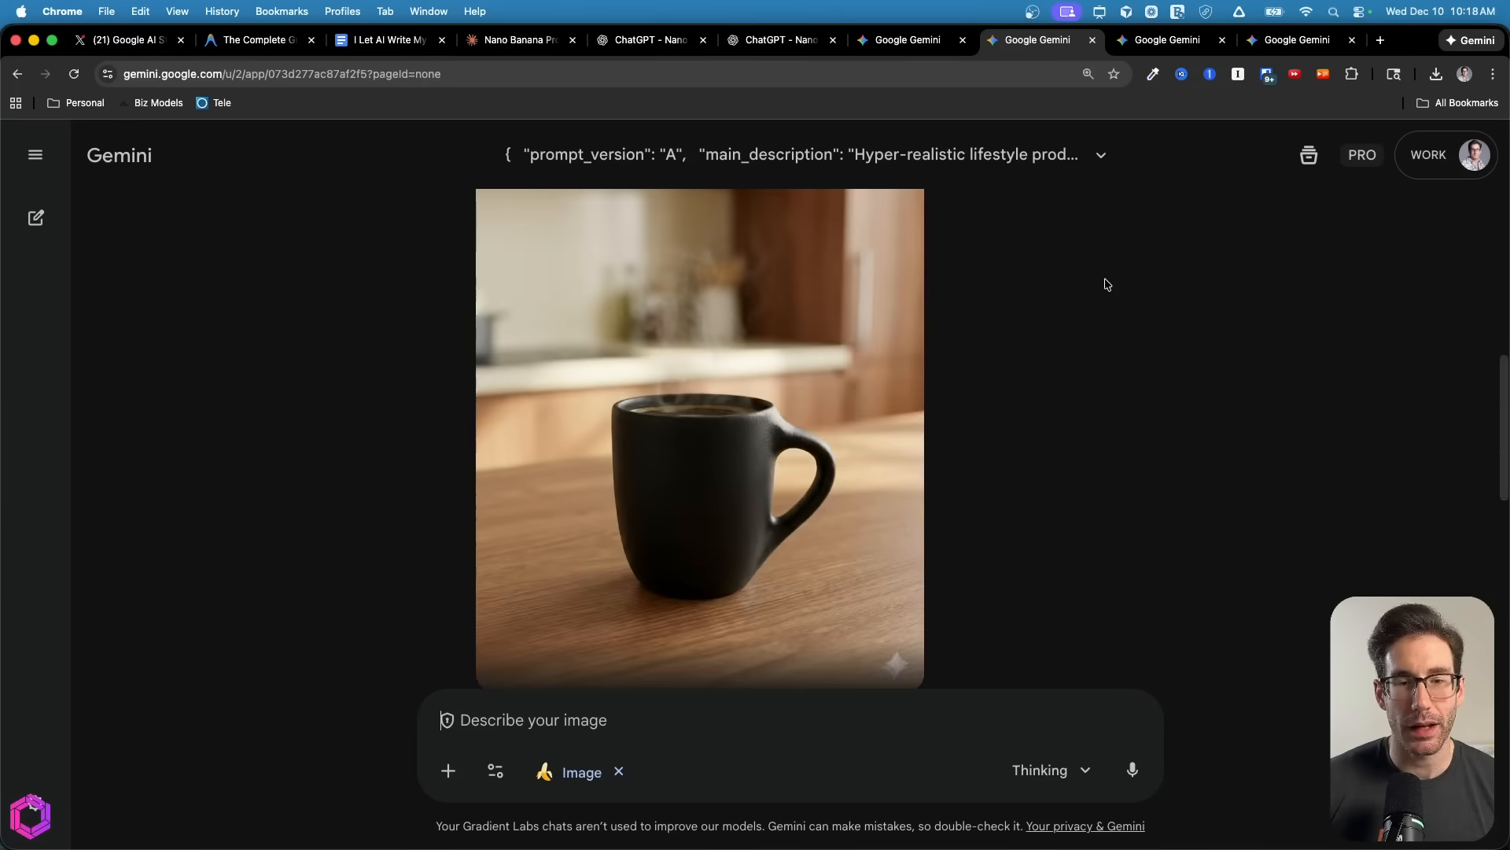
click(699, 438)
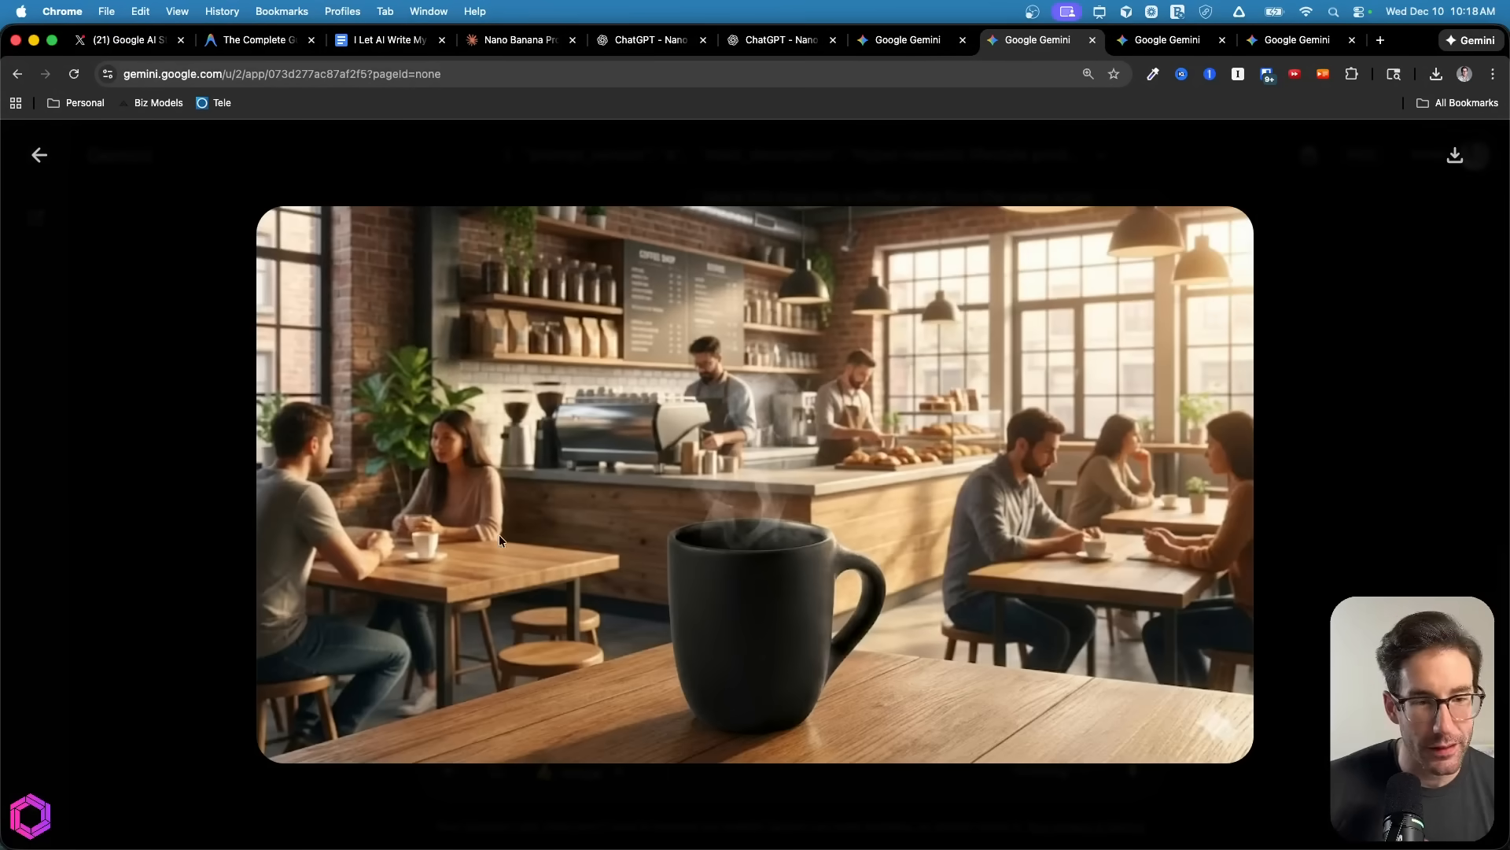
mouse_move(1031, 509)
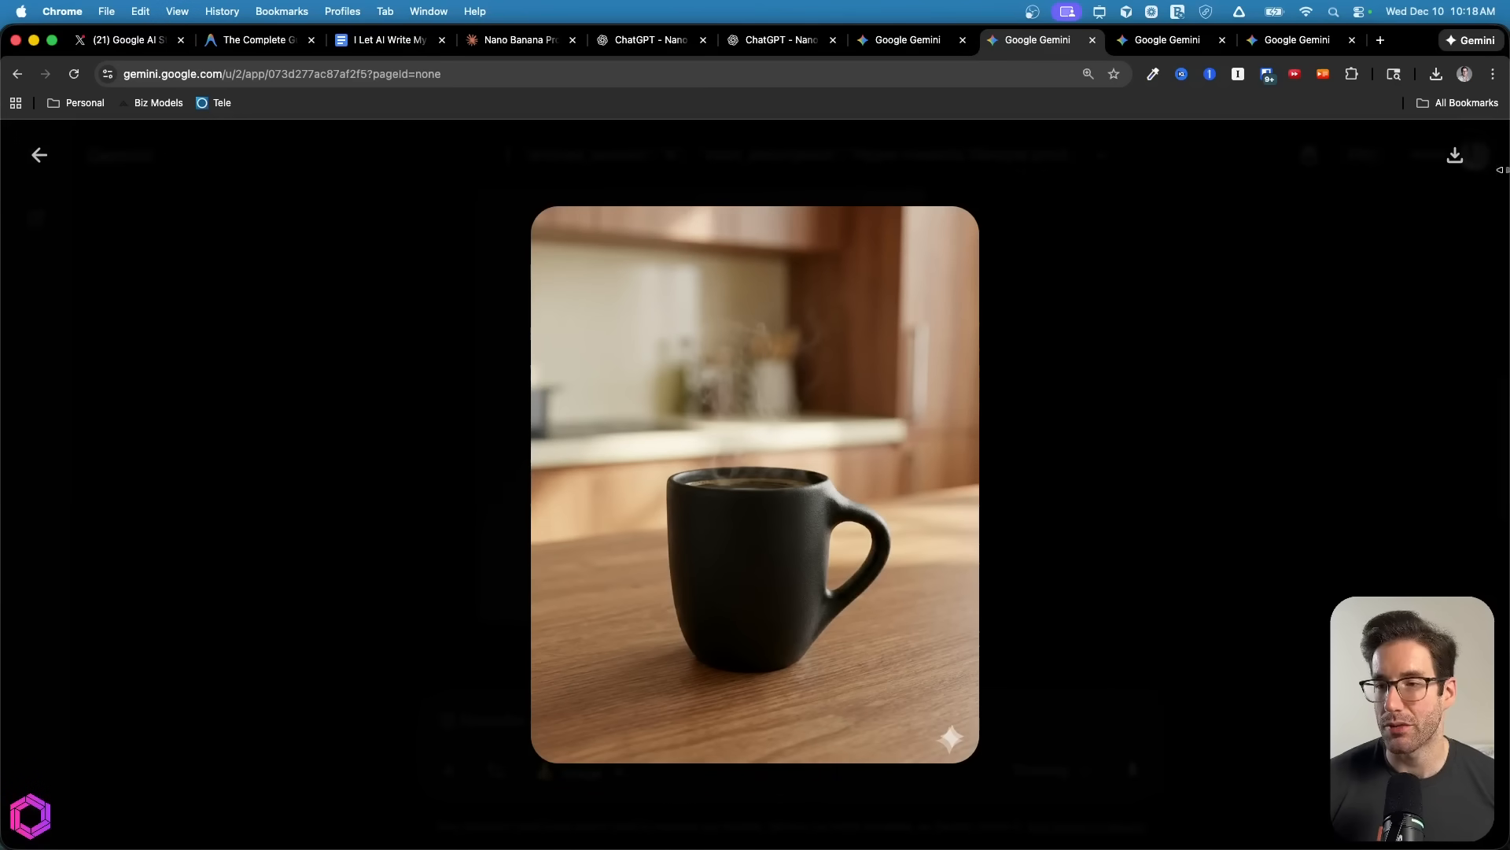
click(1456, 153)
text(can)
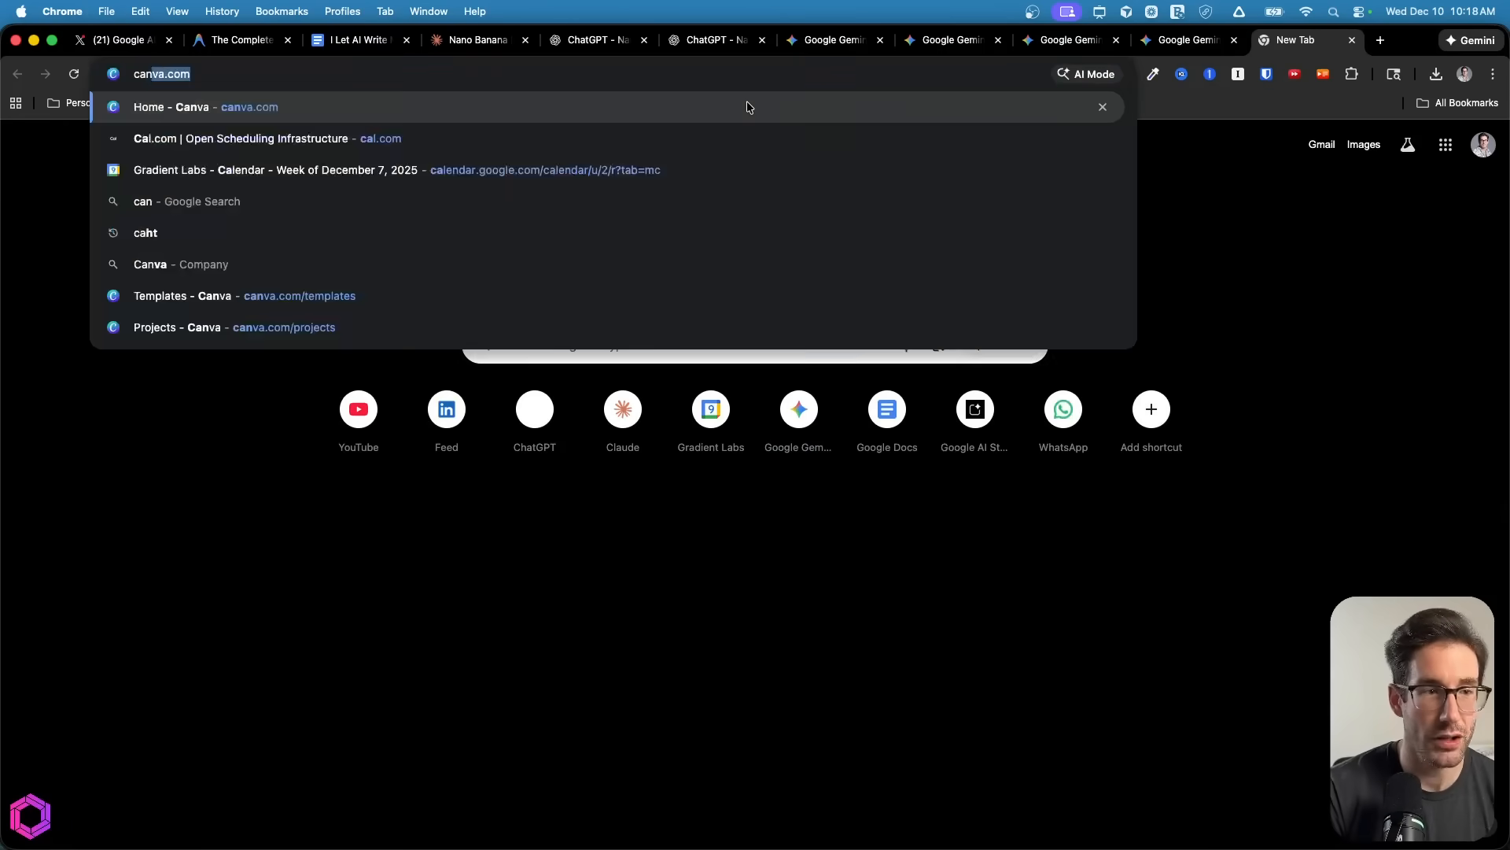
Erase the sparkle watermark from the kitchen mug photo's corner with Canva's Magic Eraser
click(190, 107)
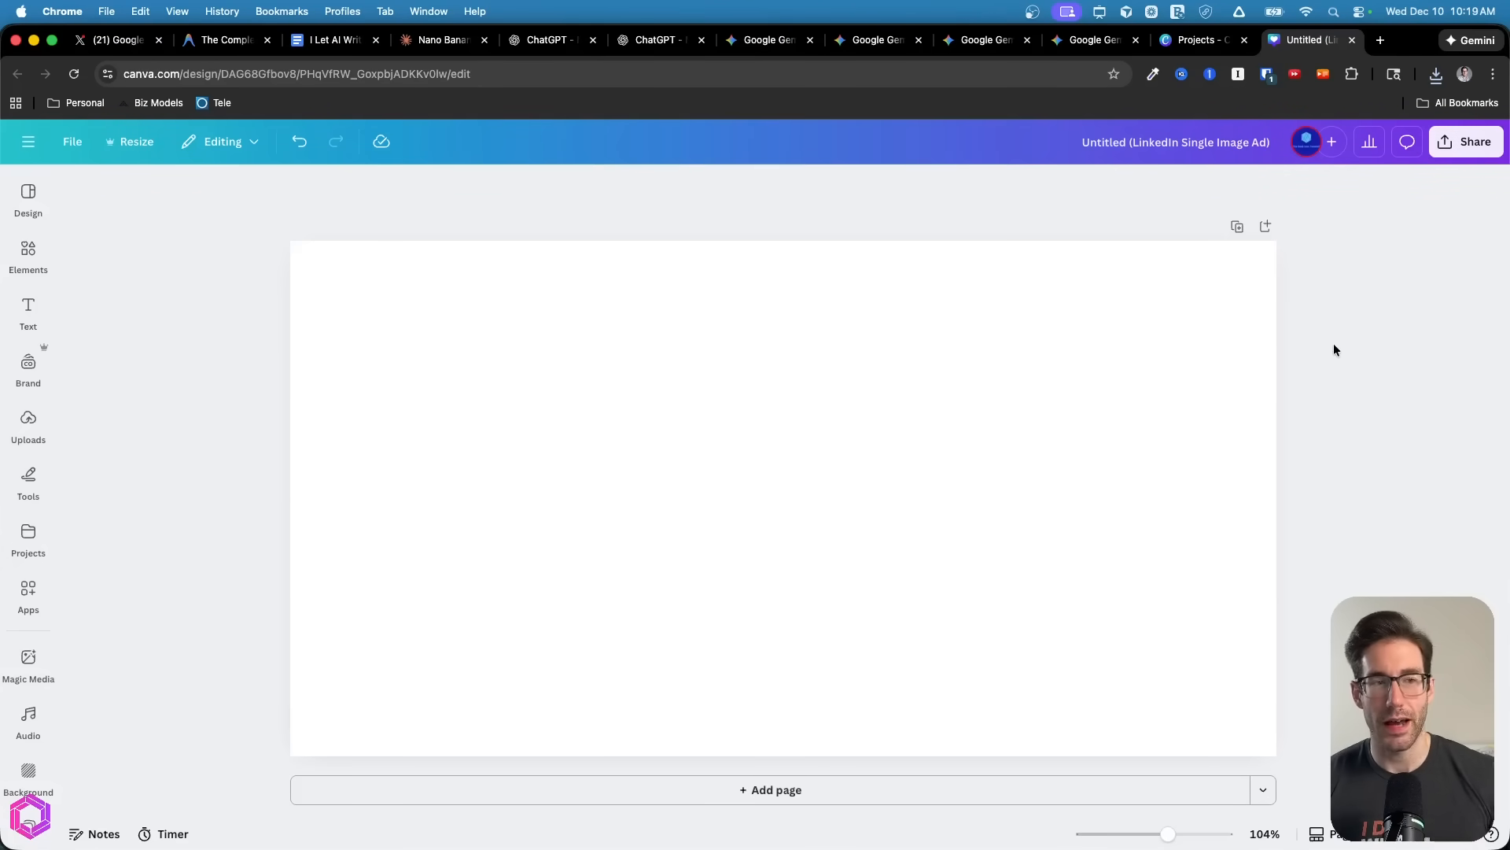
mouse_move(1342, 169)
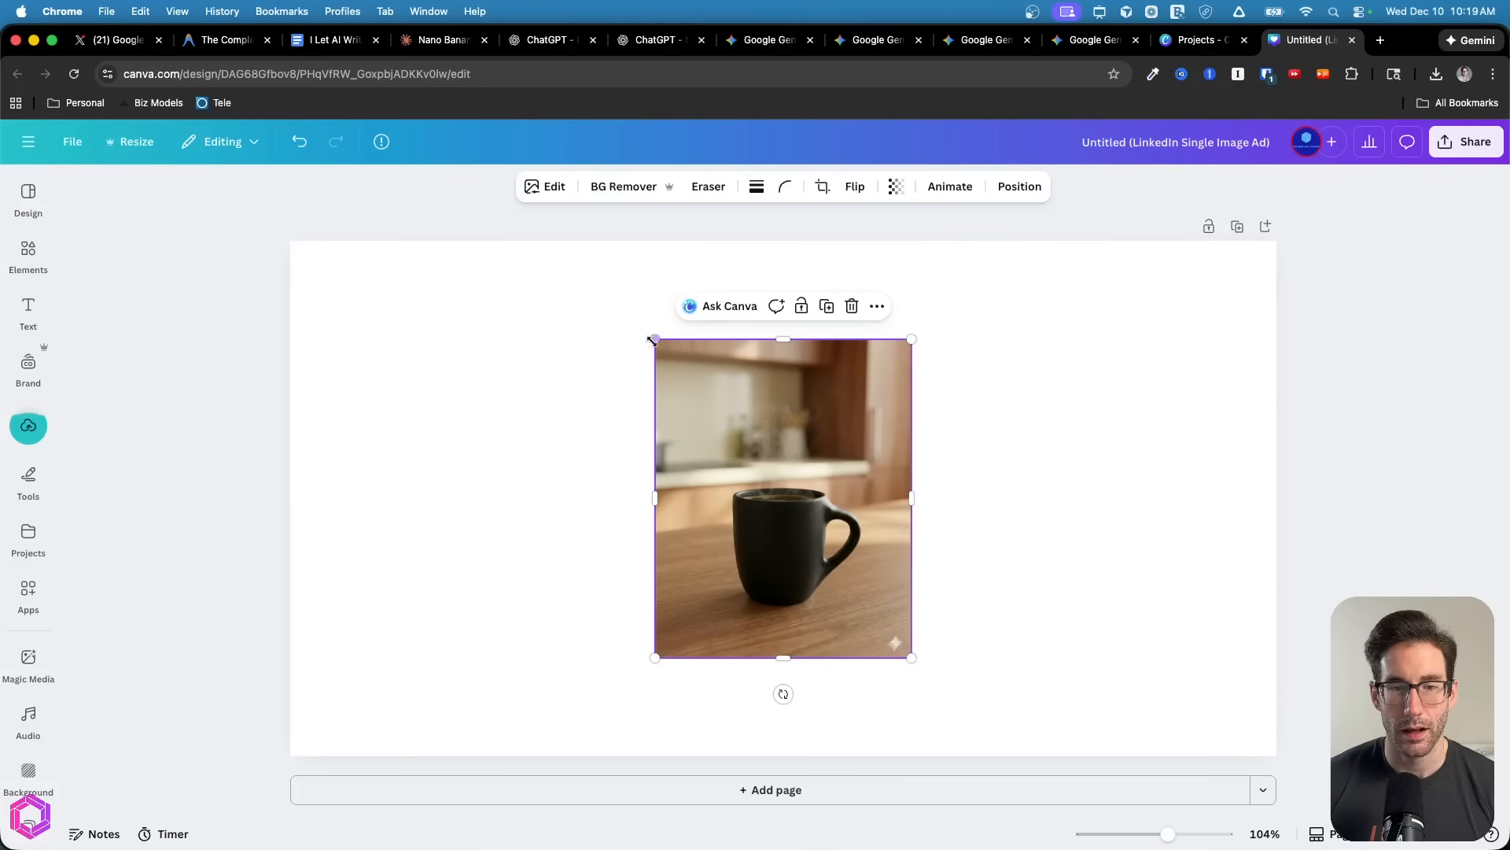
click(554, 187)
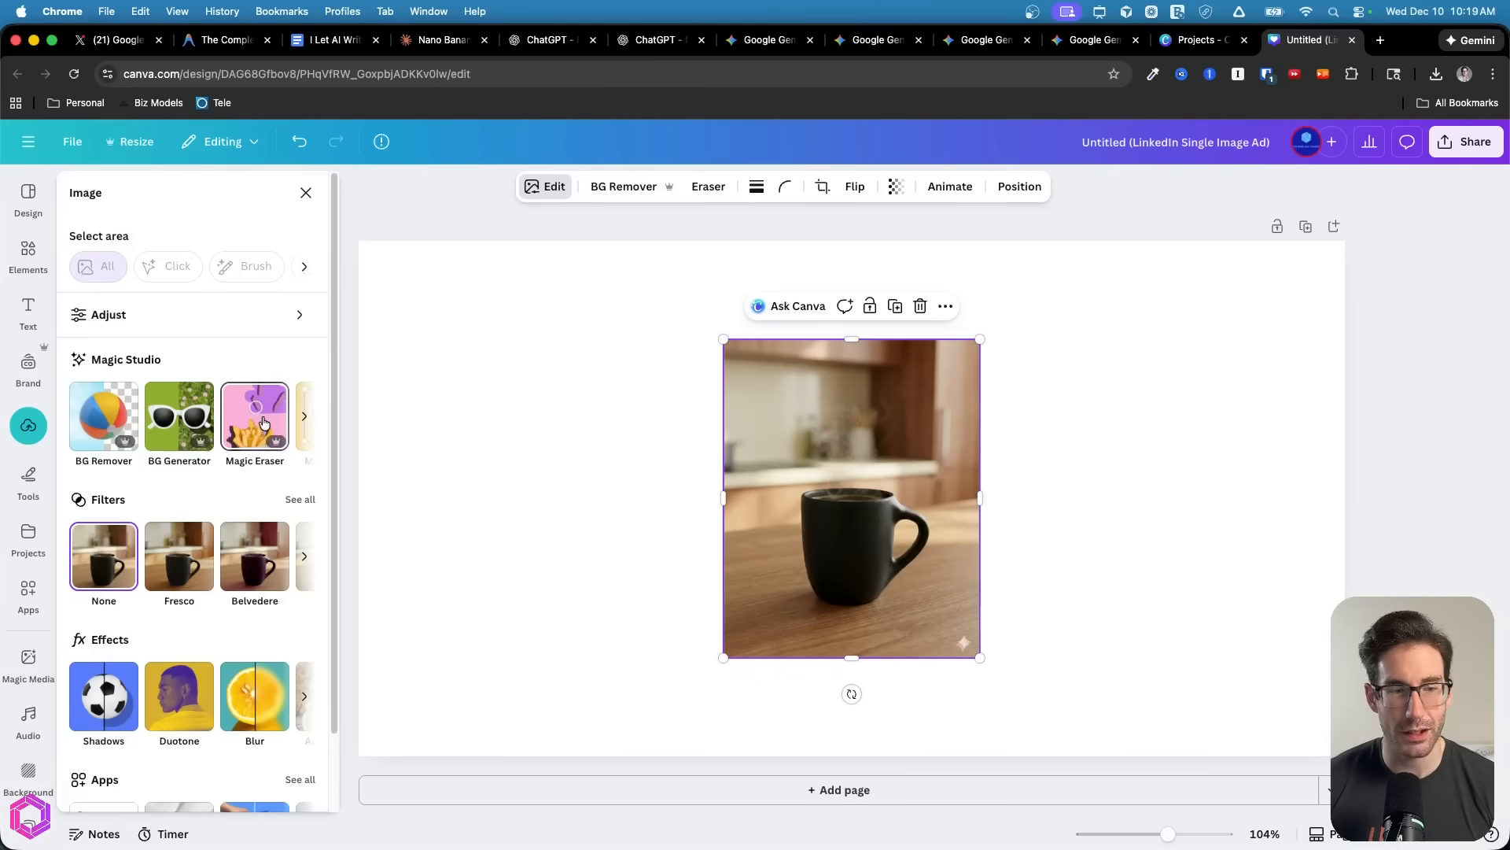
click(255, 416)
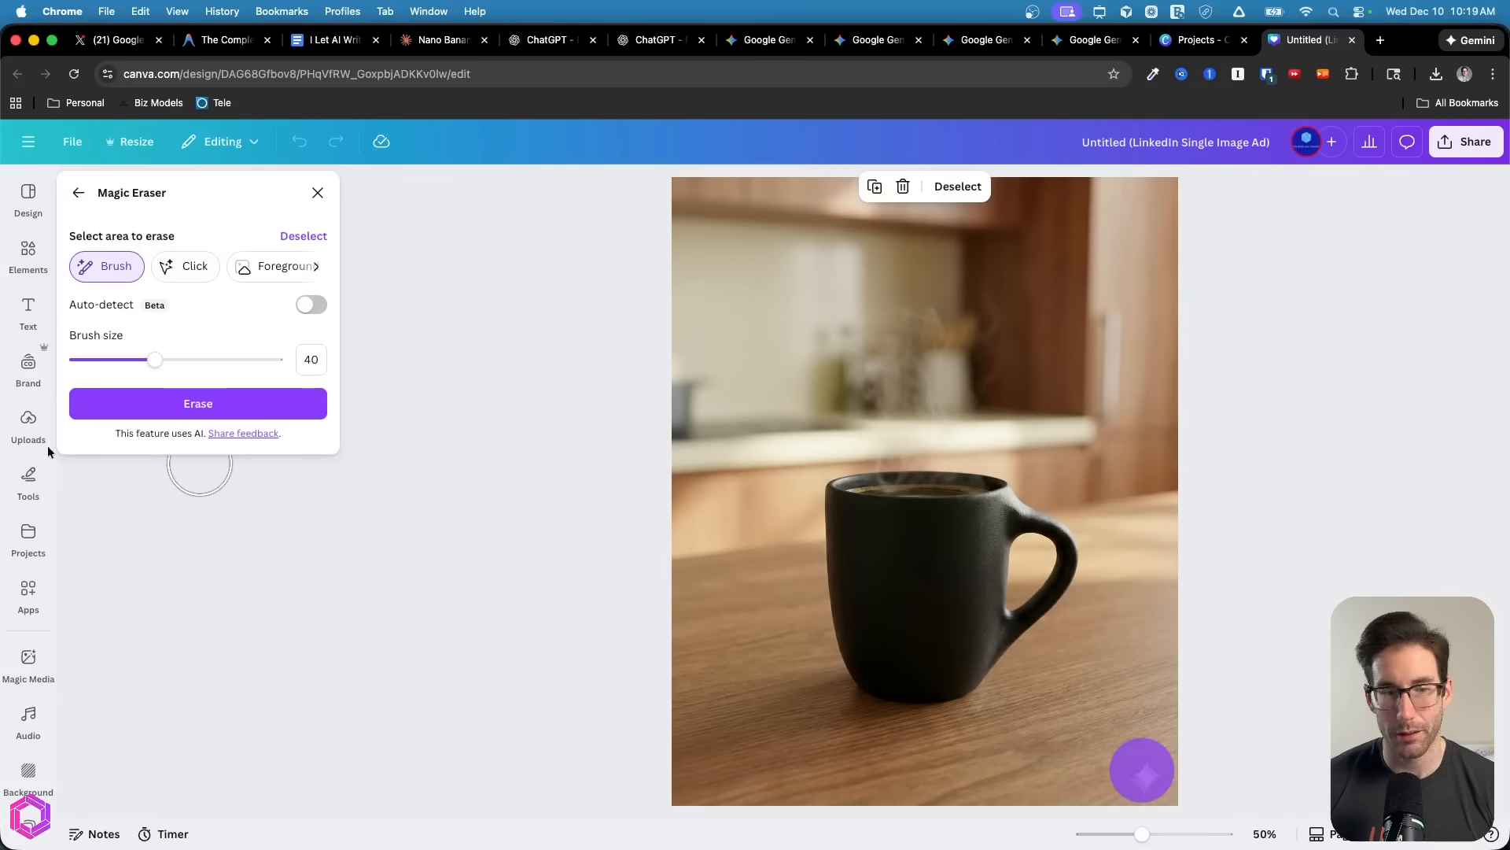
click(198, 403)
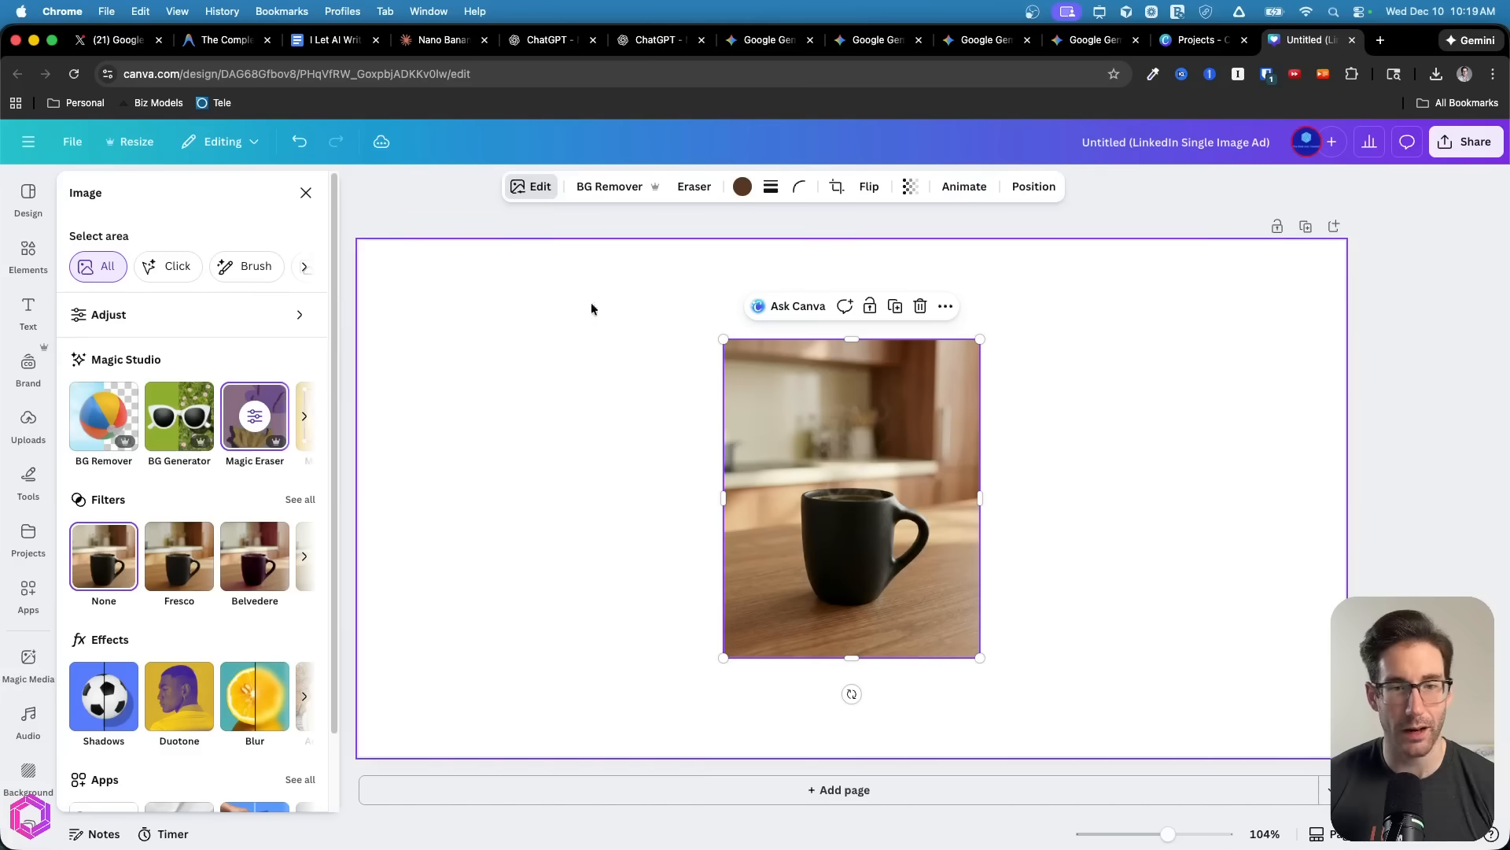
Enlarge the mug photo to fill the canvas height of the LinkedIn ad design
drag(724, 339, 638, 234)
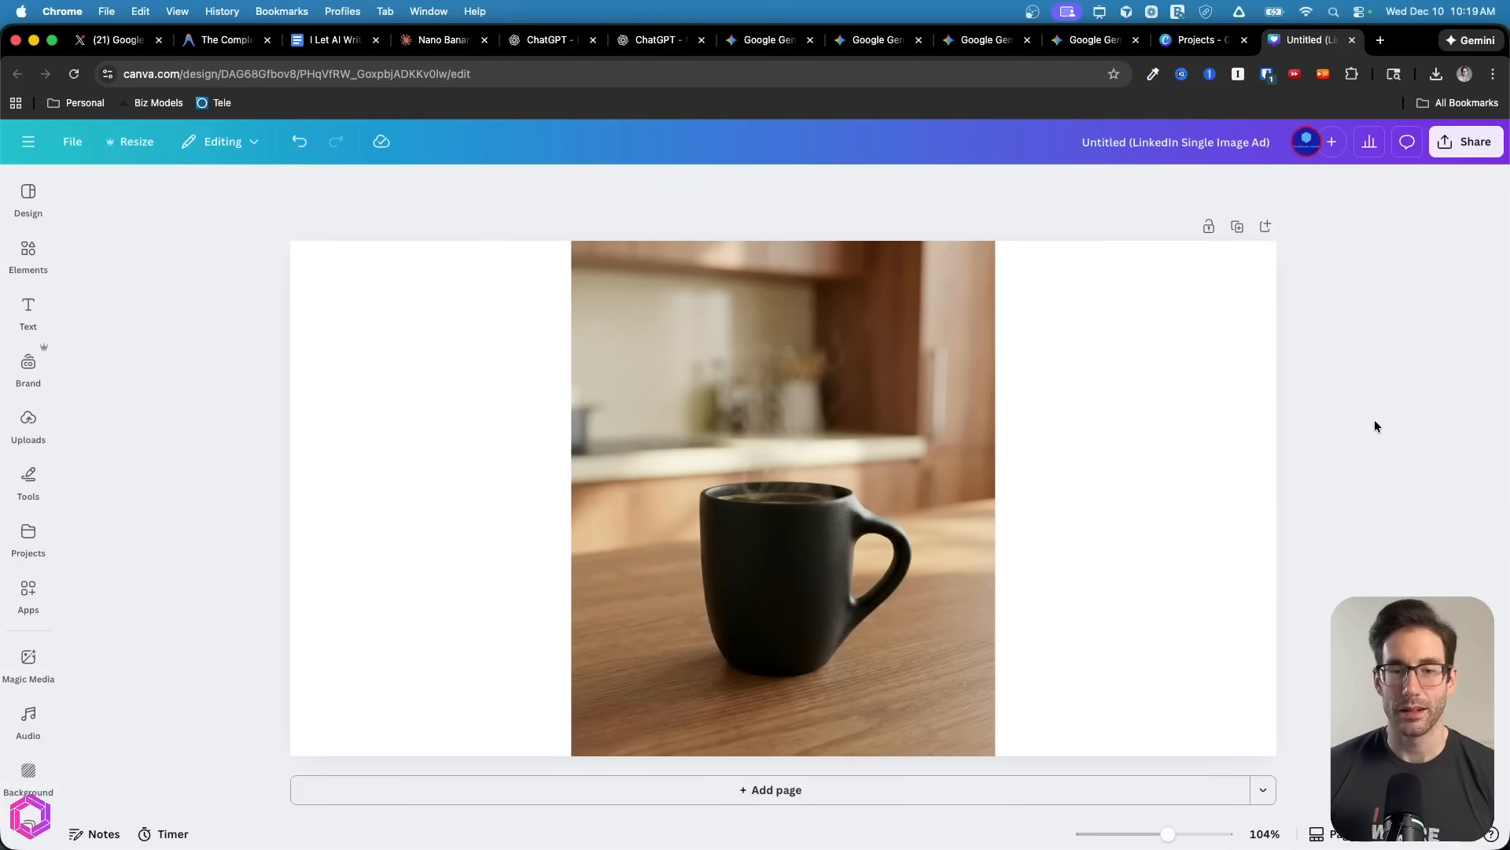
click(872, 40)
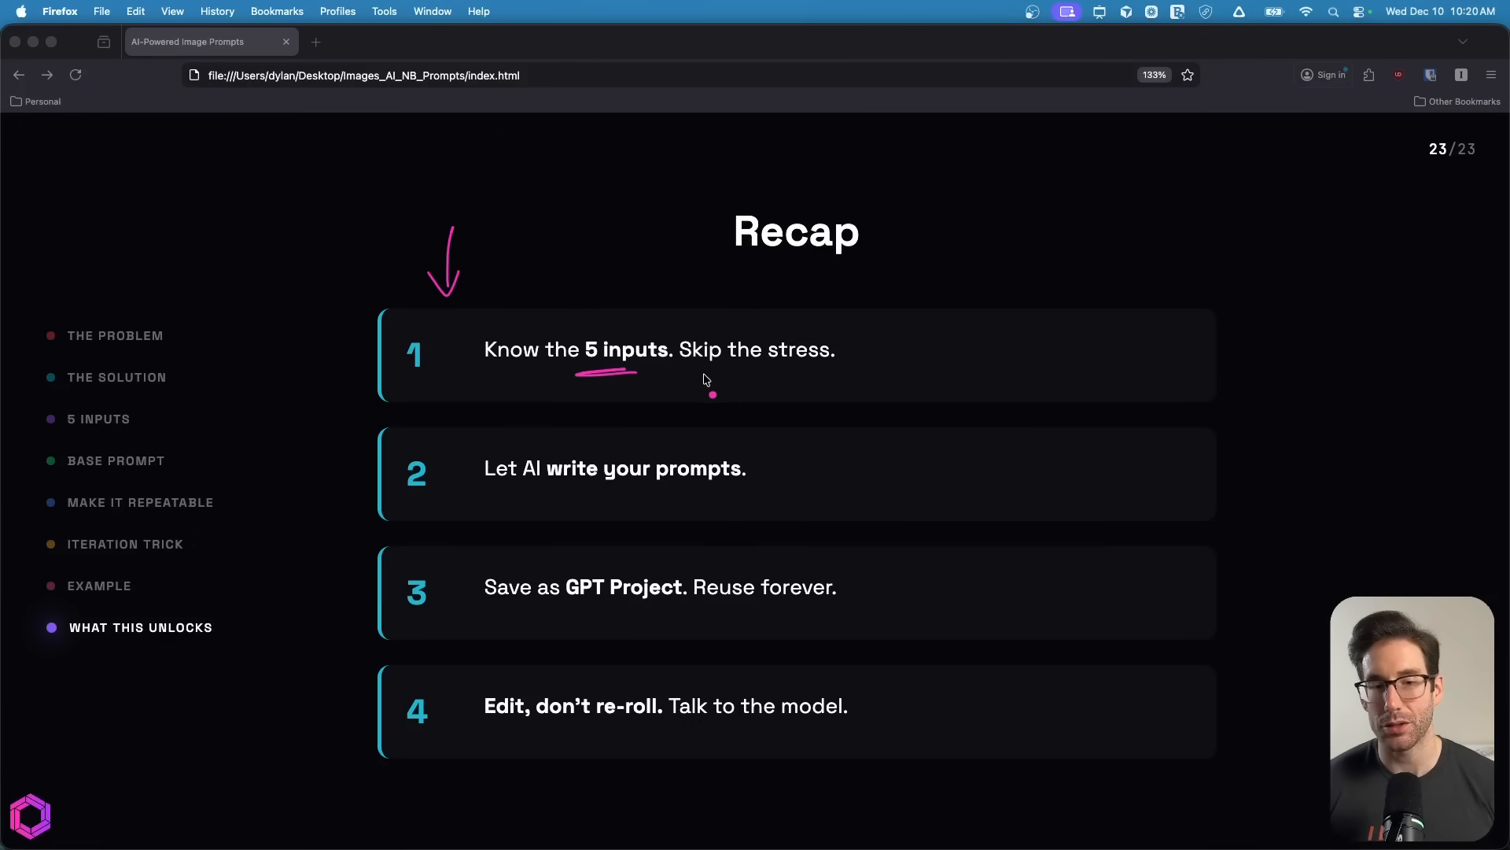
Underline 'Skip the stress' on the recap slide with the annotate pen
drag(679, 370, 739, 371)
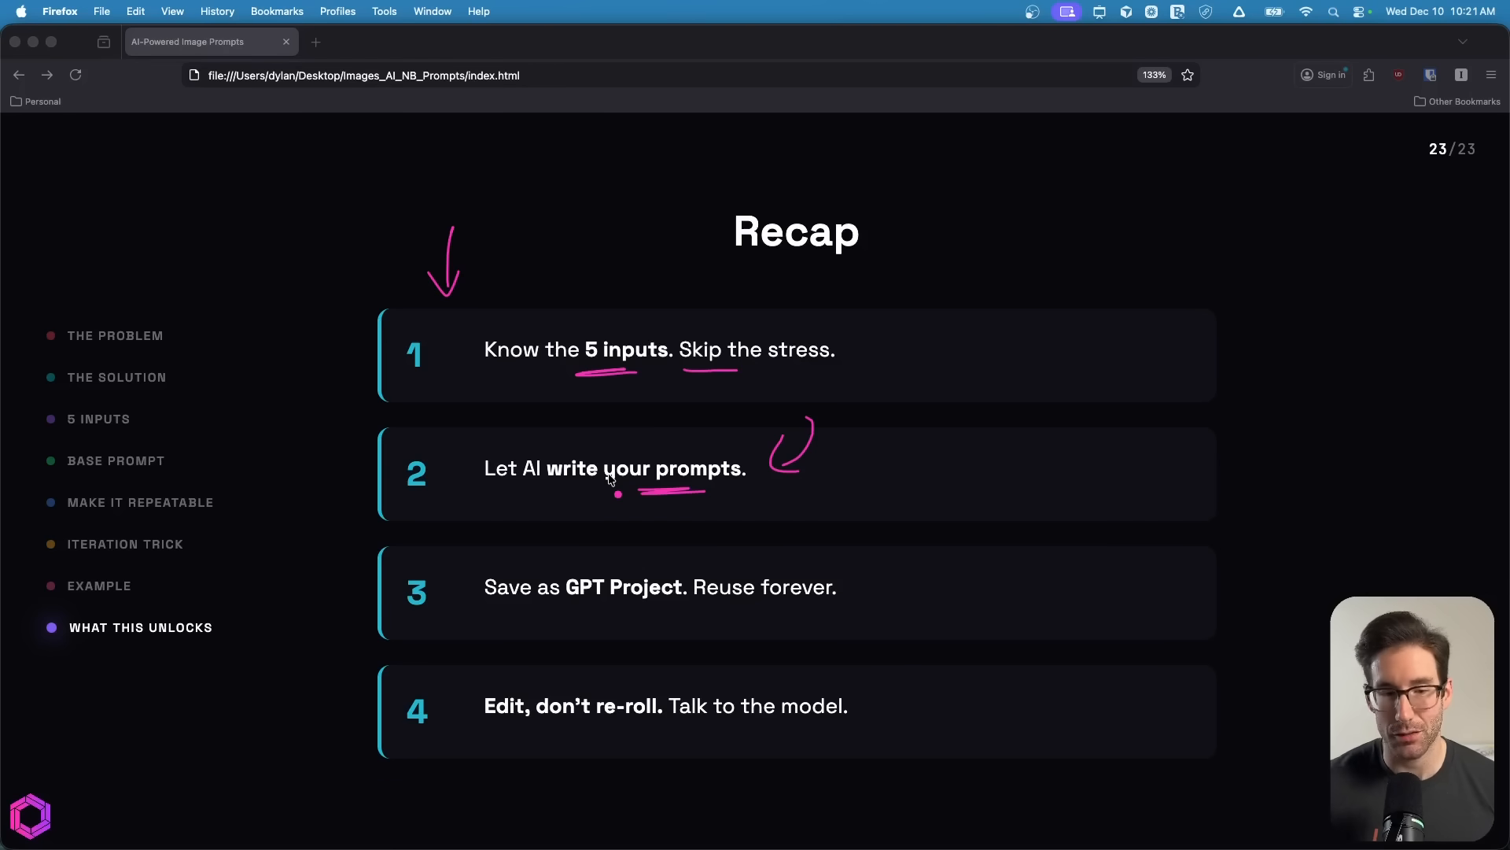
mouse_move(445, 568)
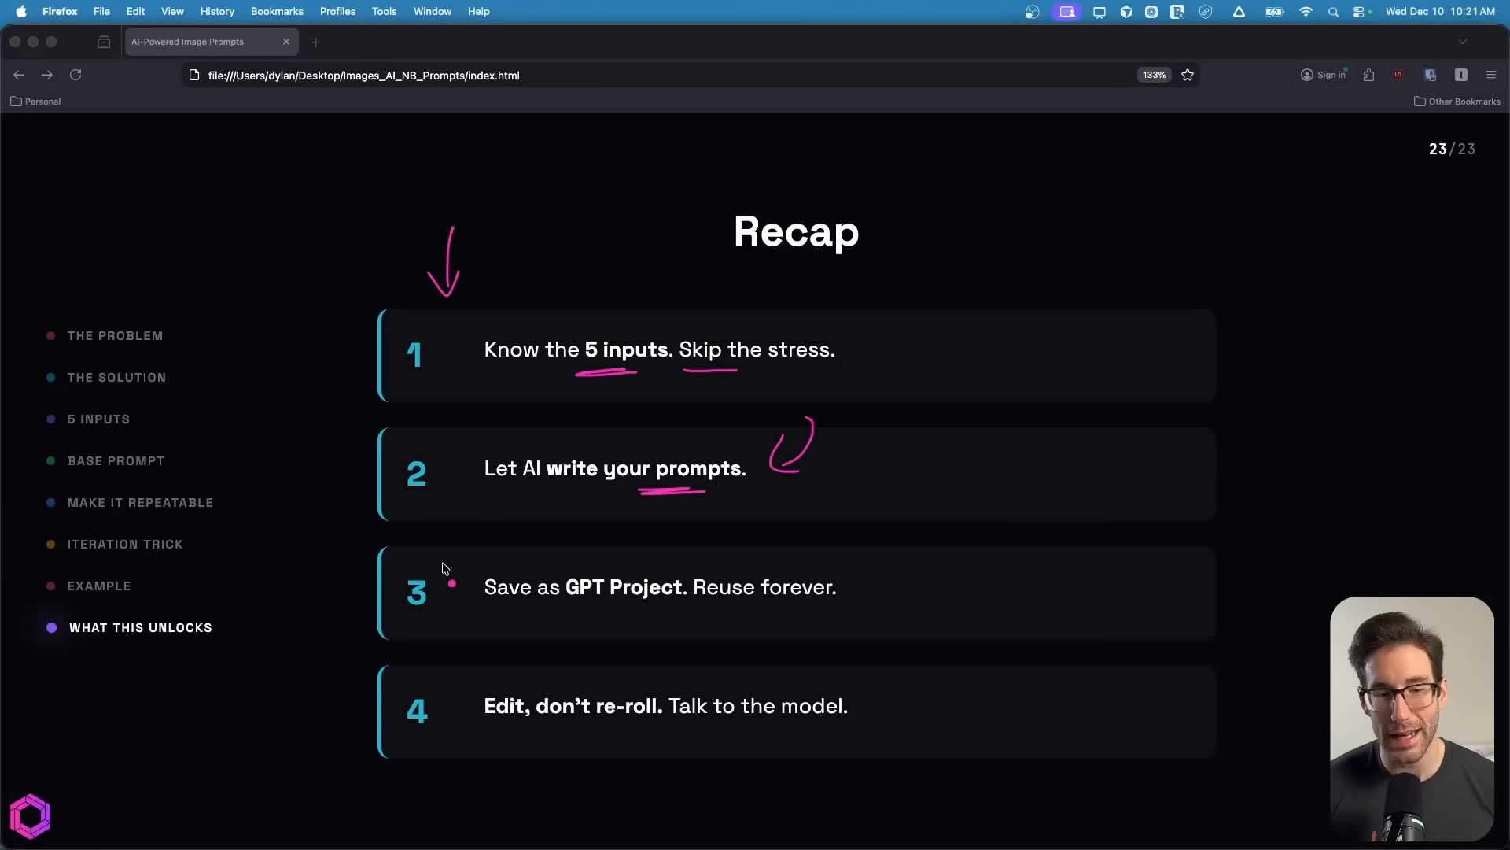